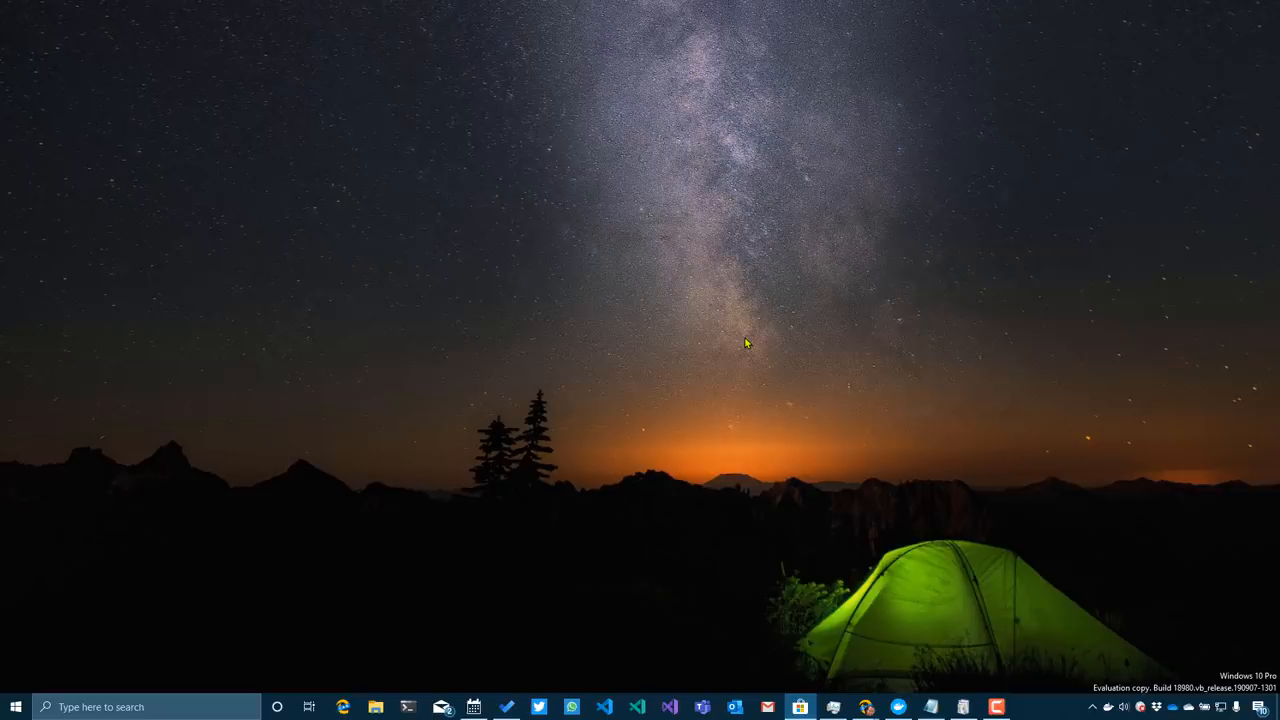
# Step: Check the Windows version via the Run dialog and dismiss it
pyautogui.press('Win+r')
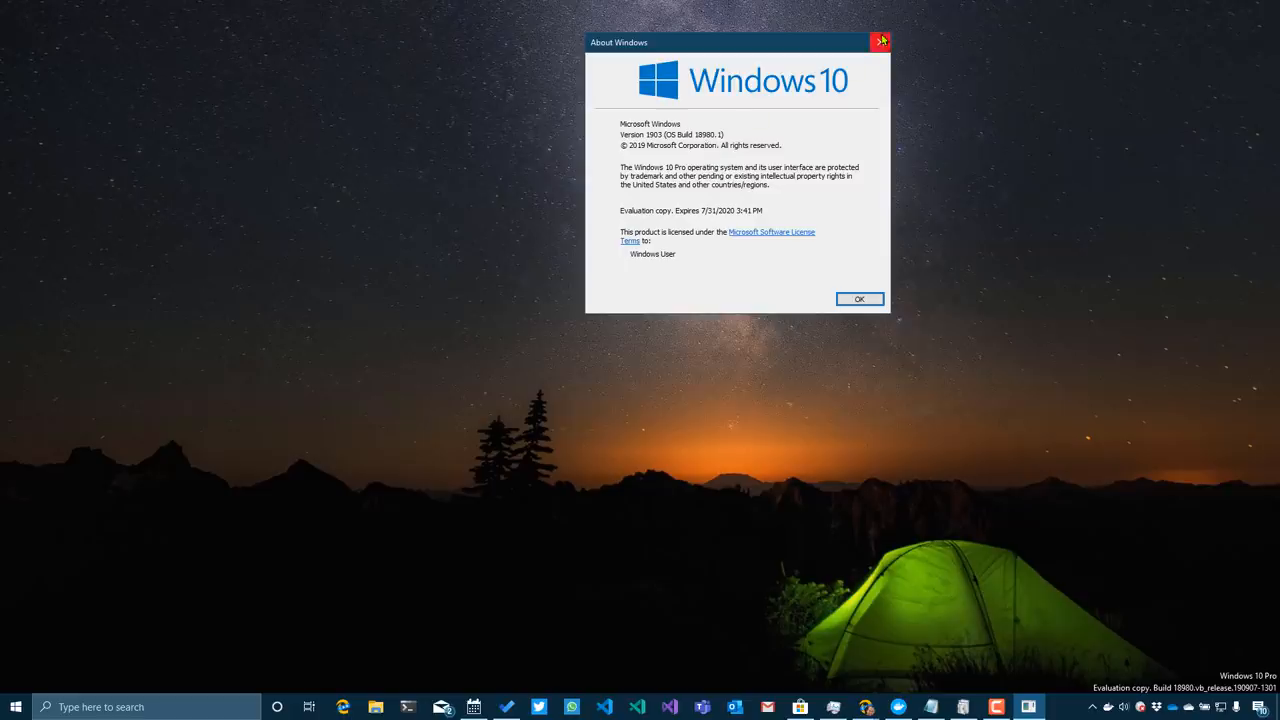
pyautogui.moveTo(878, 42)
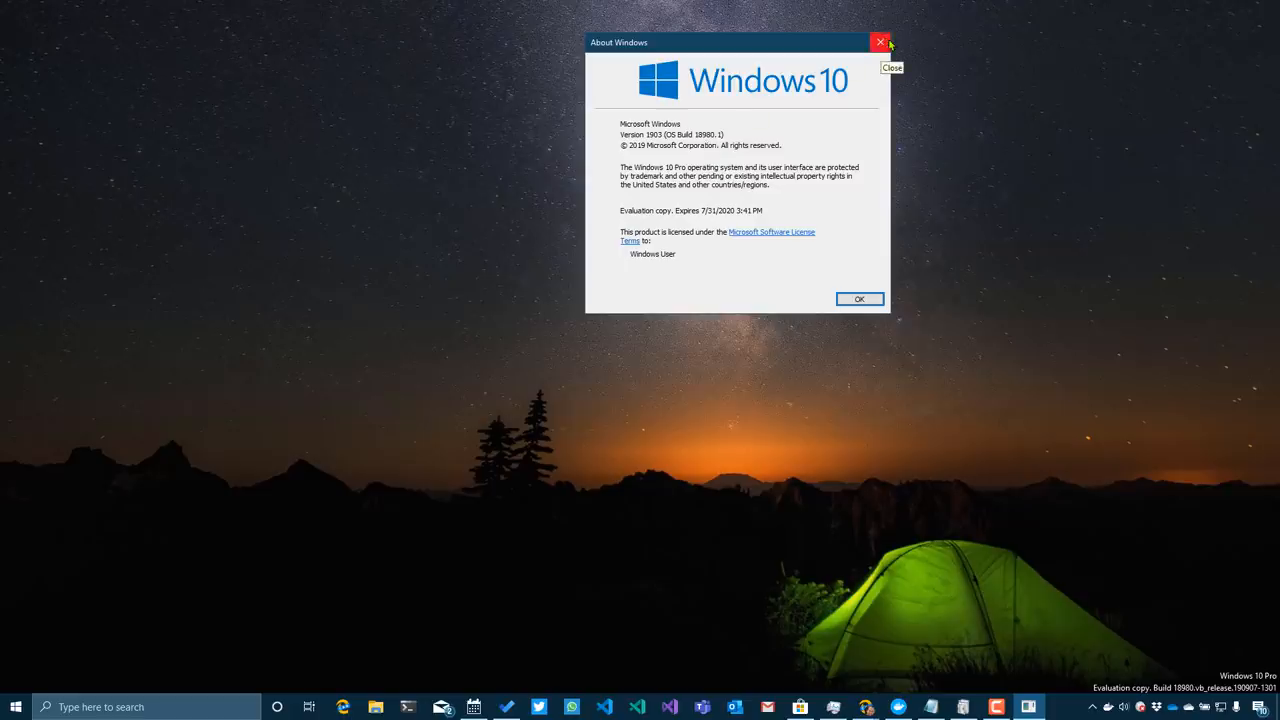
pyautogui.click(876, 42)
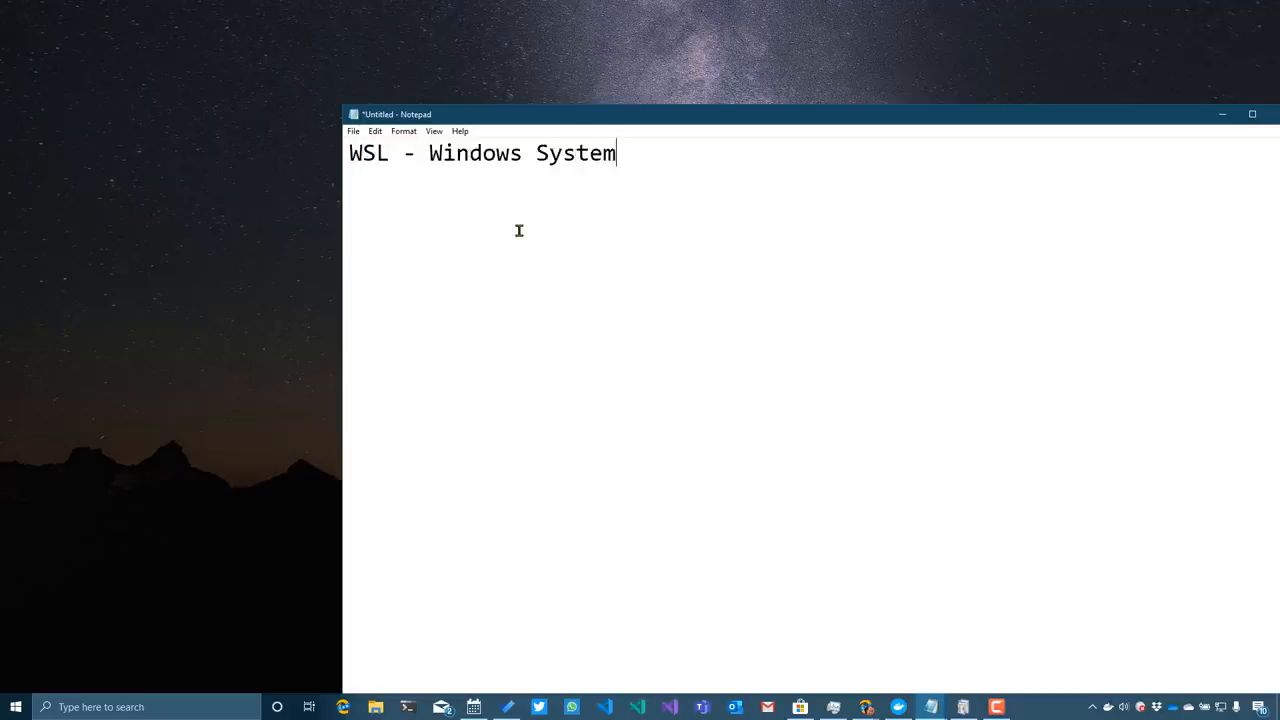
# Step: List Windows SubSystem for Linux, Docker, VS Code - Remote Extension and Windows Terminal in Notepad
pyautogui.write('SubSystem fo rLInux')
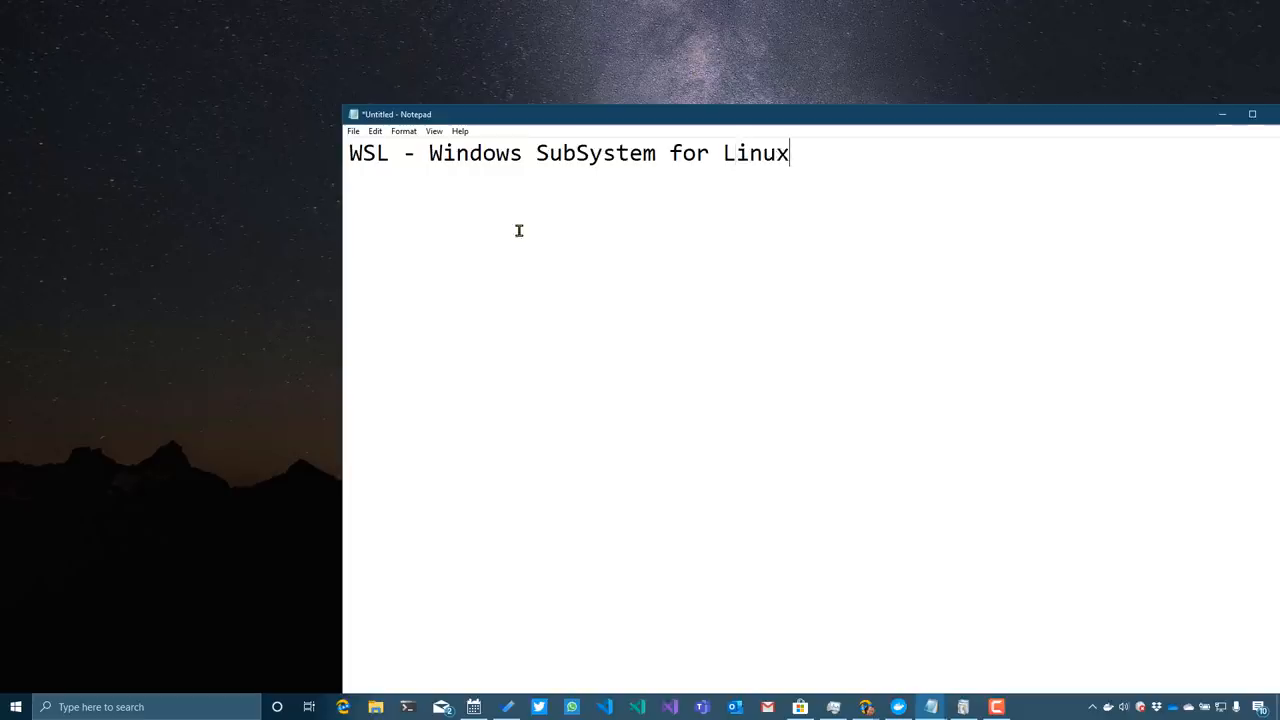
pyautogui.write('Docker')
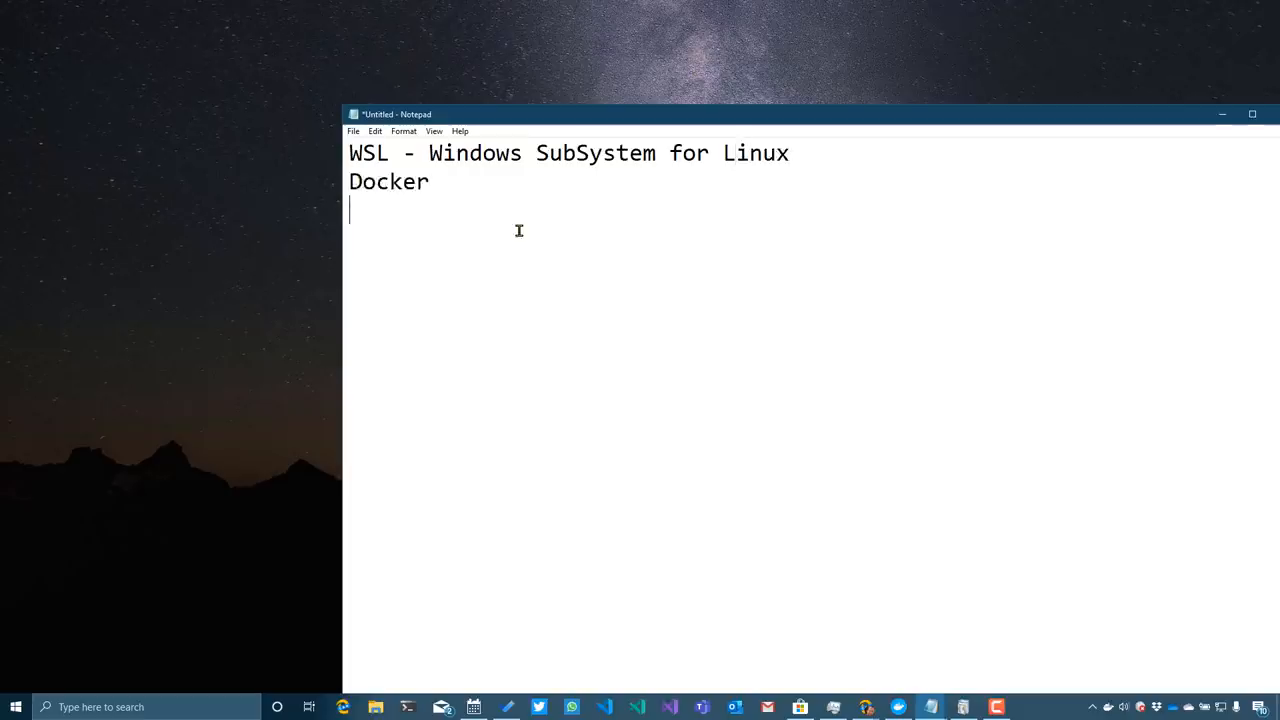
pyautogui.write('VS')
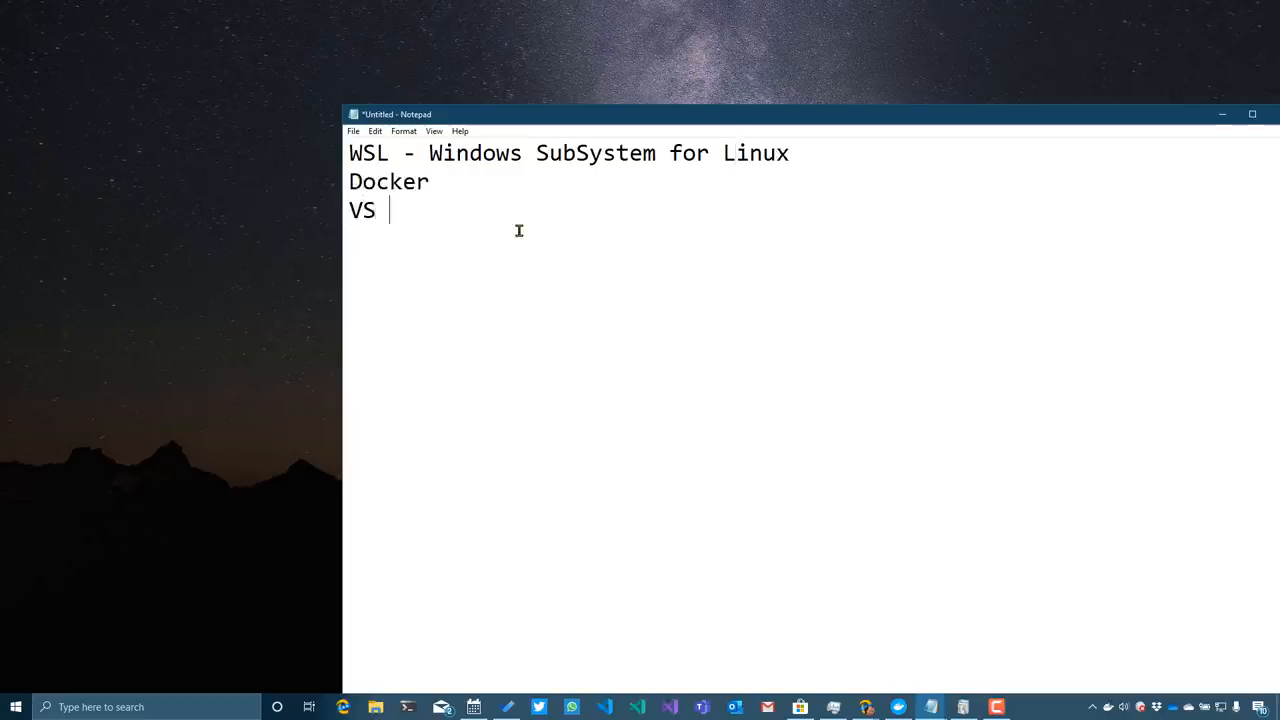
pyautogui.write('Code - Remo')
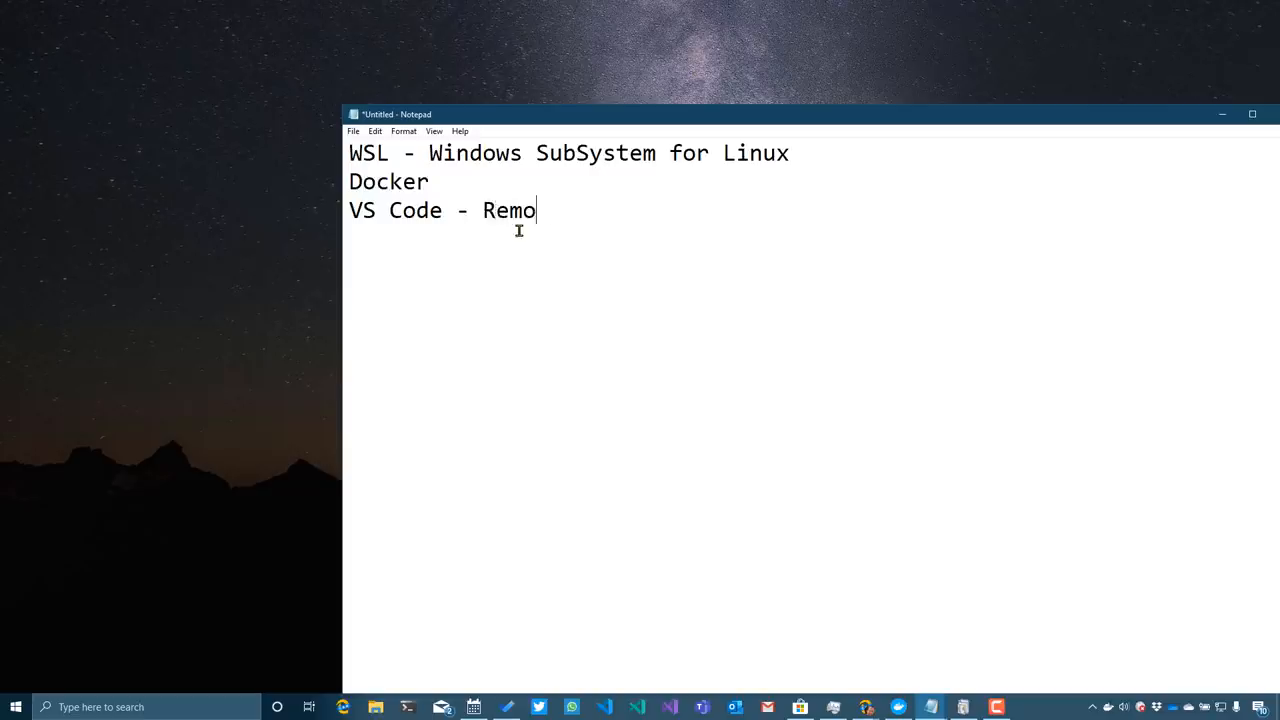
pyautogui.write('te Et')
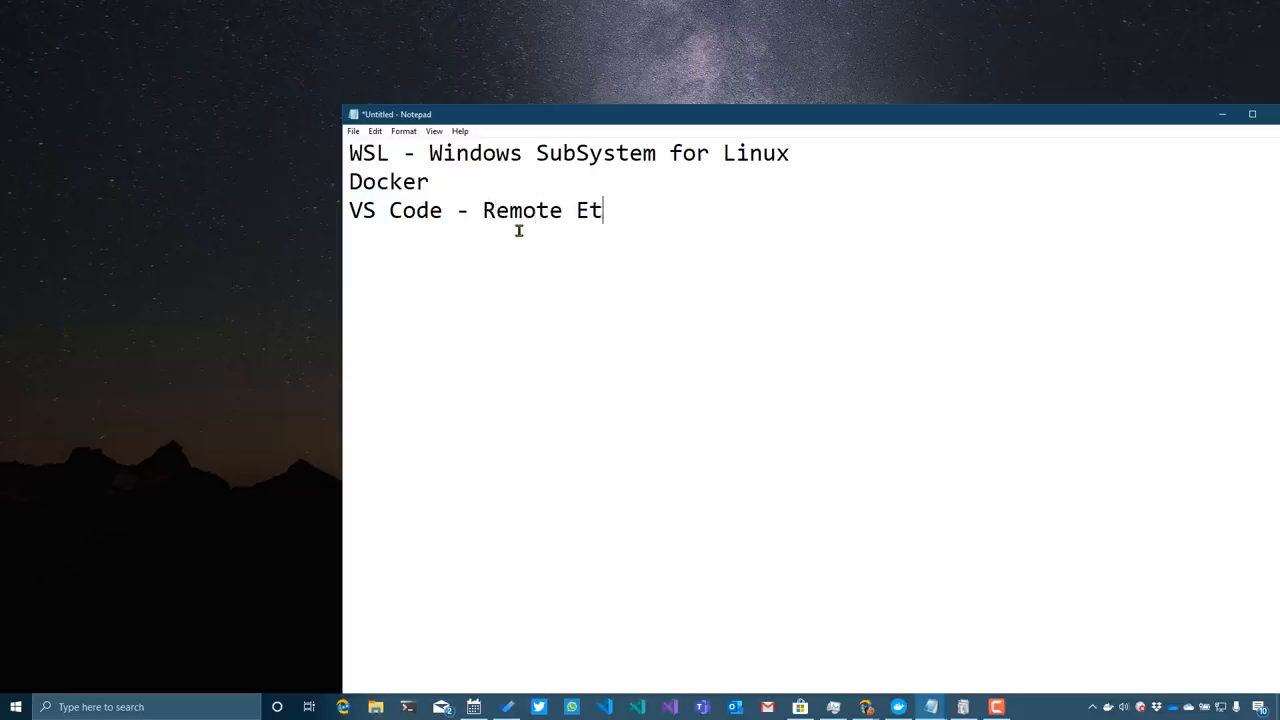
pyautogui.write('ension')
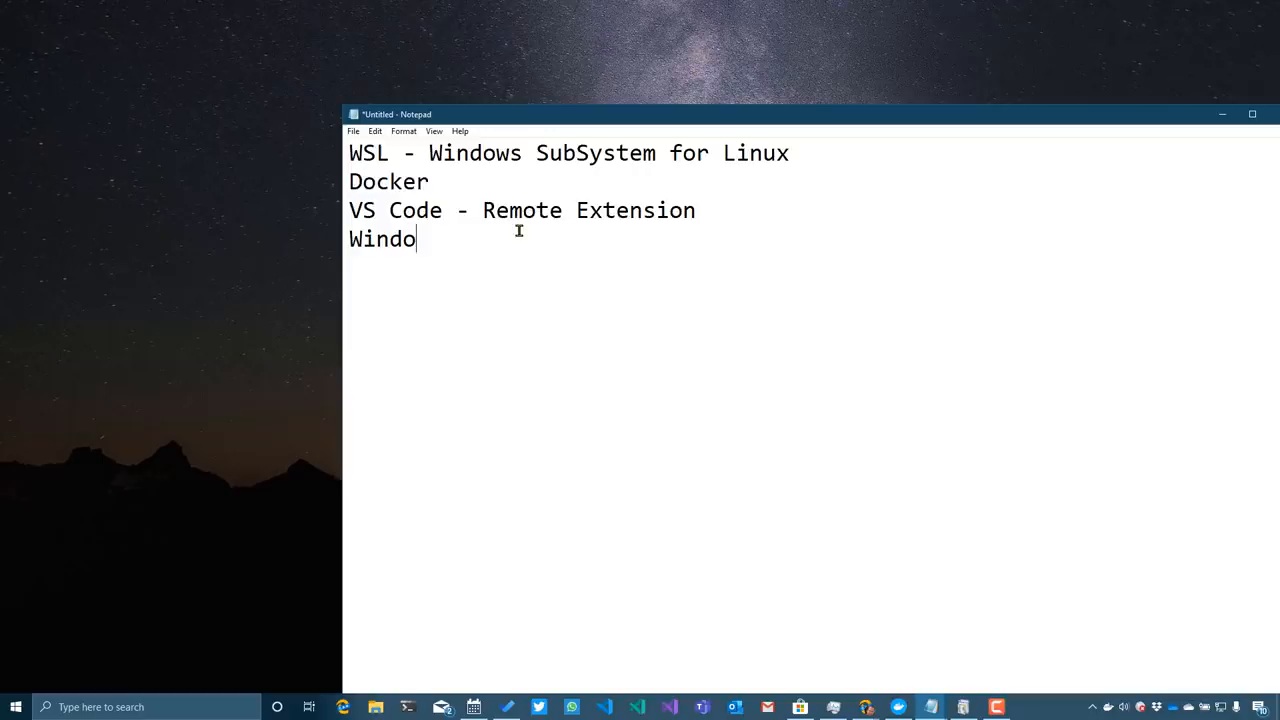
pyautogui.write('ws Terminal')
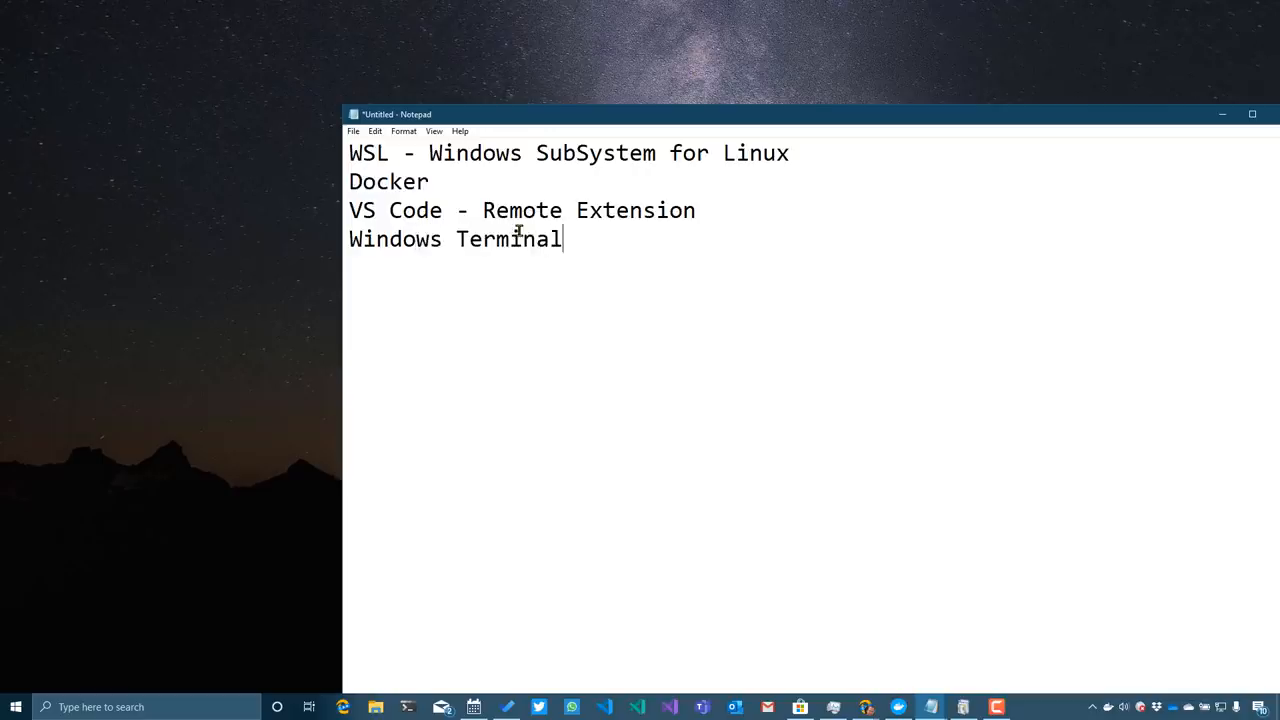
# Step: Annotate the list with NEWISH - Insider, - ON and Tech Preview, then select all the text
pyautogui.write('NEWISH Windwos 10 _')
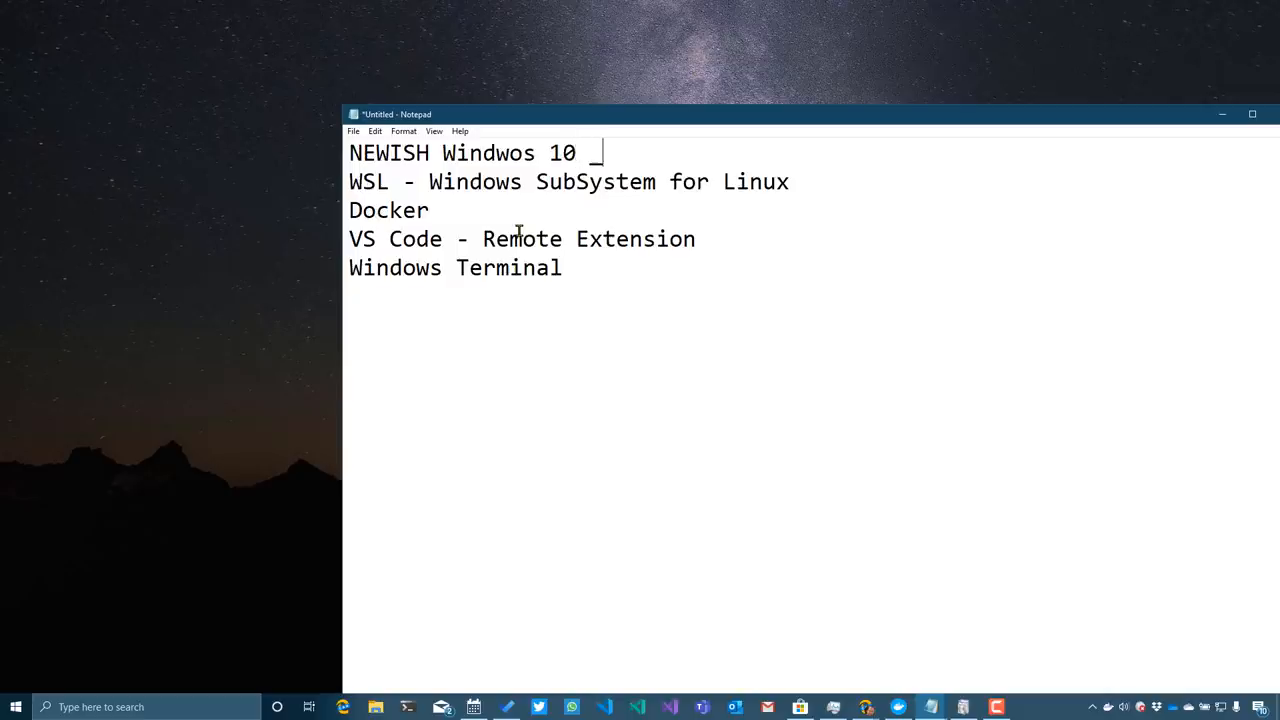
pyautogui.write('- Insiders Fast')
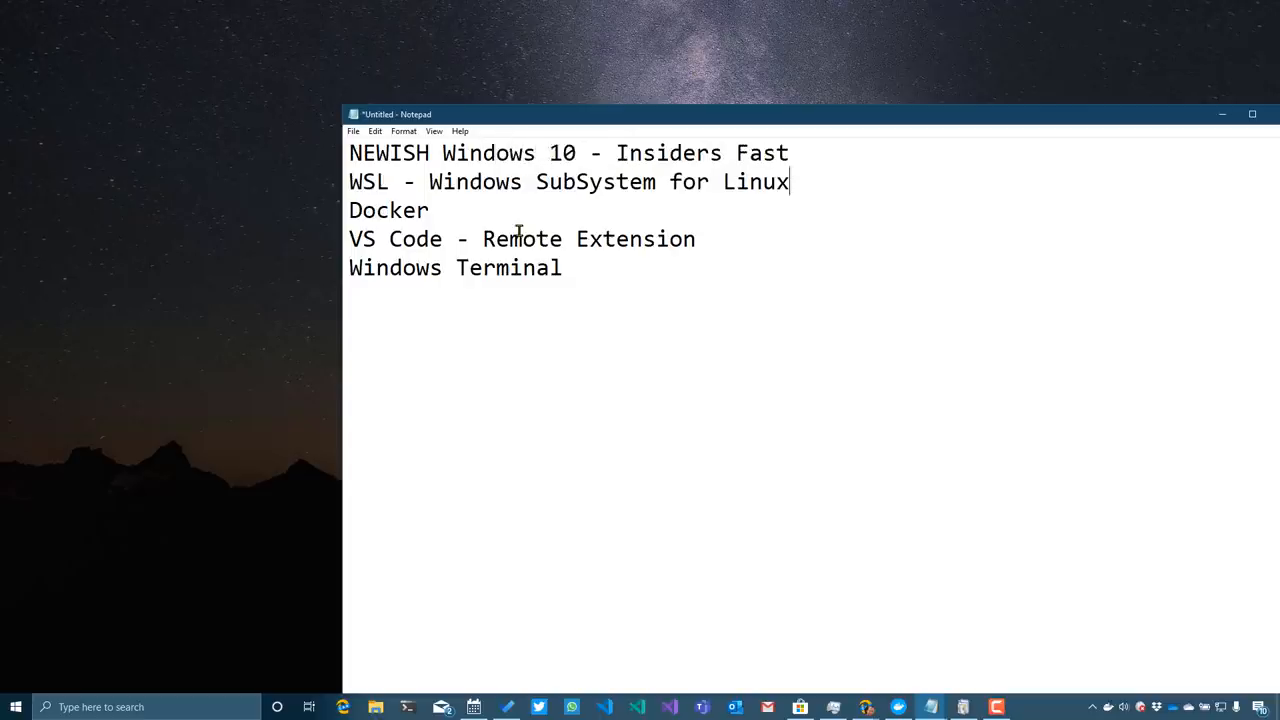
pyautogui.write('- ON')
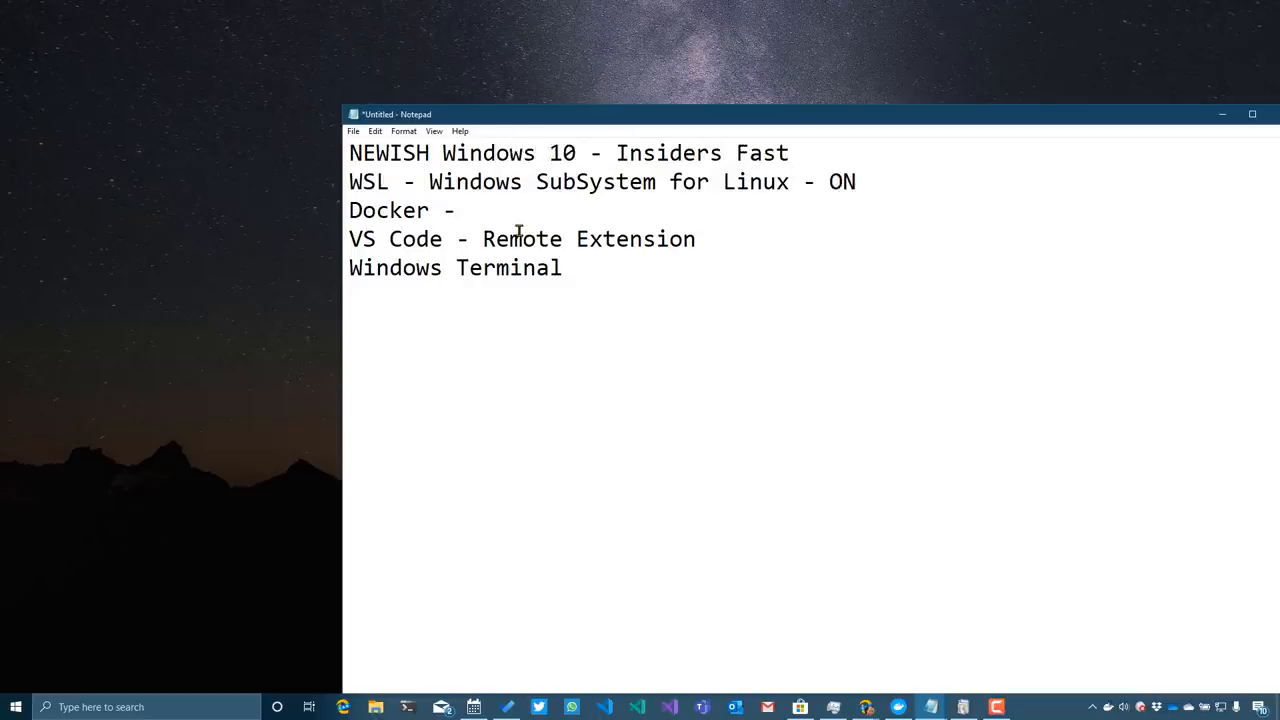
pyautogui.write('Tech Preview')
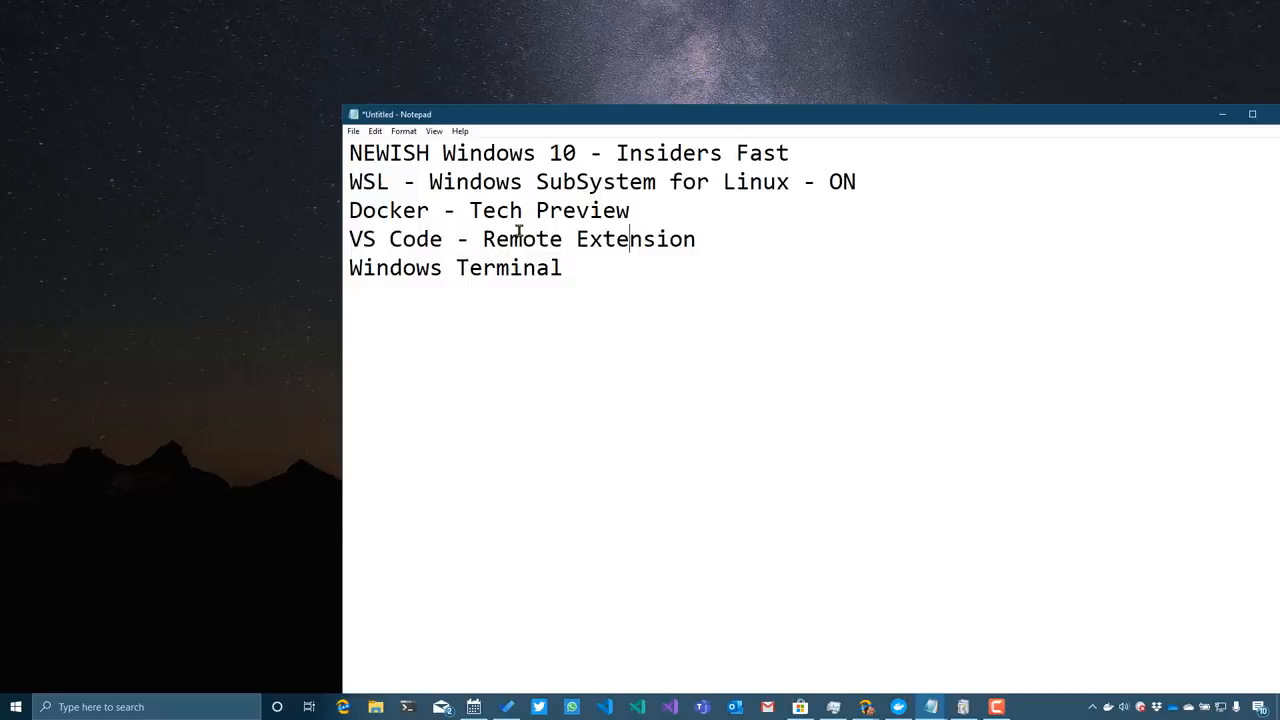
pyautogui.click(564, 268)
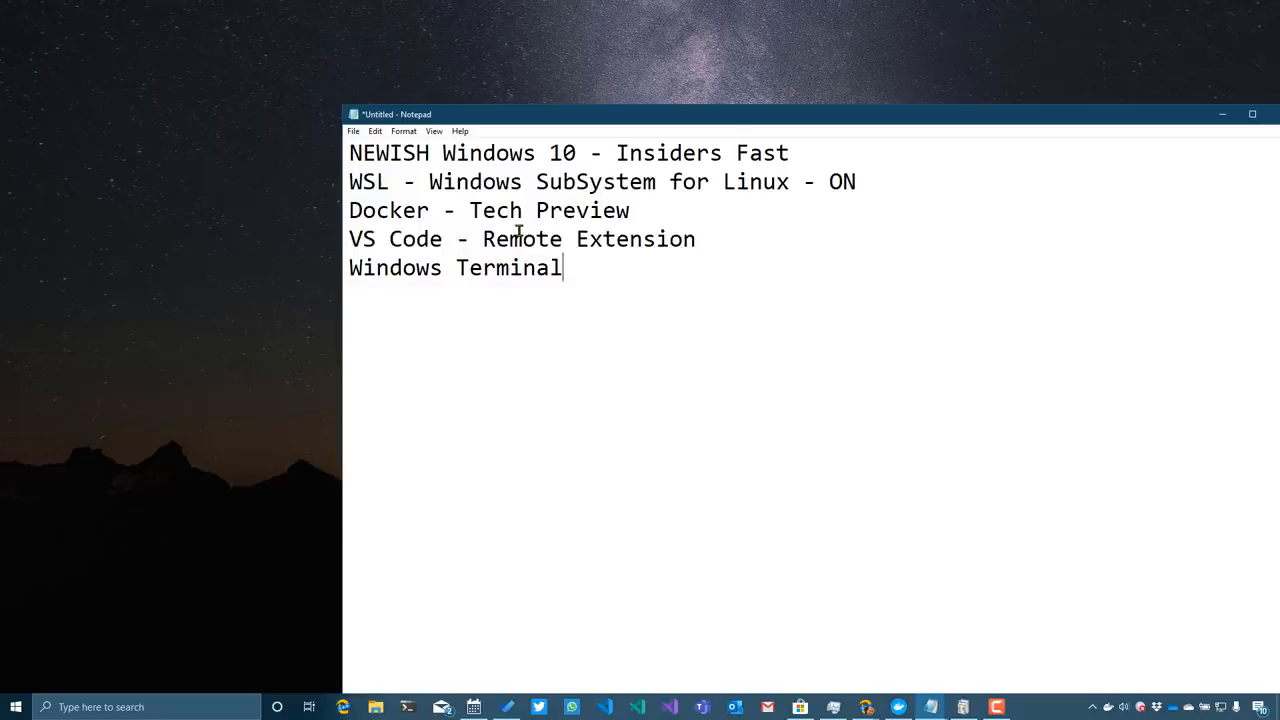
pyautogui.press('ctrl+a')
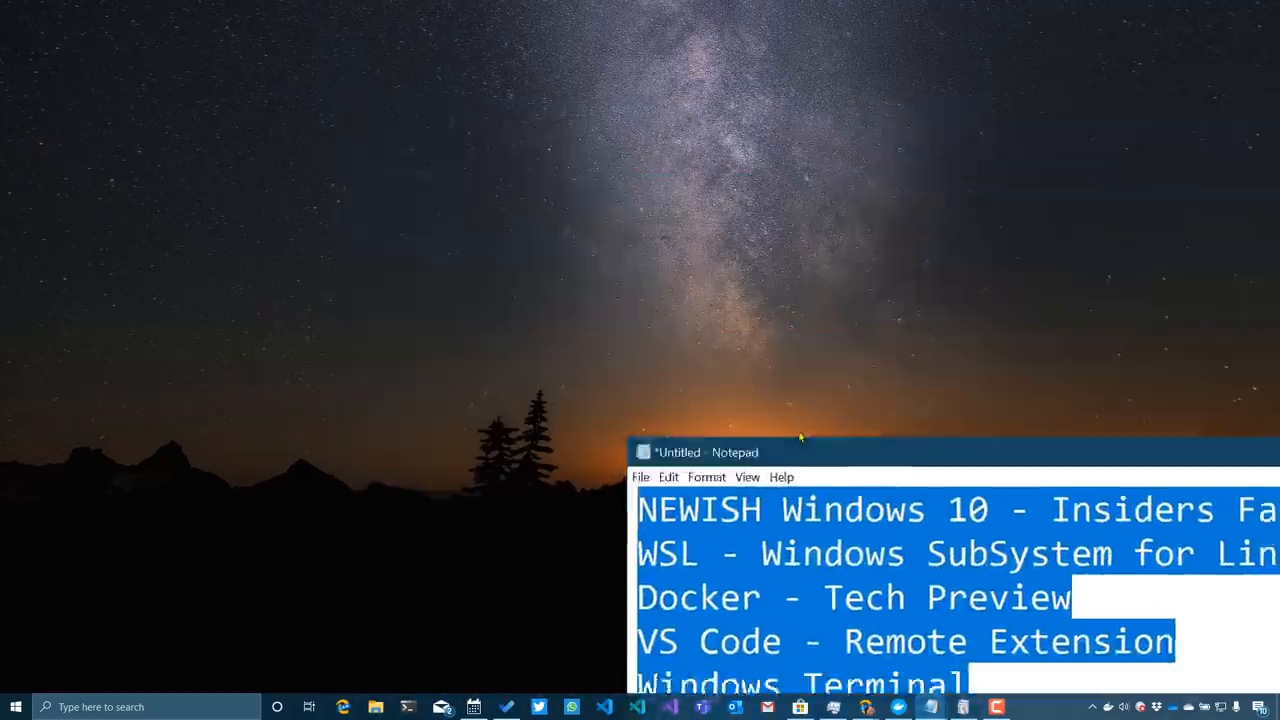
pyautogui.write('features')
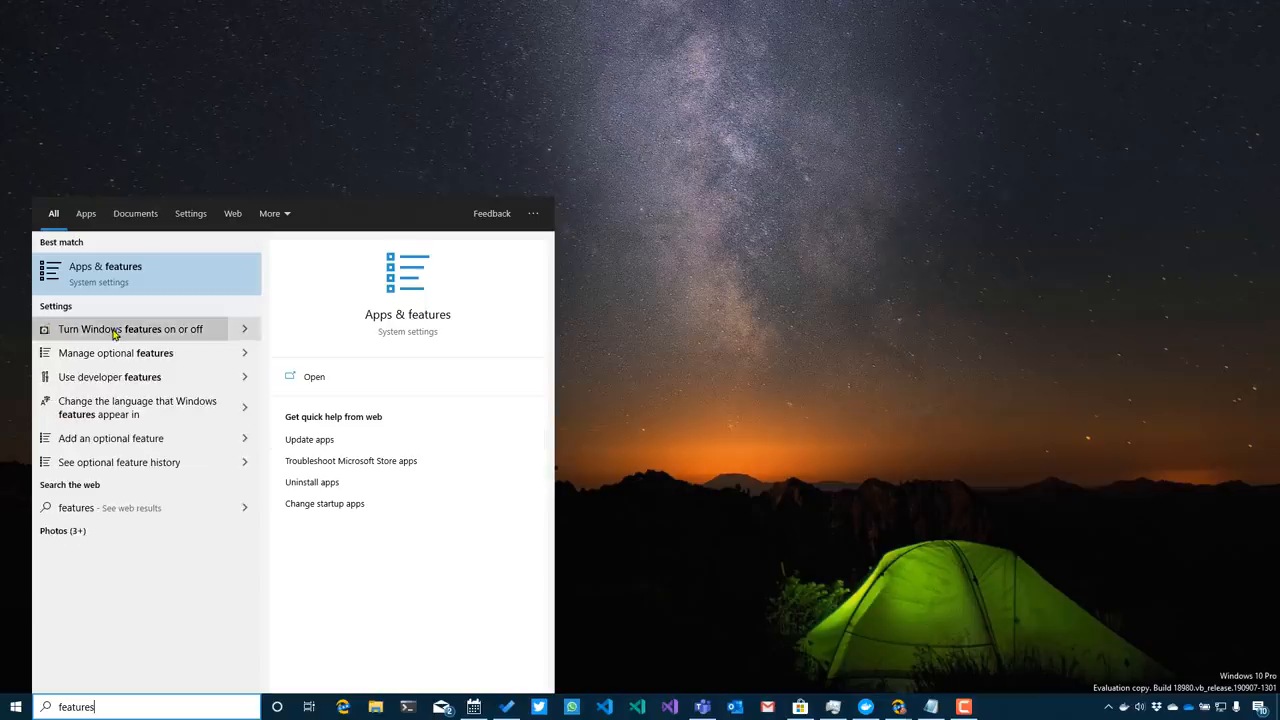
pyautogui.click(114, 328)
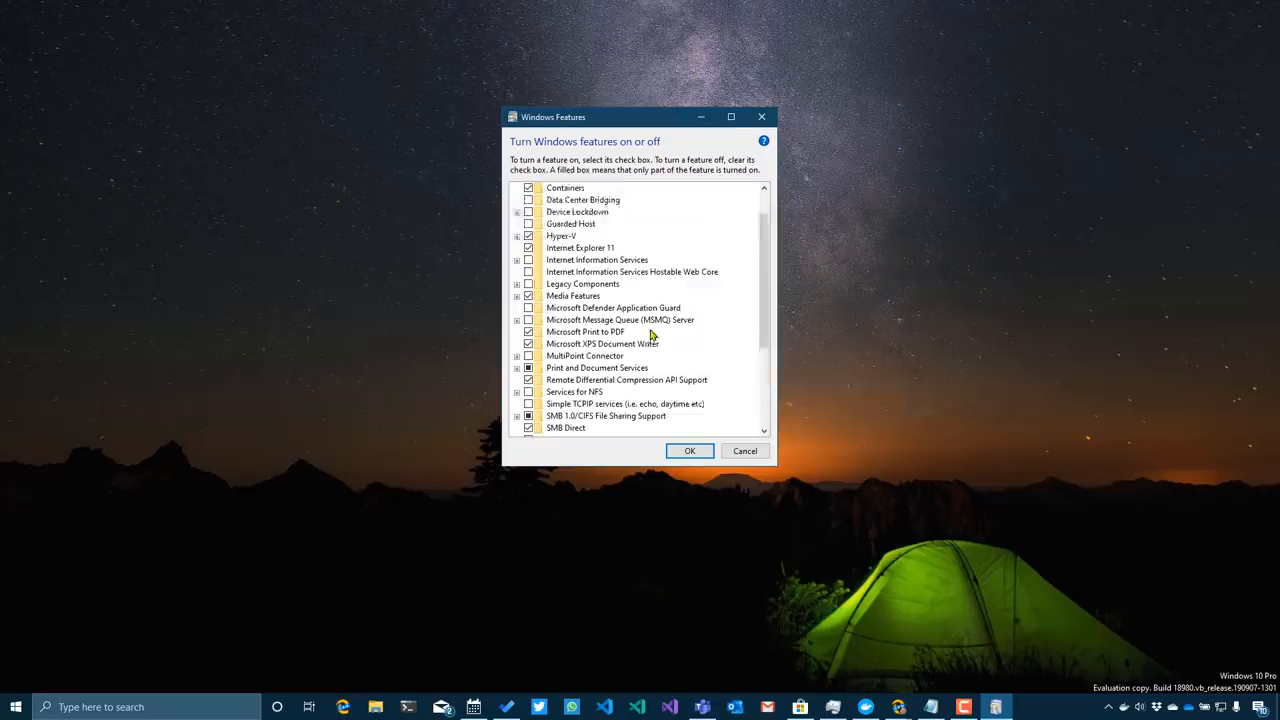
pyautogui.scroll(-3)
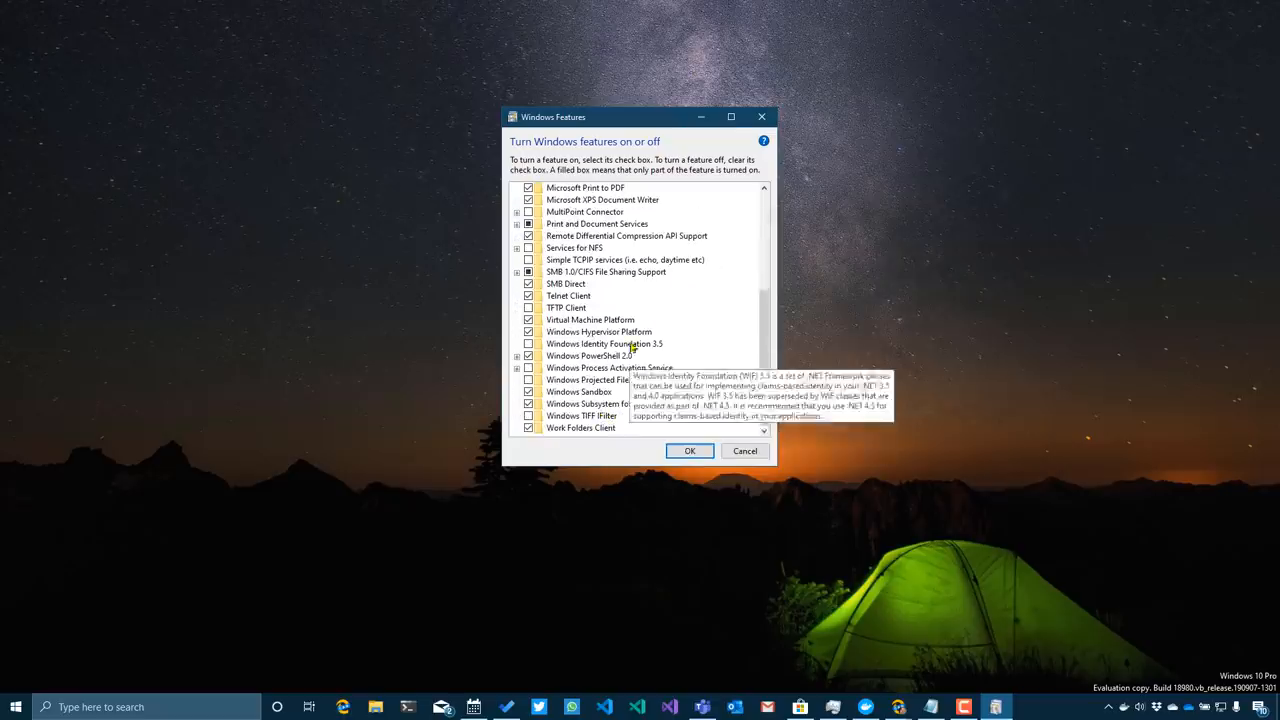
pyautogui.moveTo(614, 322)
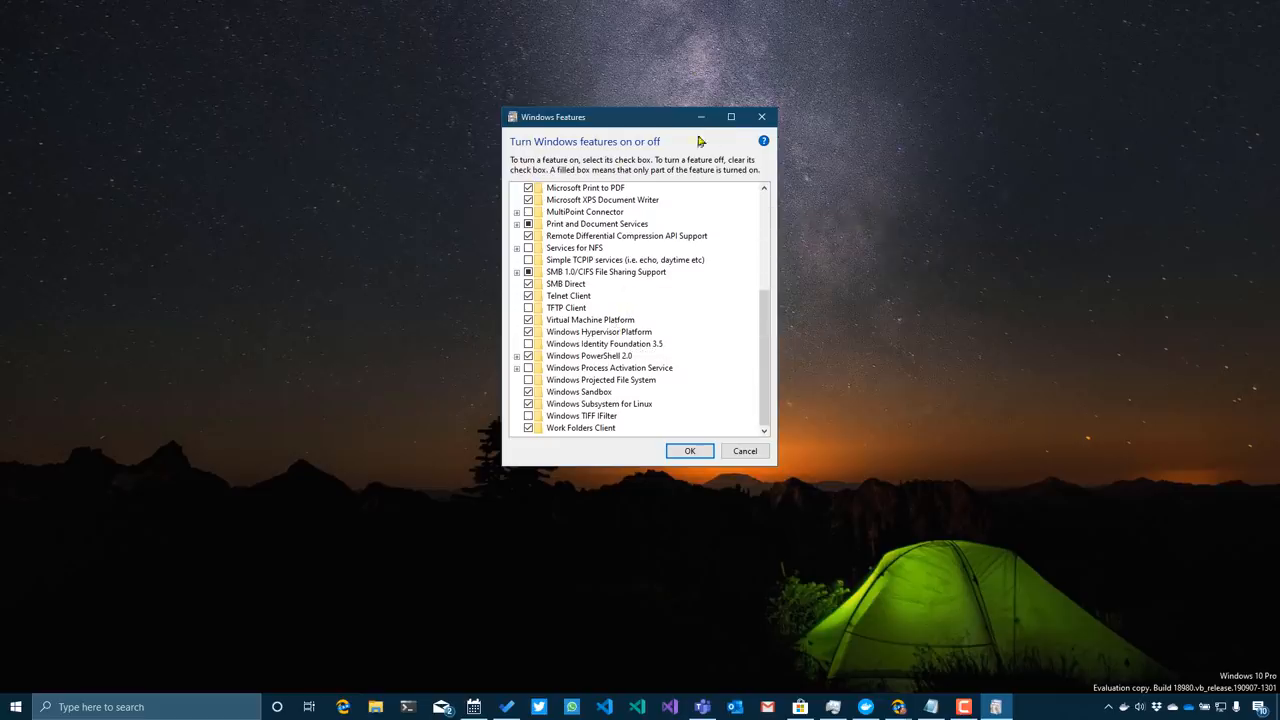
pyautogui.click(744, 450)
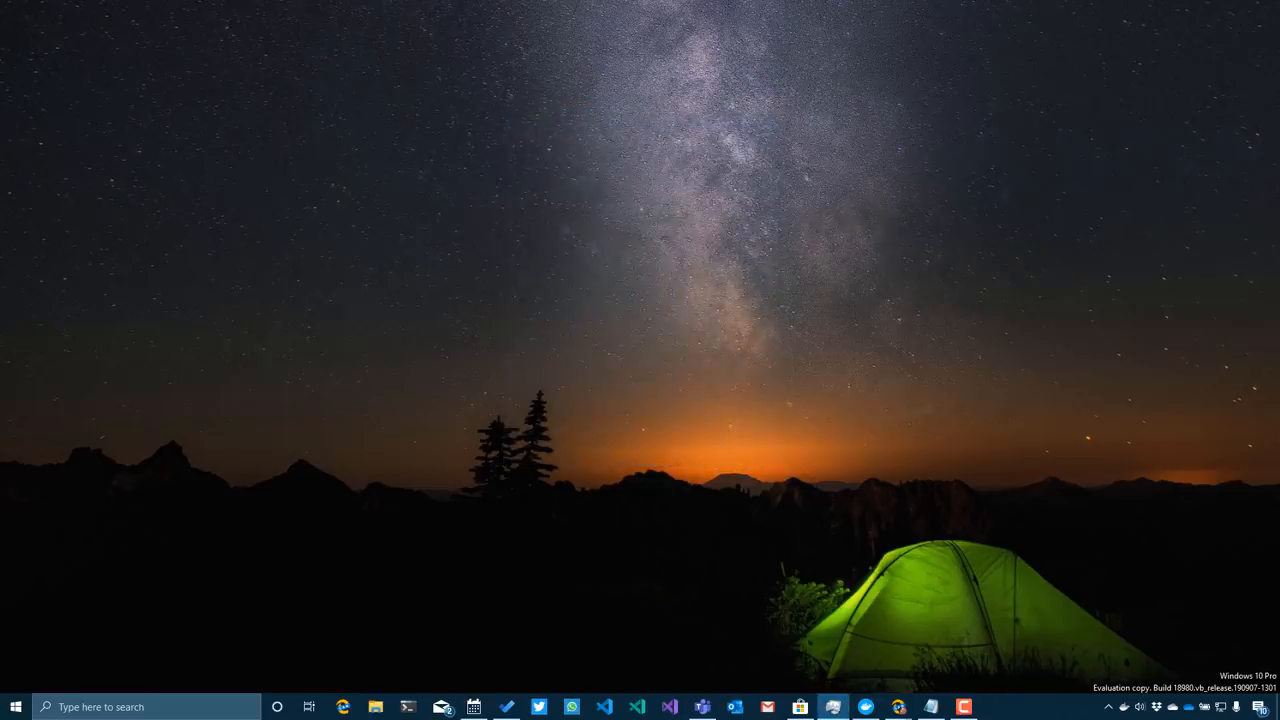
# Step: Browse the Store's Linux on Windows distro collection, viewing Pengwin's page and returning to the list
pyautogui.click(802, 706)
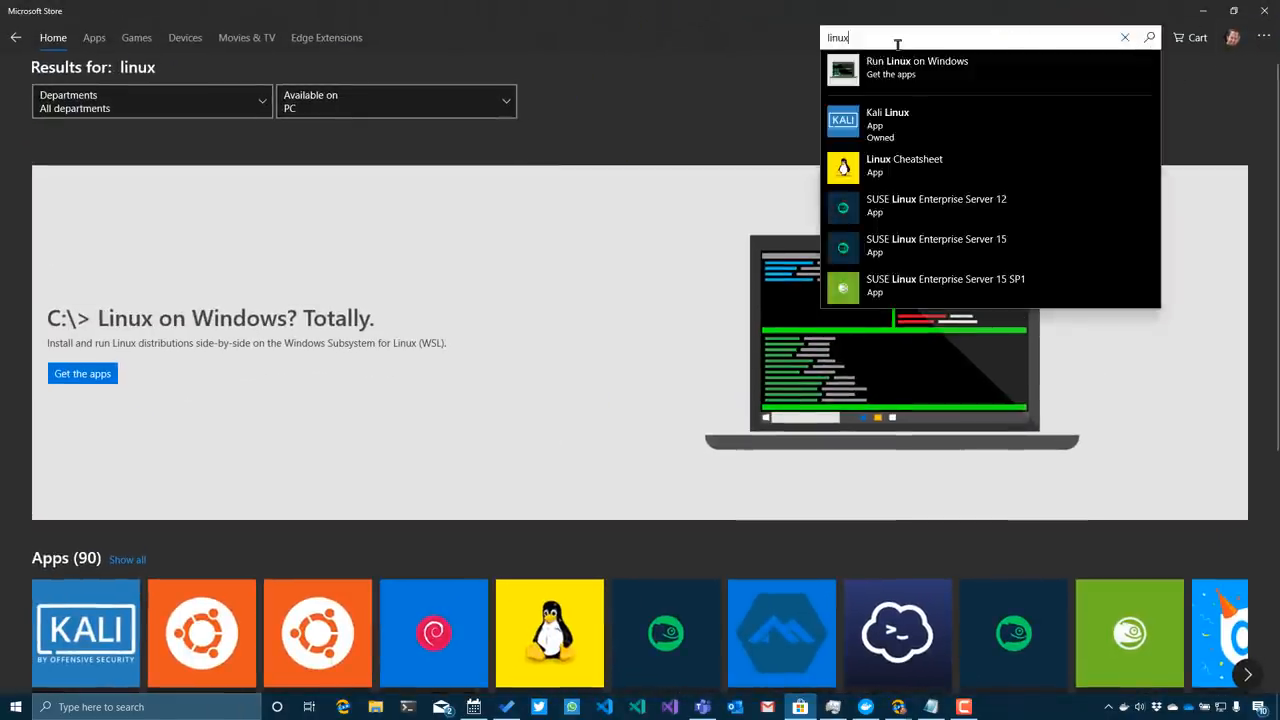
pyautogui.click(572, 100)
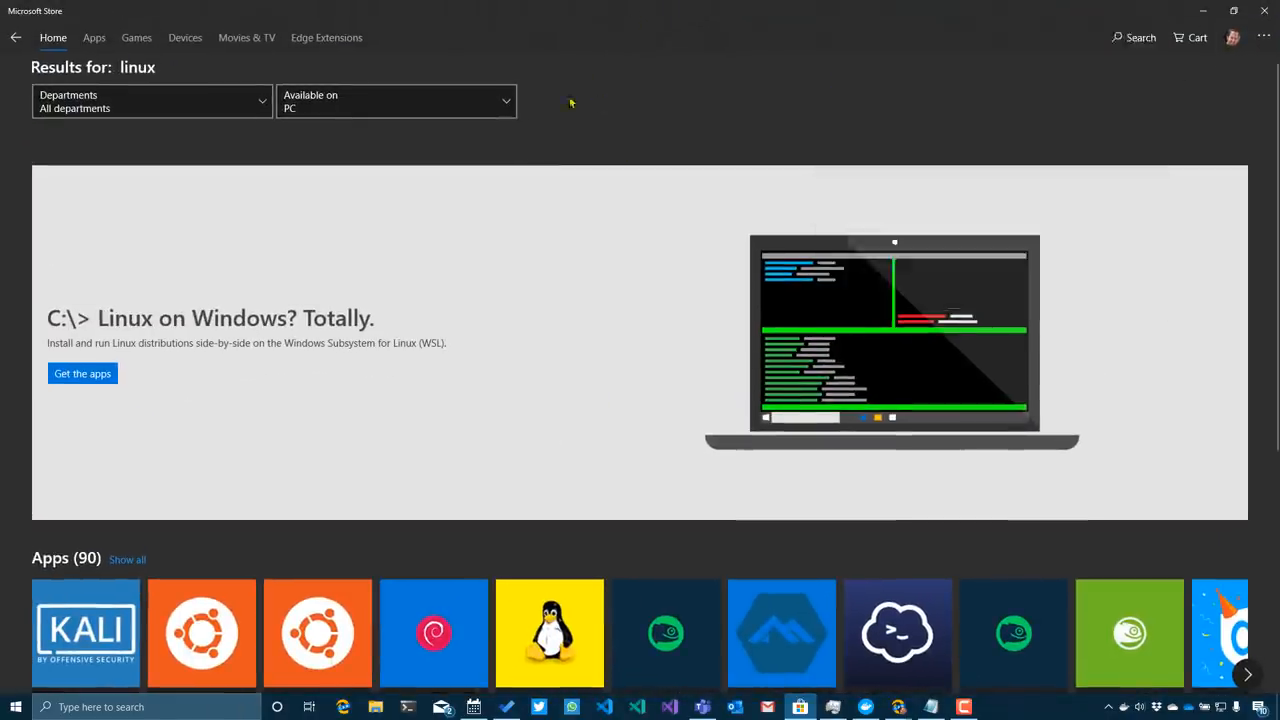
pyautogui.scroll(-3)
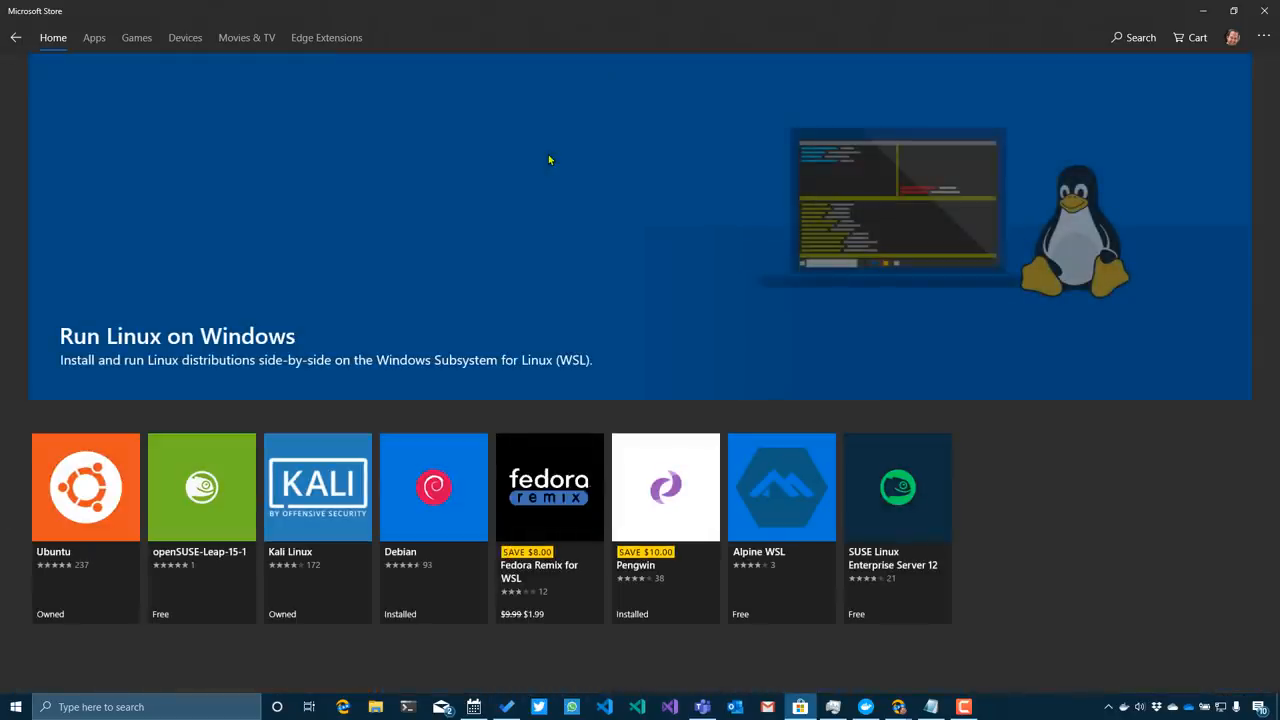
pyautogui.moveTo(440, 482)
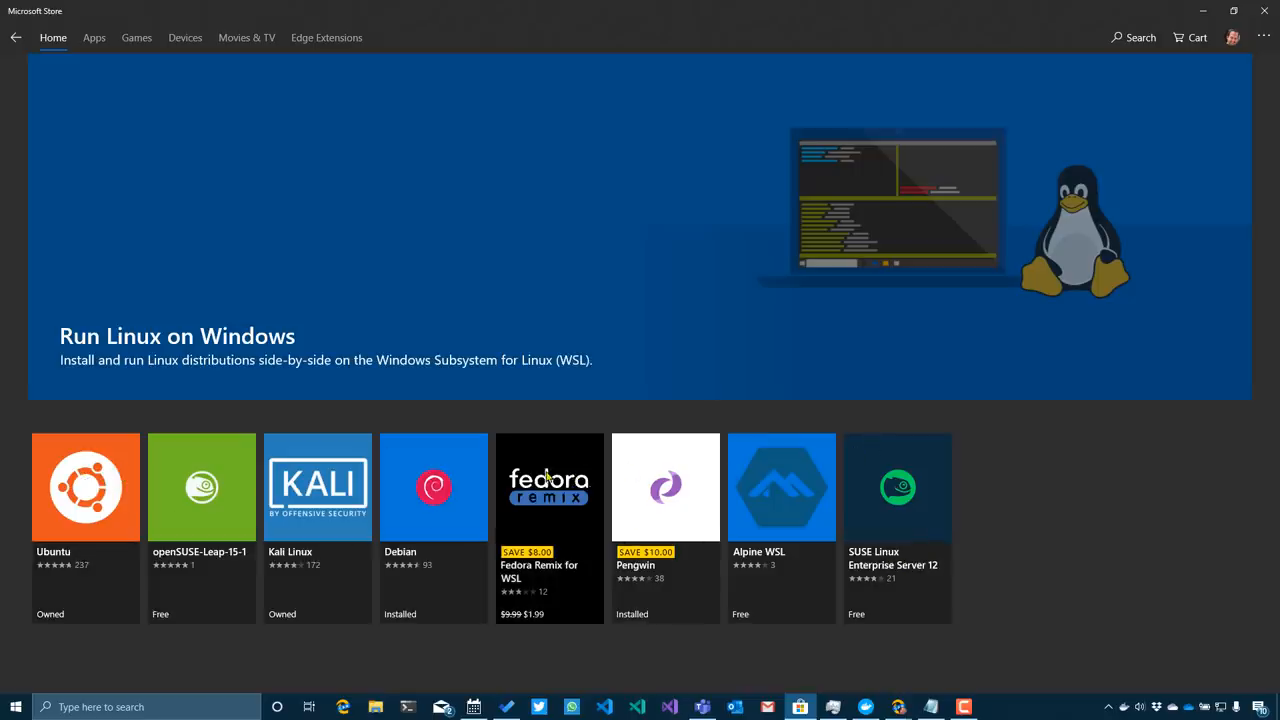
pyautogui.moveTo(686, 476)
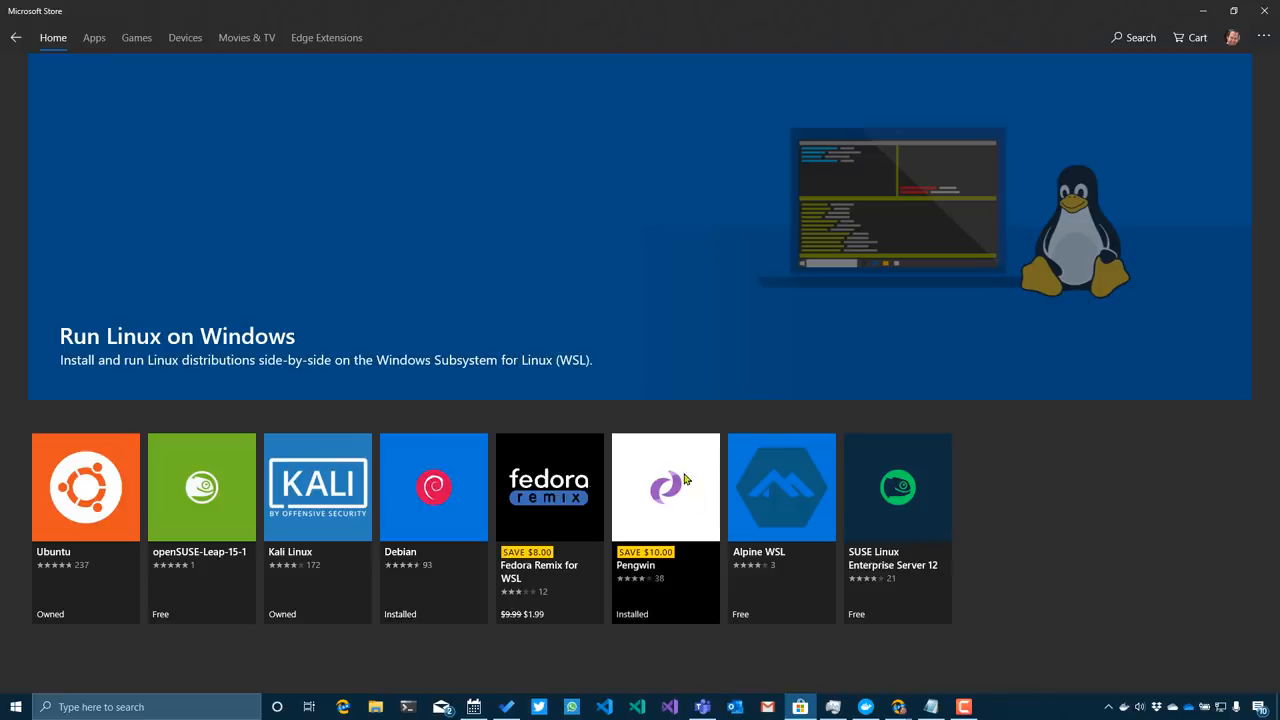
pyautogui.click(94, 36)
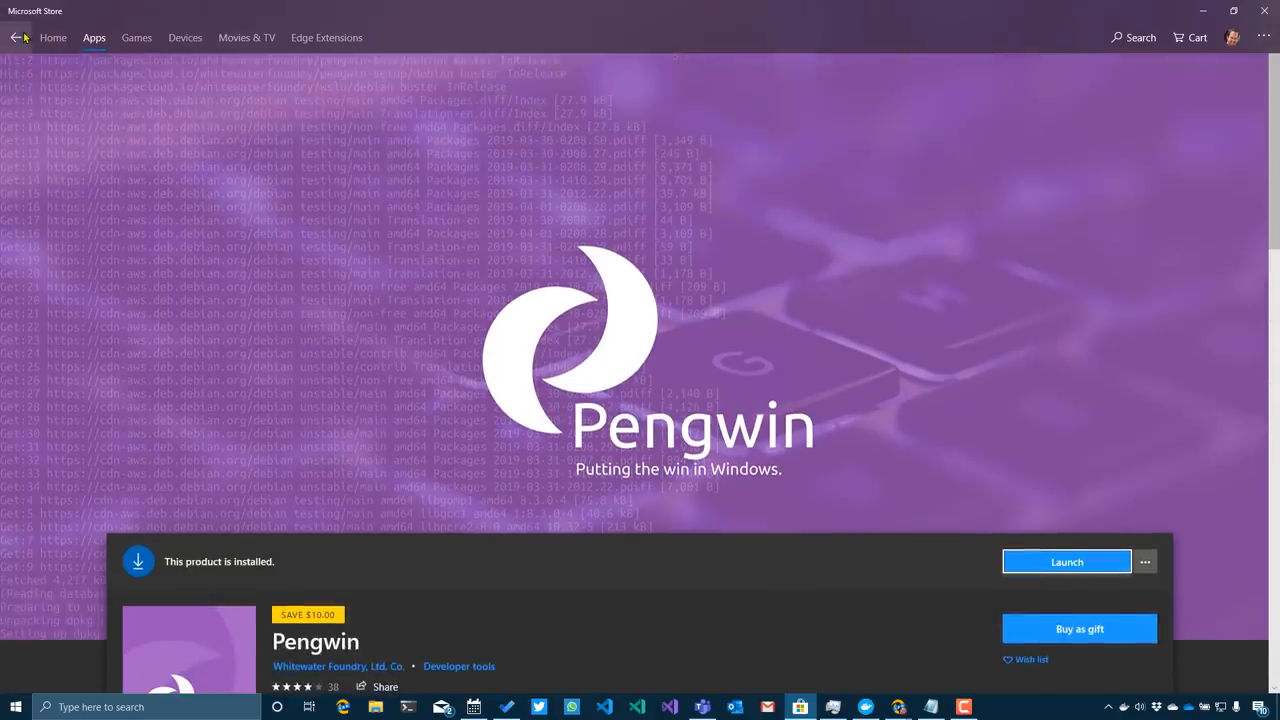
pyautogui.click(16, 38)
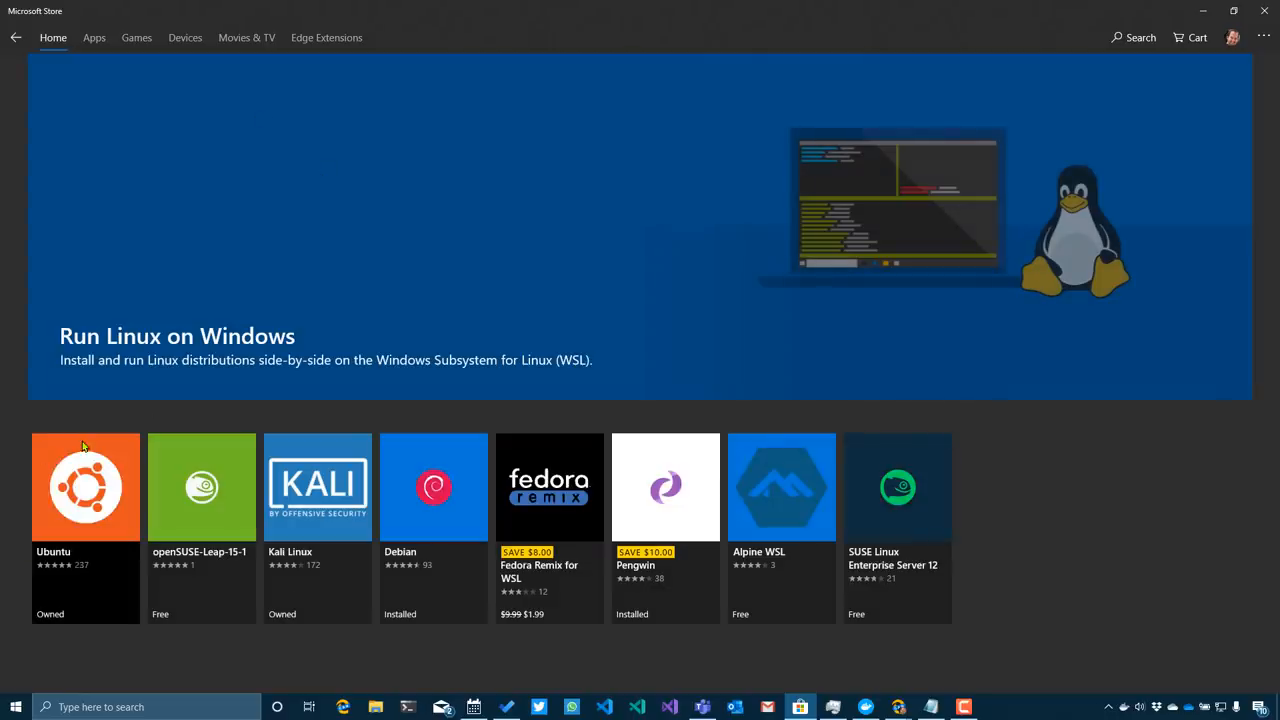
pyautogui.click(94, 36)
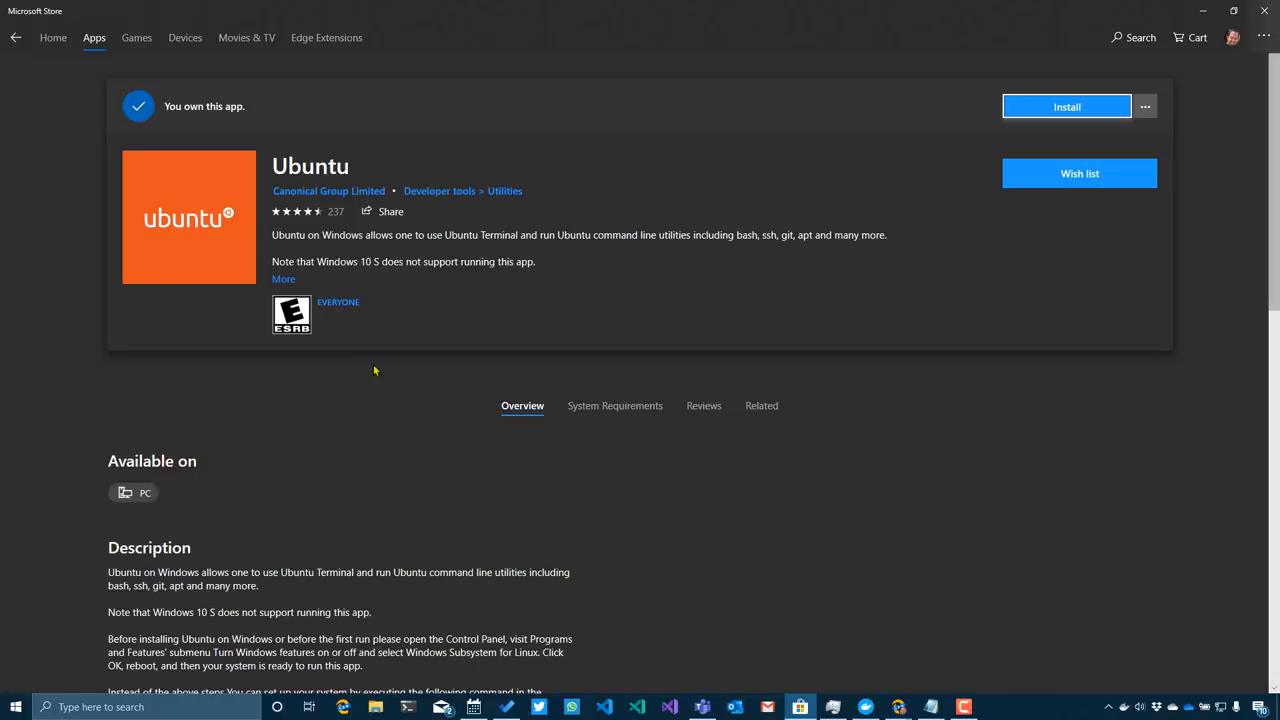
pyautogui.moveTo(332, 288)
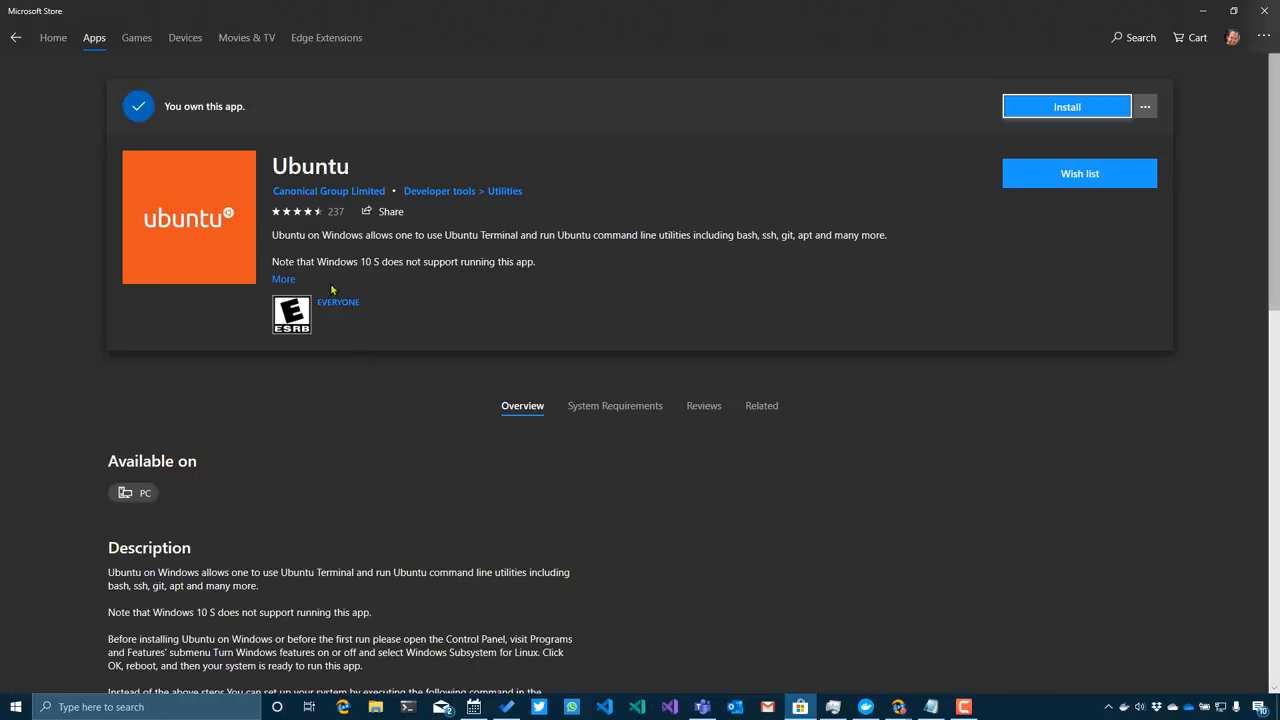
pyautogui.click(284, 280)
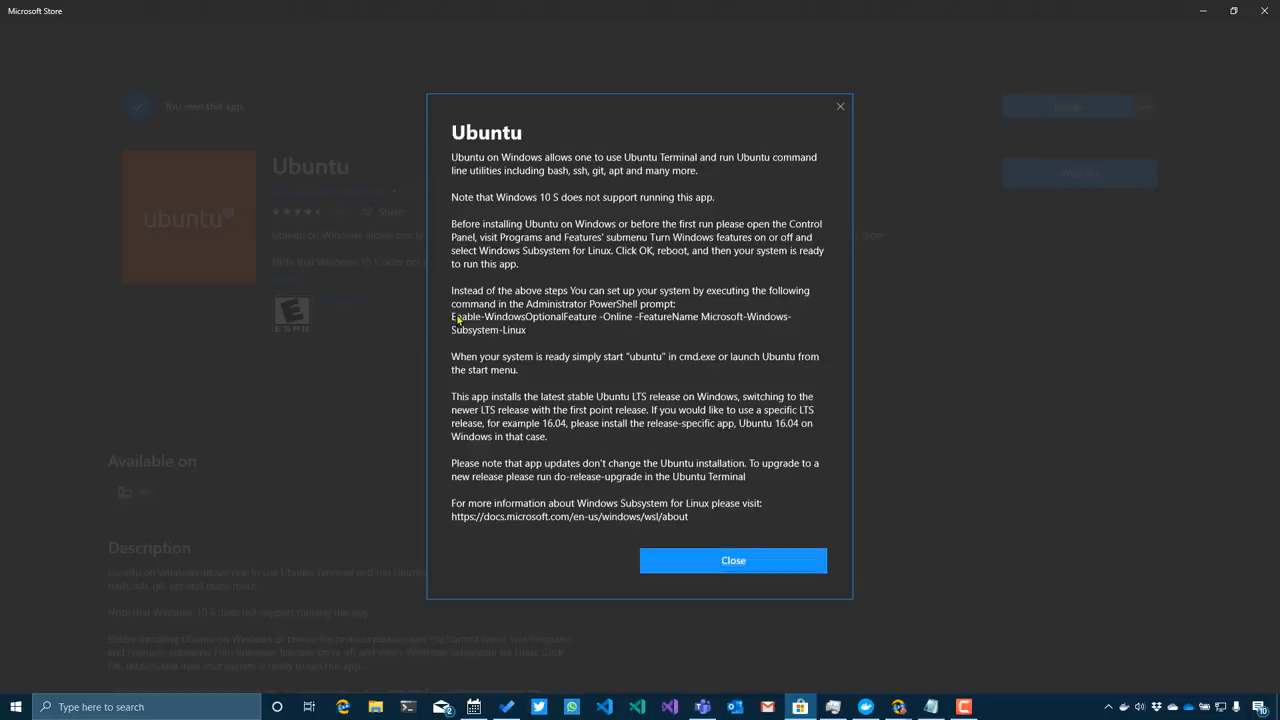
pyautogui.moveTo(448, 316)
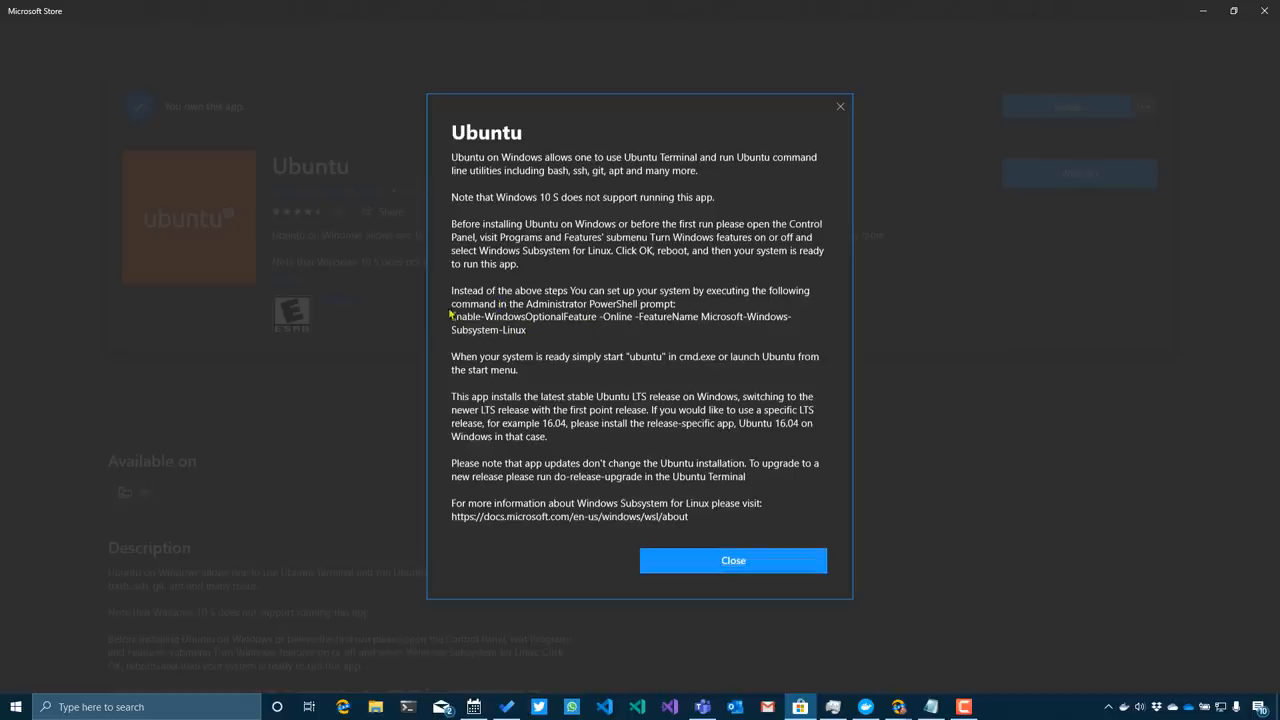
pyautogui.moveTo(428, 348)
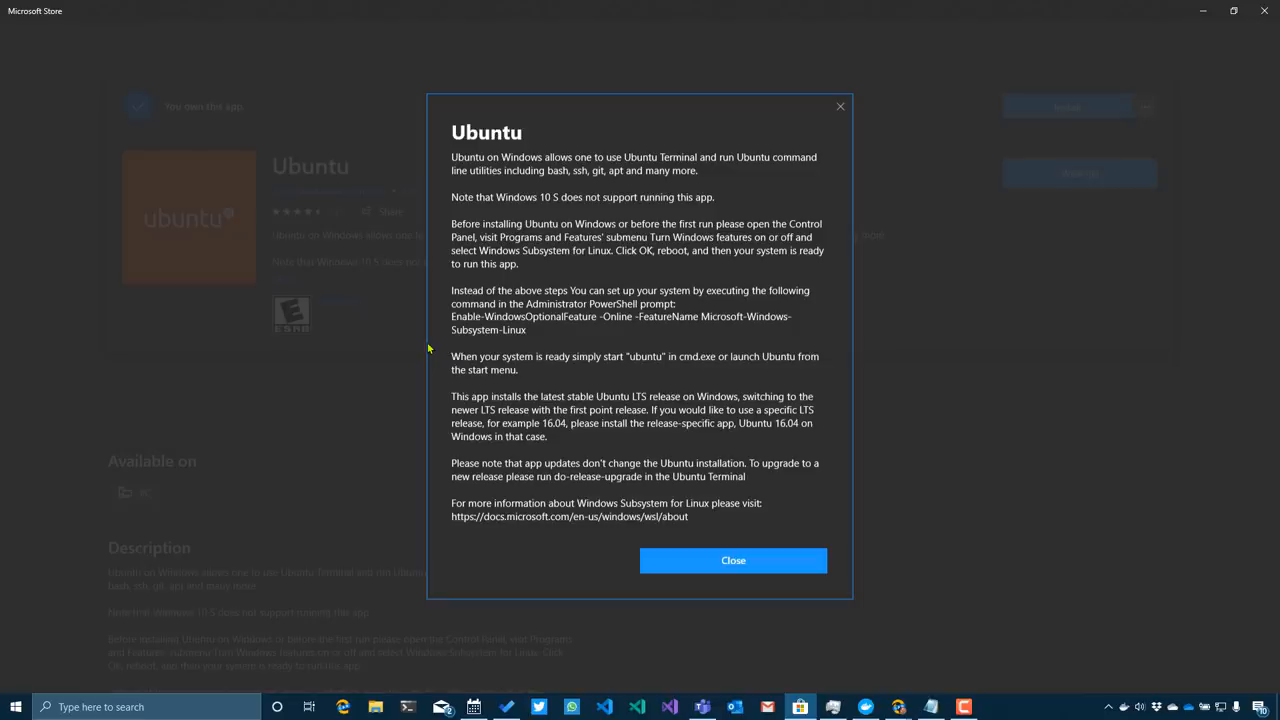
pyautogui.click(732, 560)
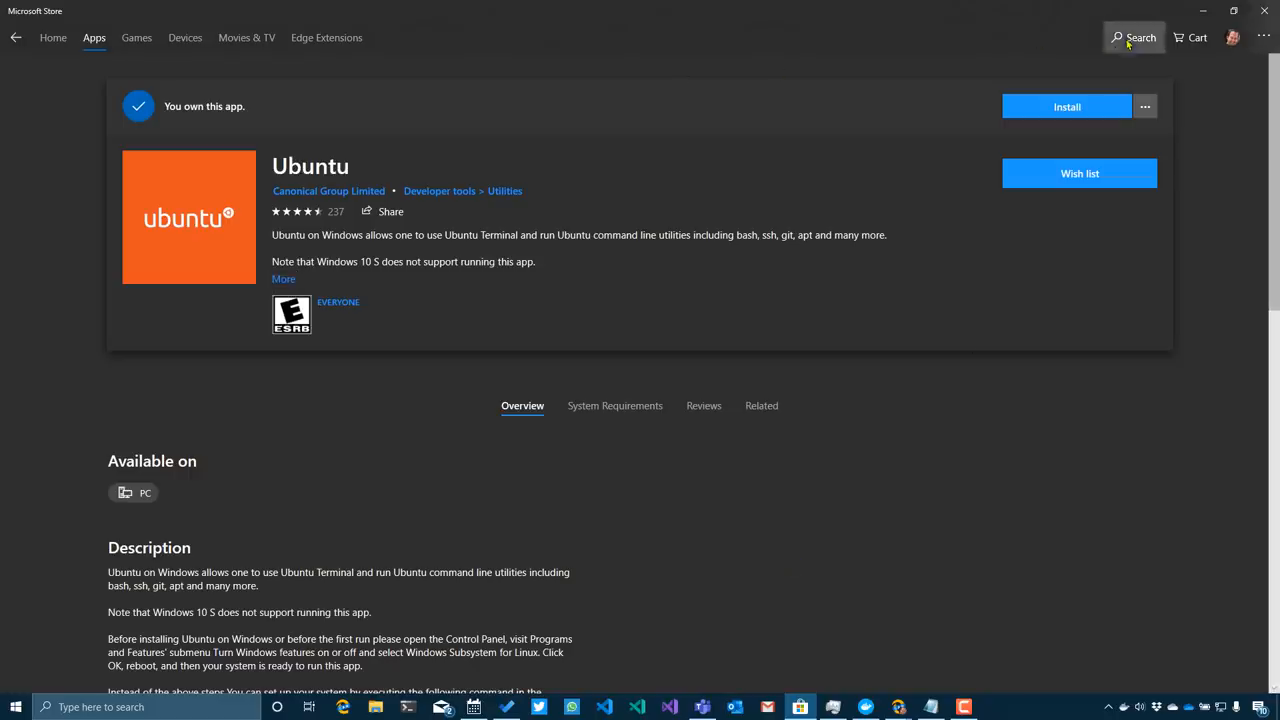
# Step: Search the Store for 'terminal' and view the Windows Terminal (Preview) page with its full description
pyautogui.write('terminal')
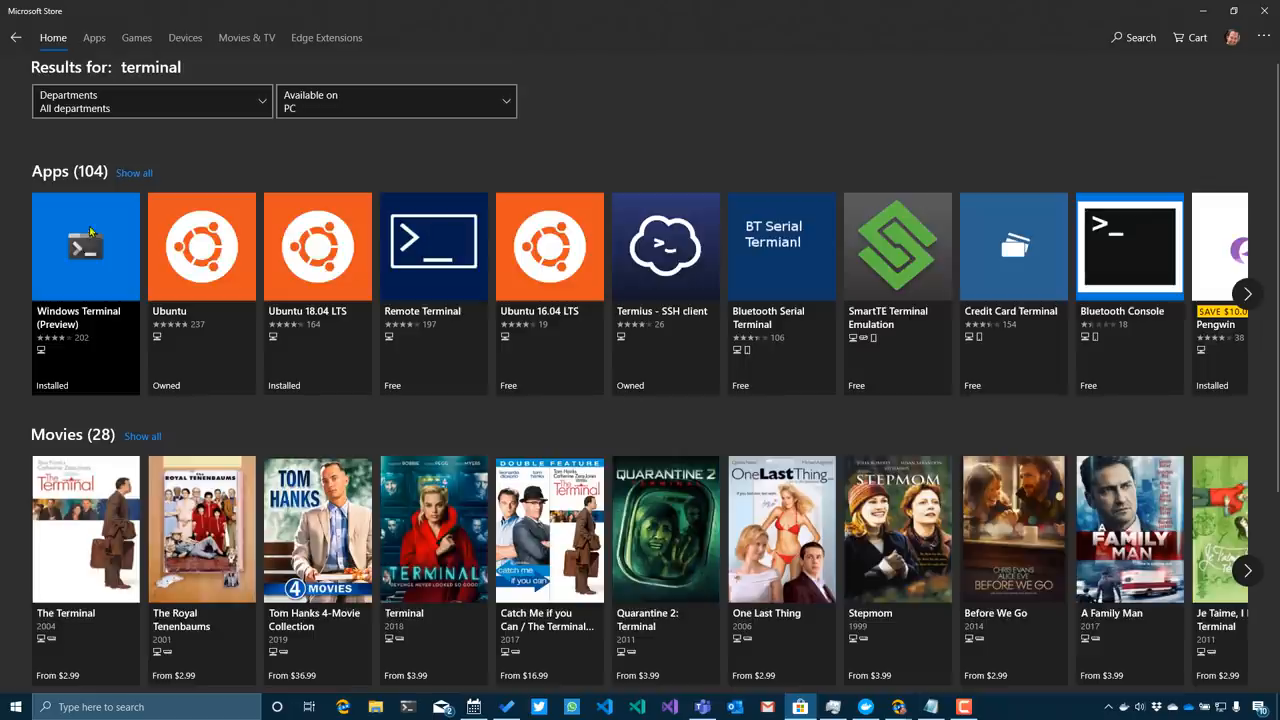
pyautogui.click(84, 246)
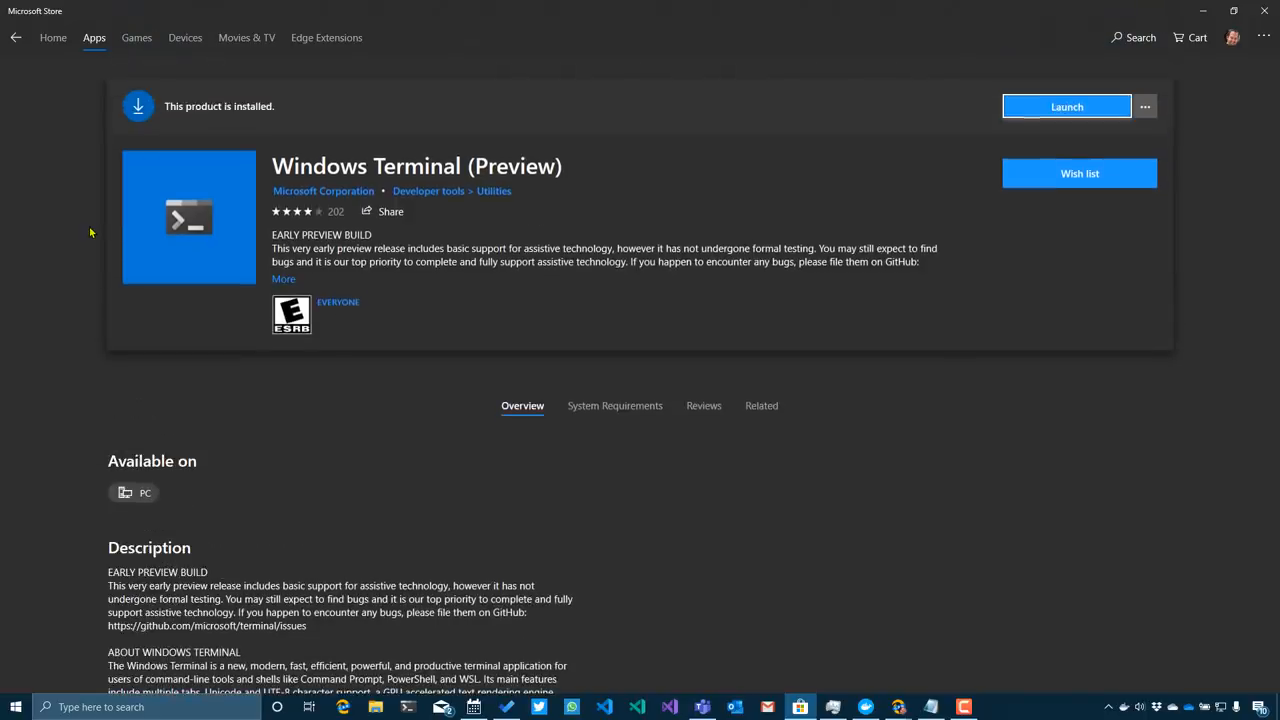
pyautogui.moveTo(664, 222)
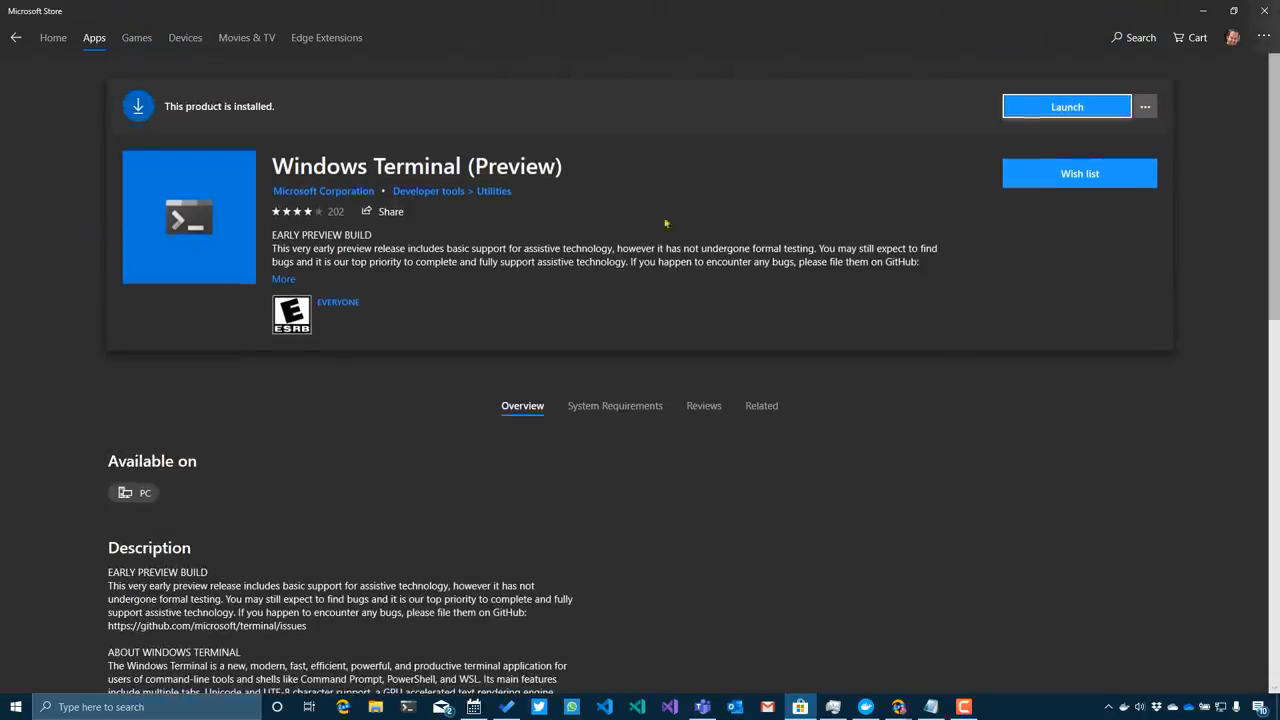
pyautogui.click(284, 278)
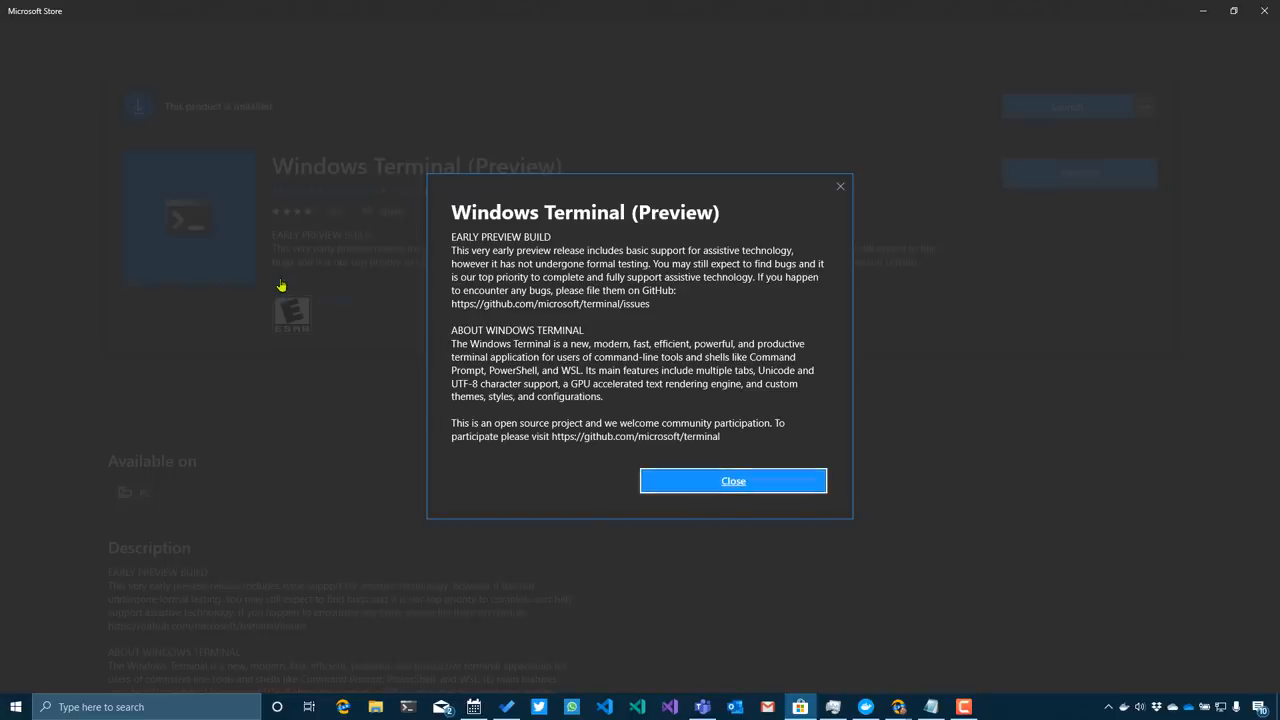
pyautogui.click(732, 480)
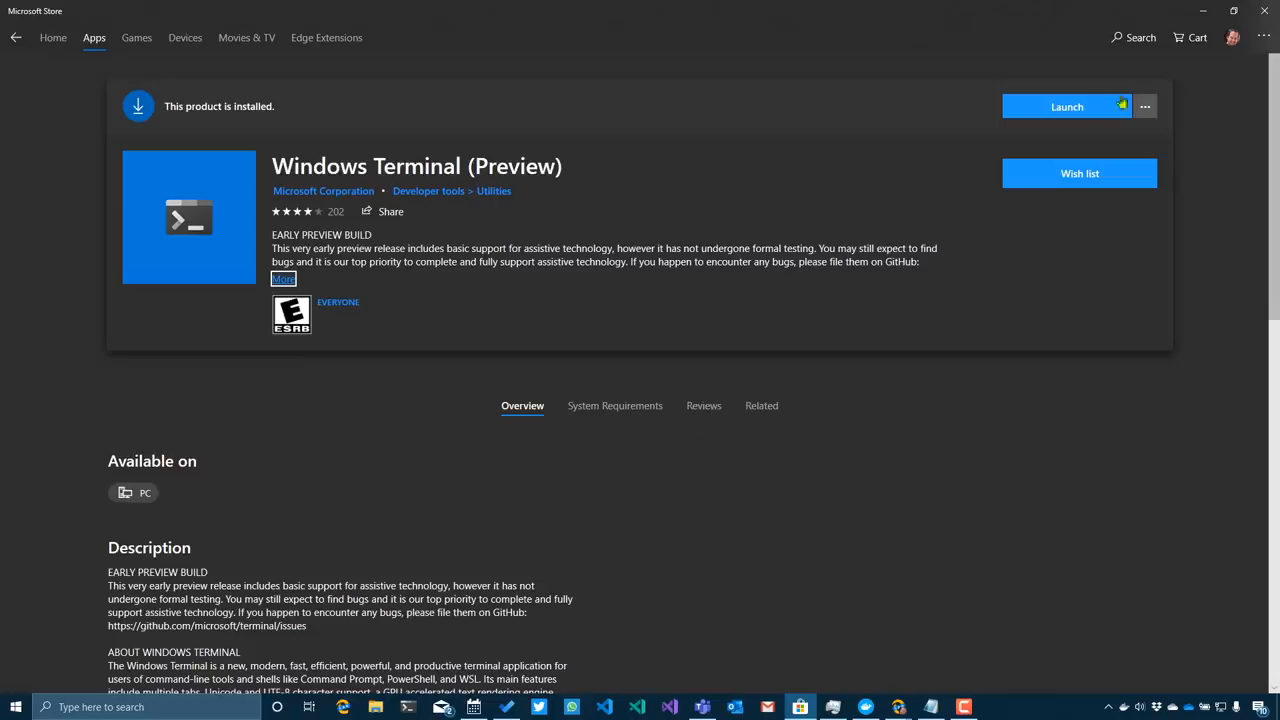
# Step: Launch Windows Terminal and close the separate Windows PowerShell and cmd.exe windows
pyautogui.click(1068, 106)
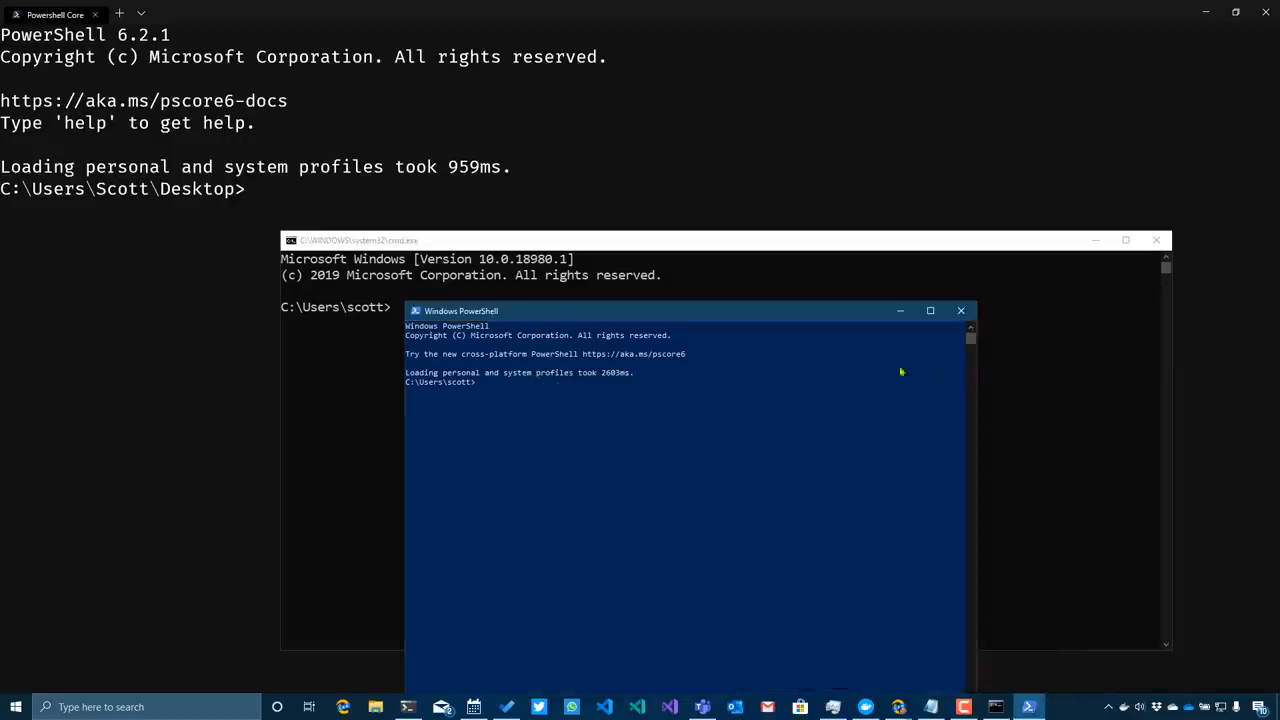
pyautogui.click(960, 310)
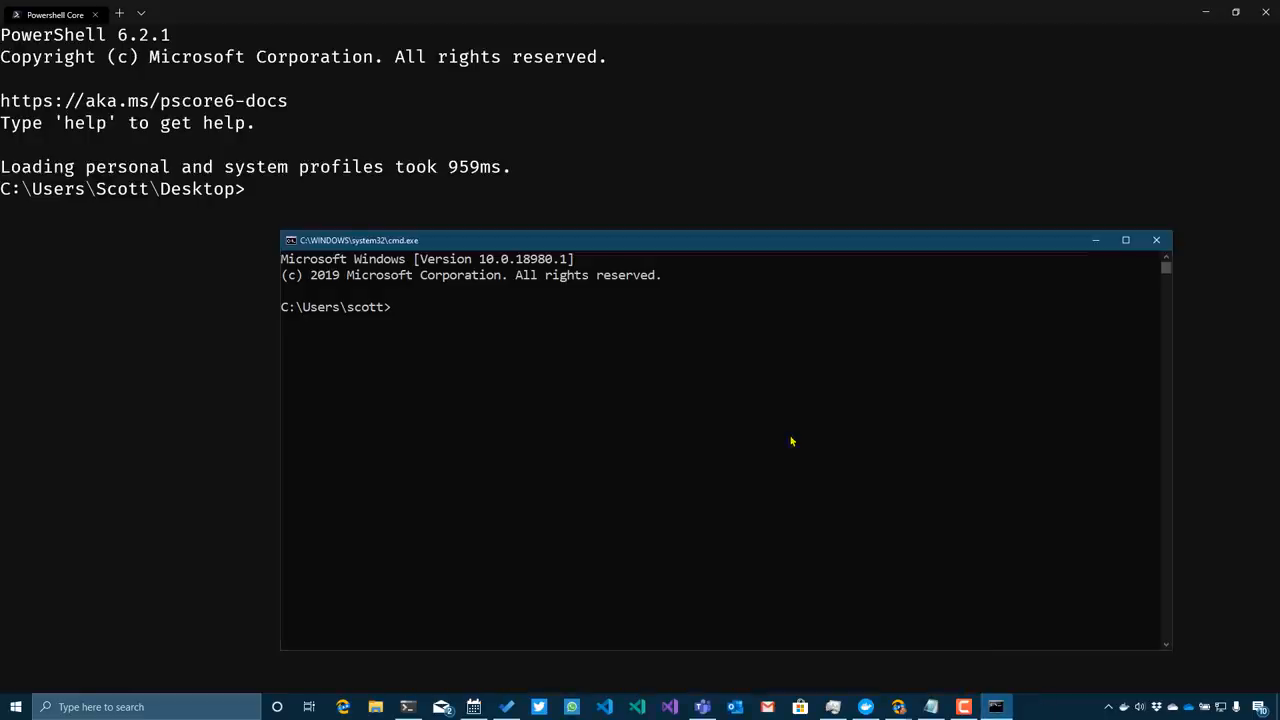
pyautogui.write('exut')
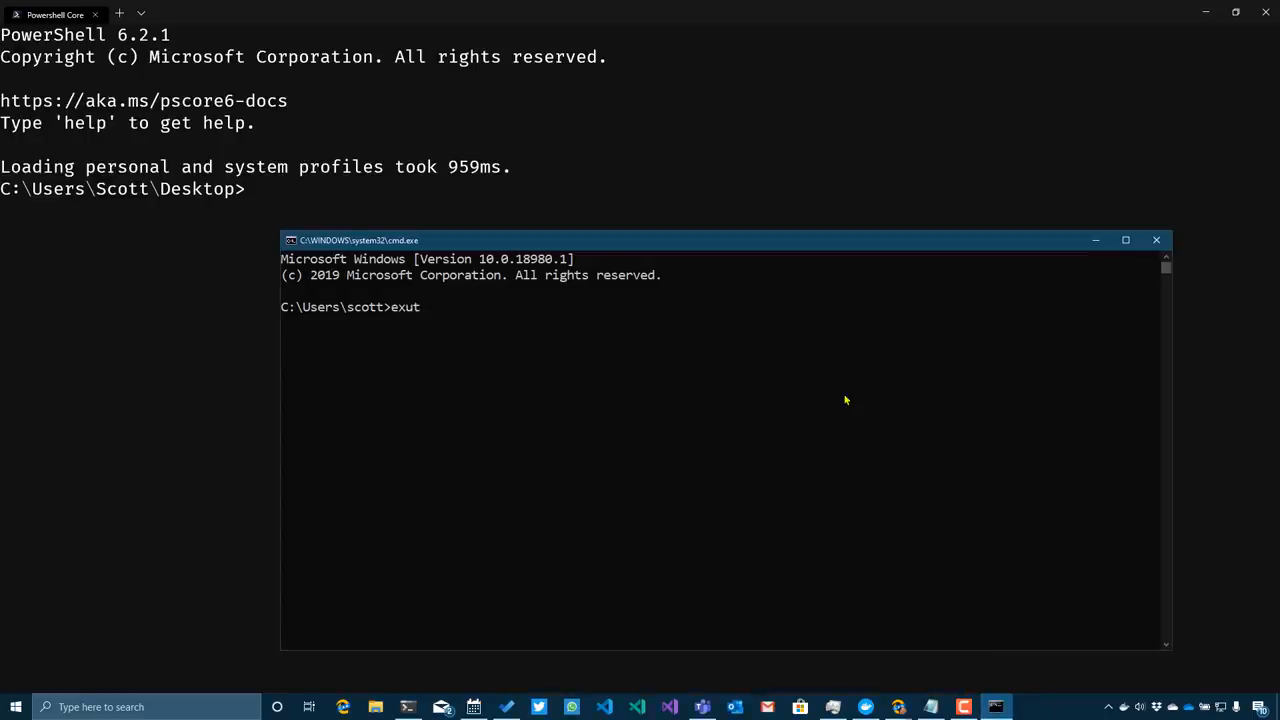
pyautogui.click(1156, 240)
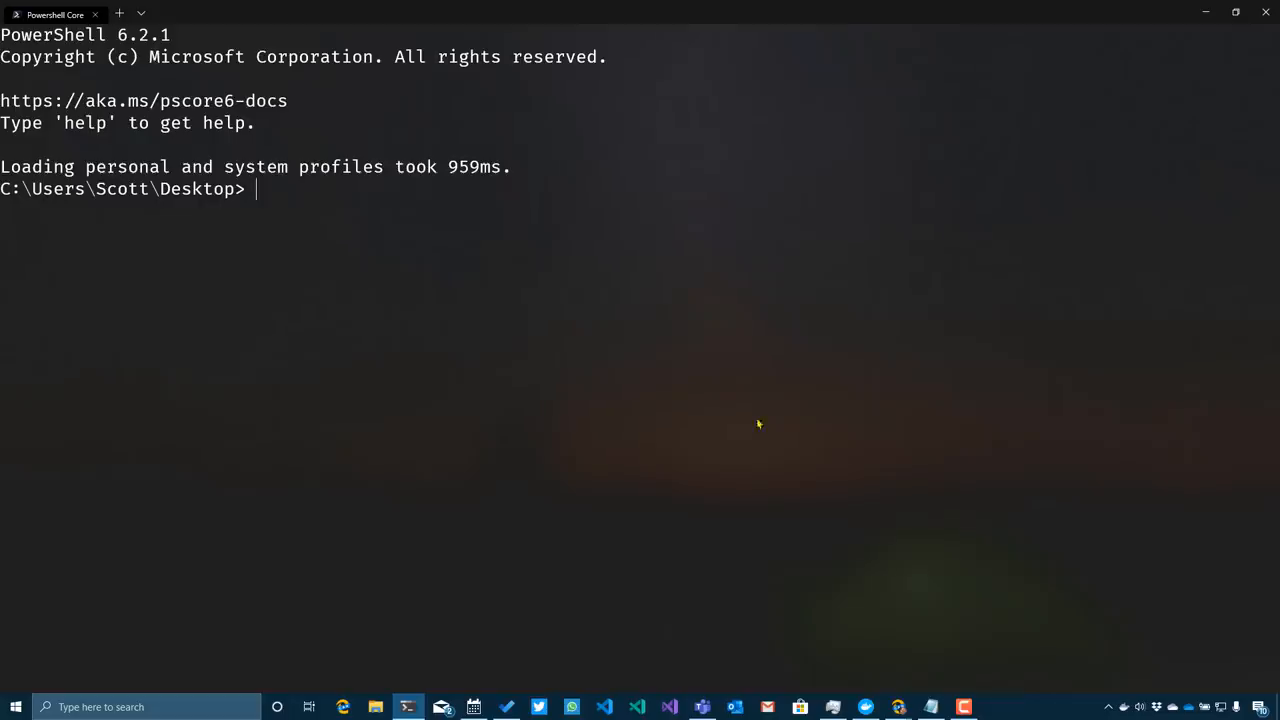
pyautogui.moveTo(308, 128)
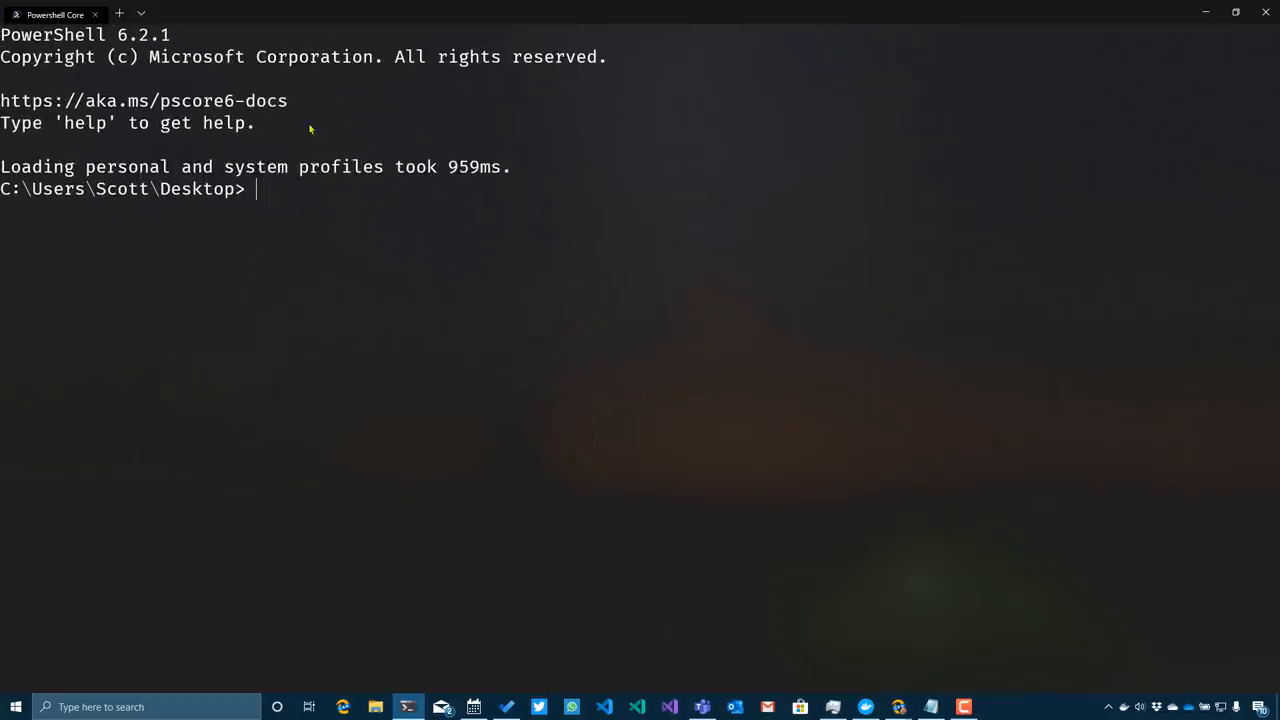
# Step: Add new shell tabs and list the available profiles from the dropdown
pyautogui.click(146, 12)
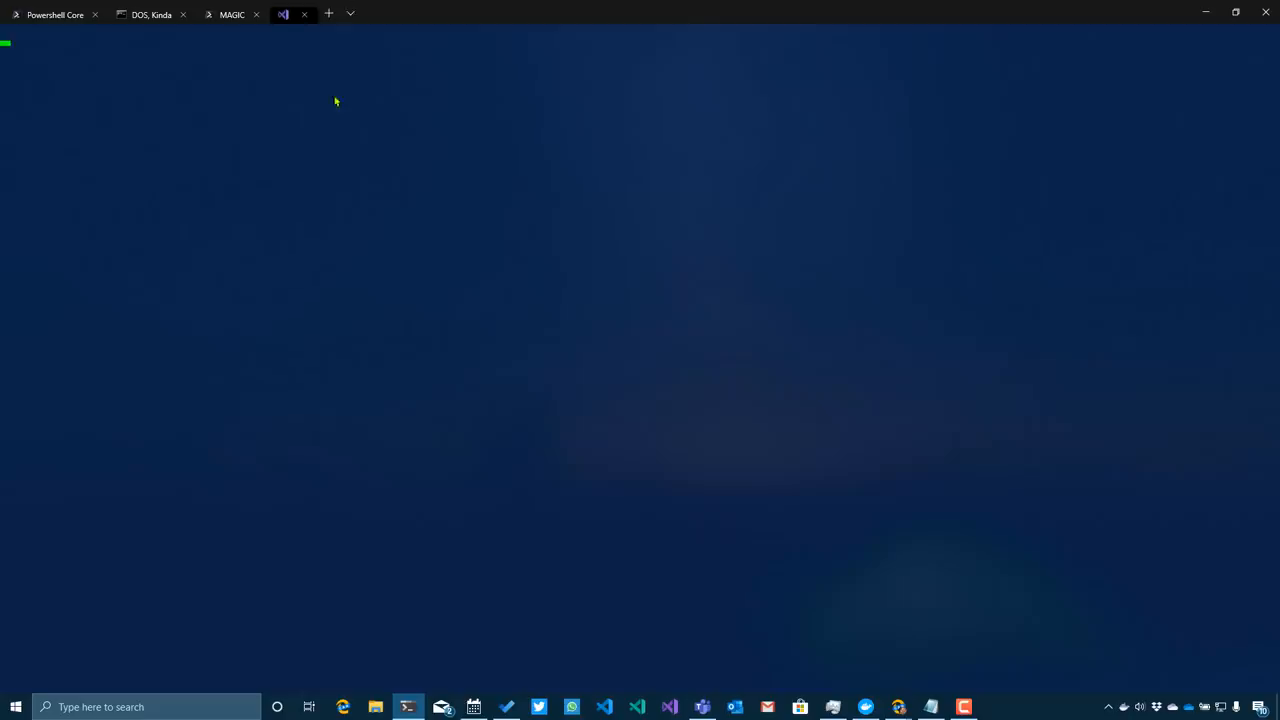
pyautogui.click(348, 14)
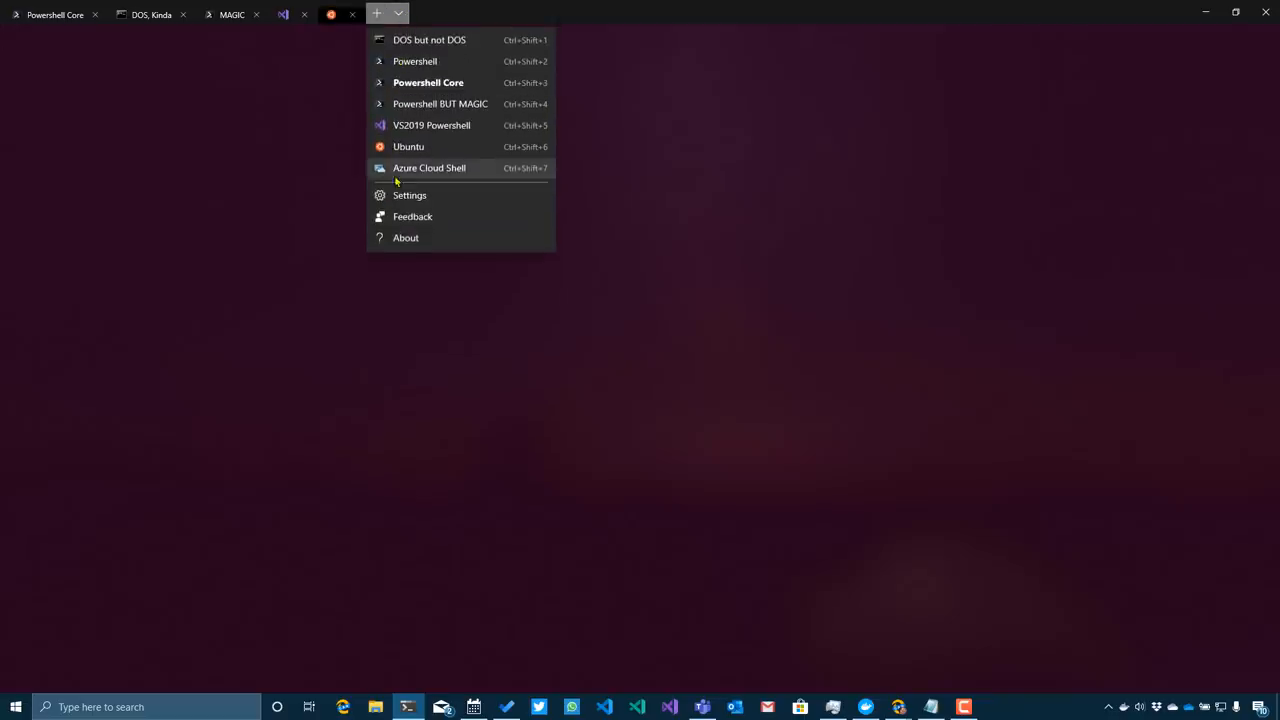
pyautogui.moveTo(442, 204)
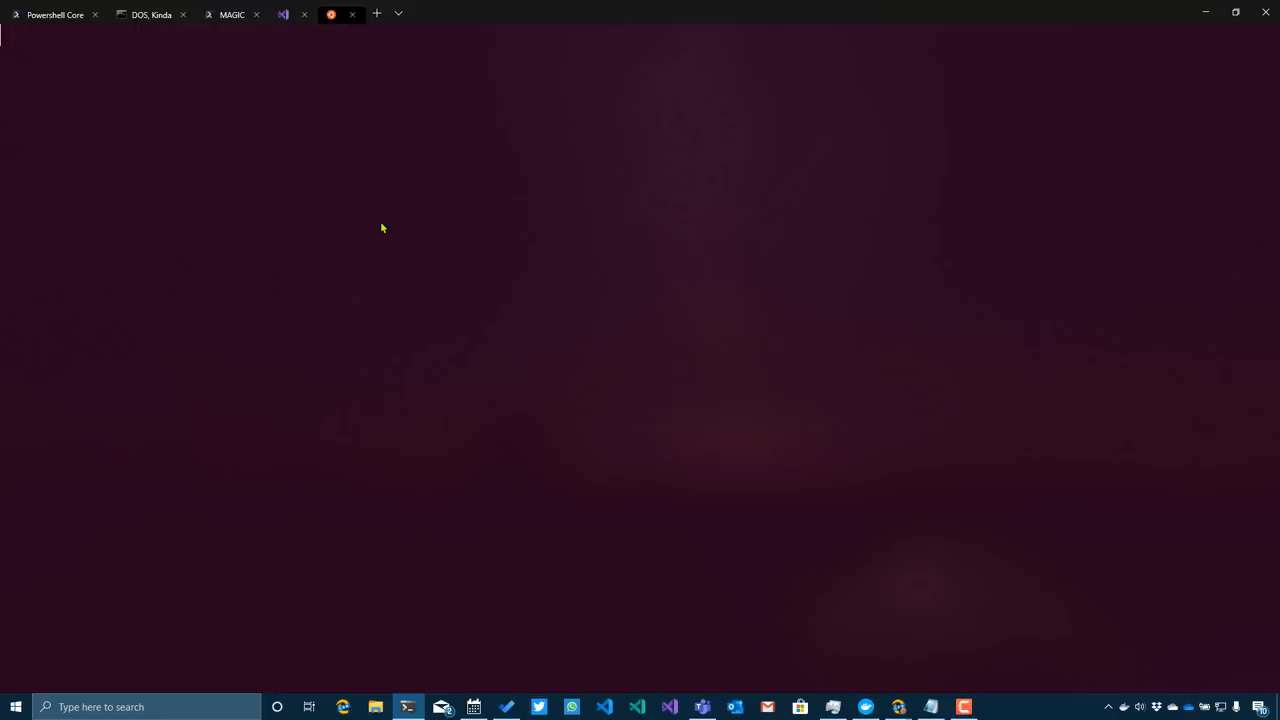
pyautogui.moveTo(416, 220)
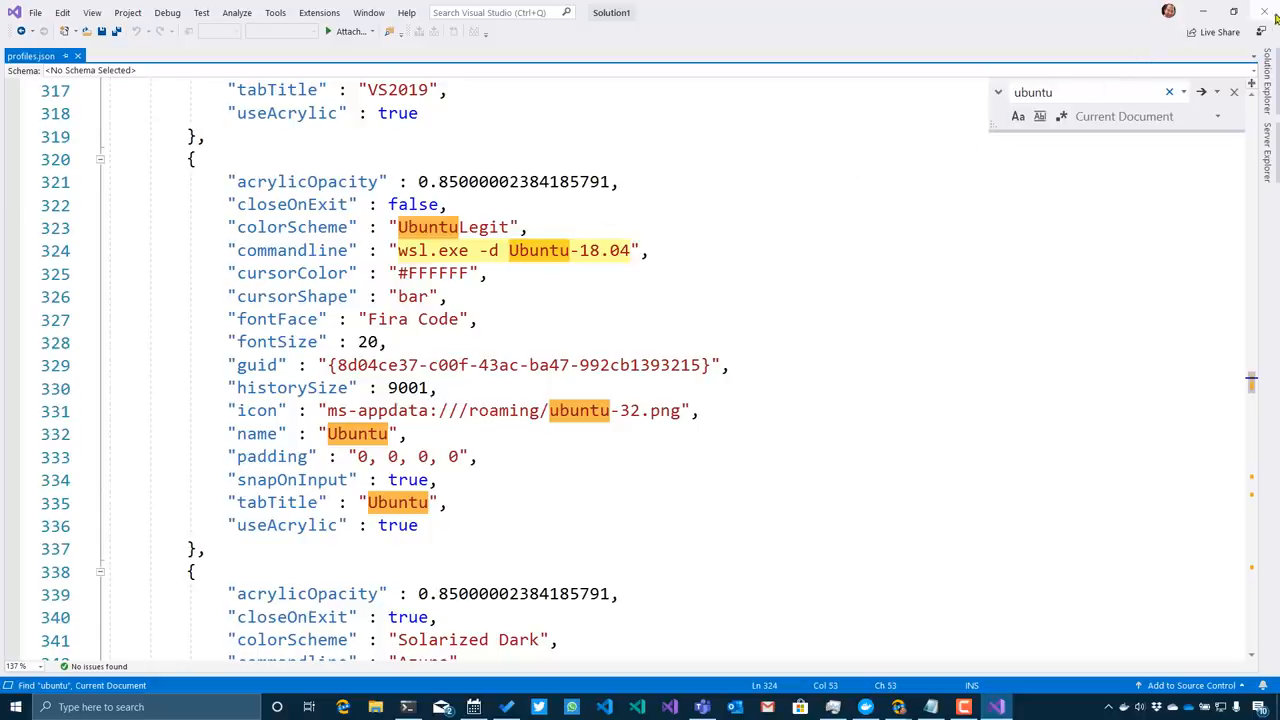
pyautogui.moveTo(592, 252)
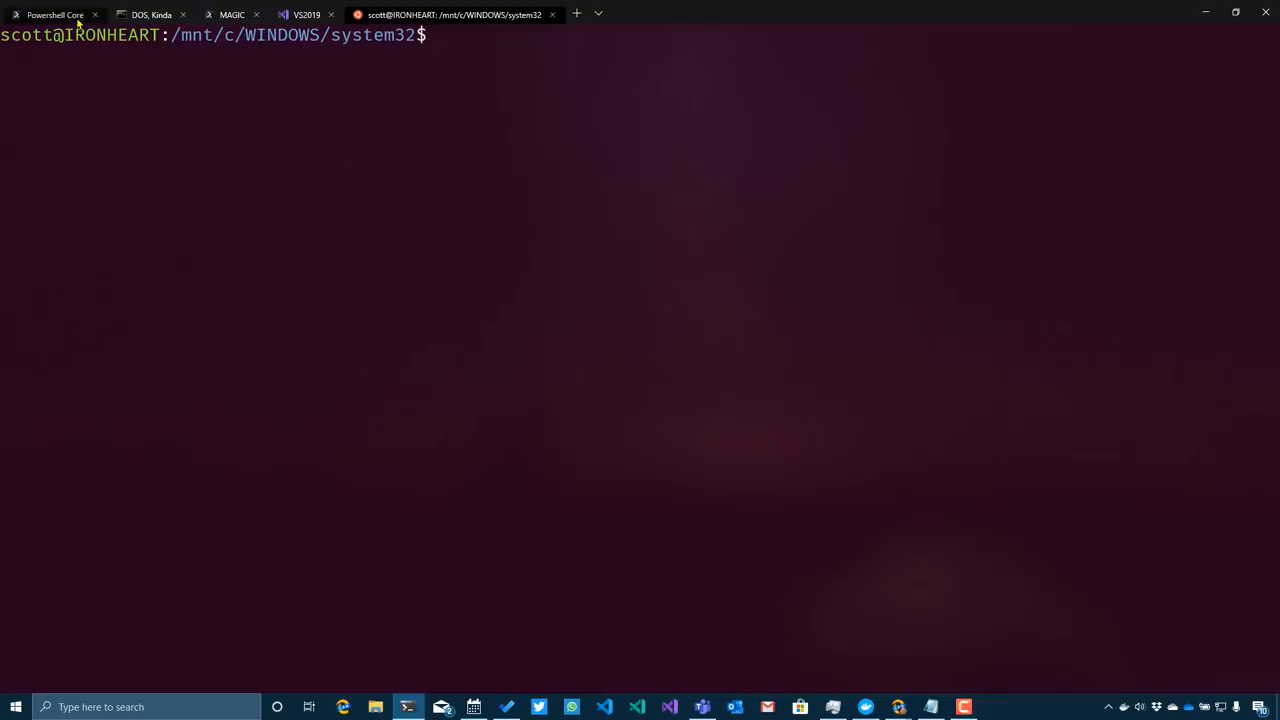
# Step: Run wsl --list and wsl -d Wlinux in PowerShell Core, allowing firewall access, then exit the shell
pyautogui.click(56, 14)
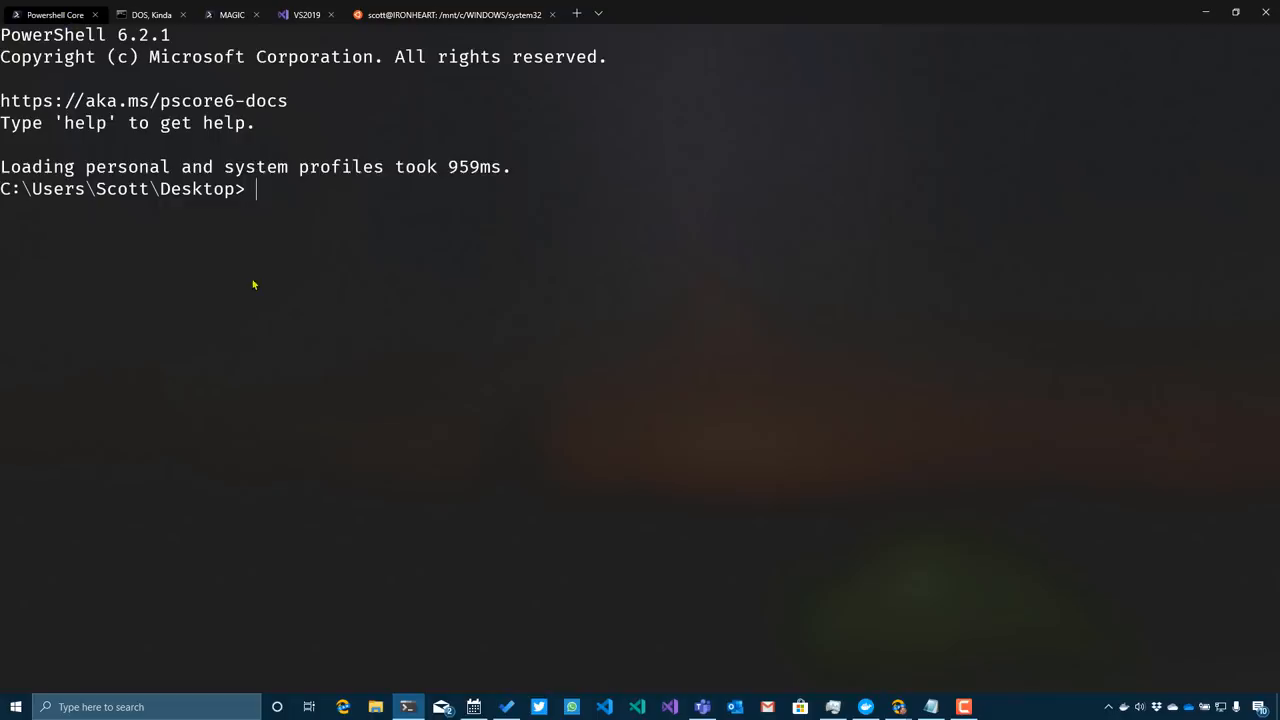
pyautogui.write('wsl')
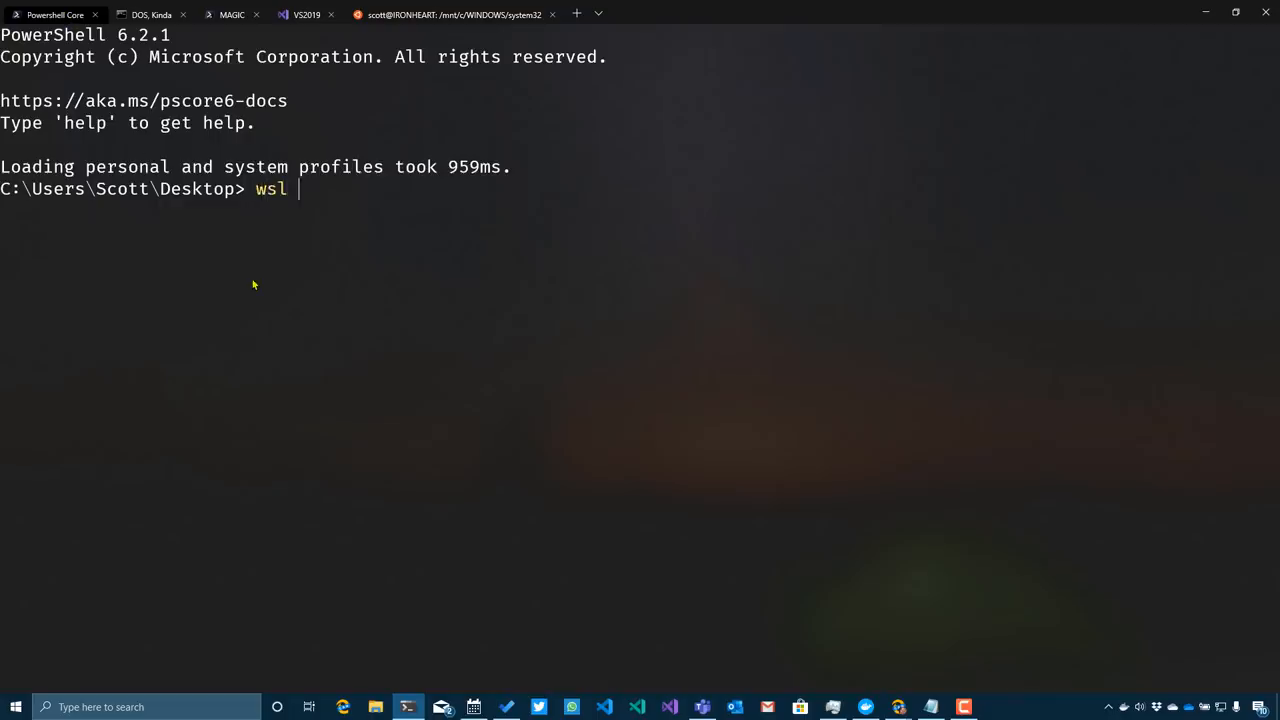
pyautogui.write('--list')
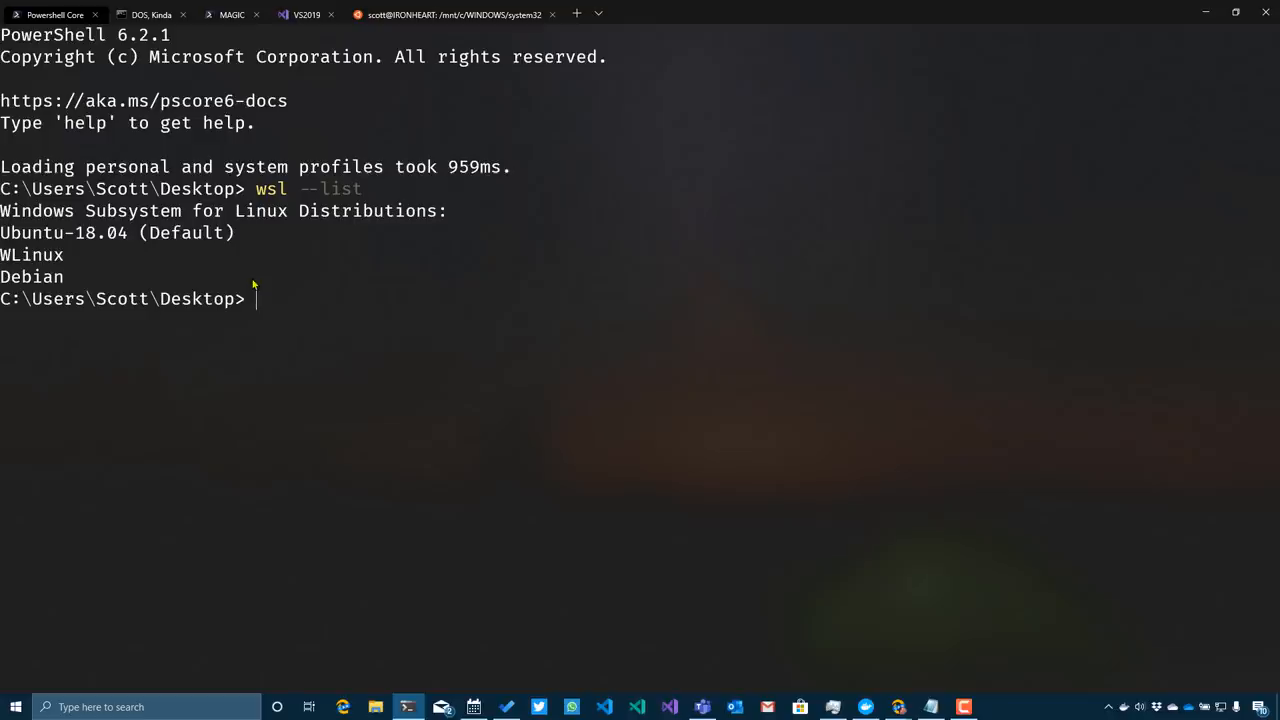
pyautogui.write('wsl -d')
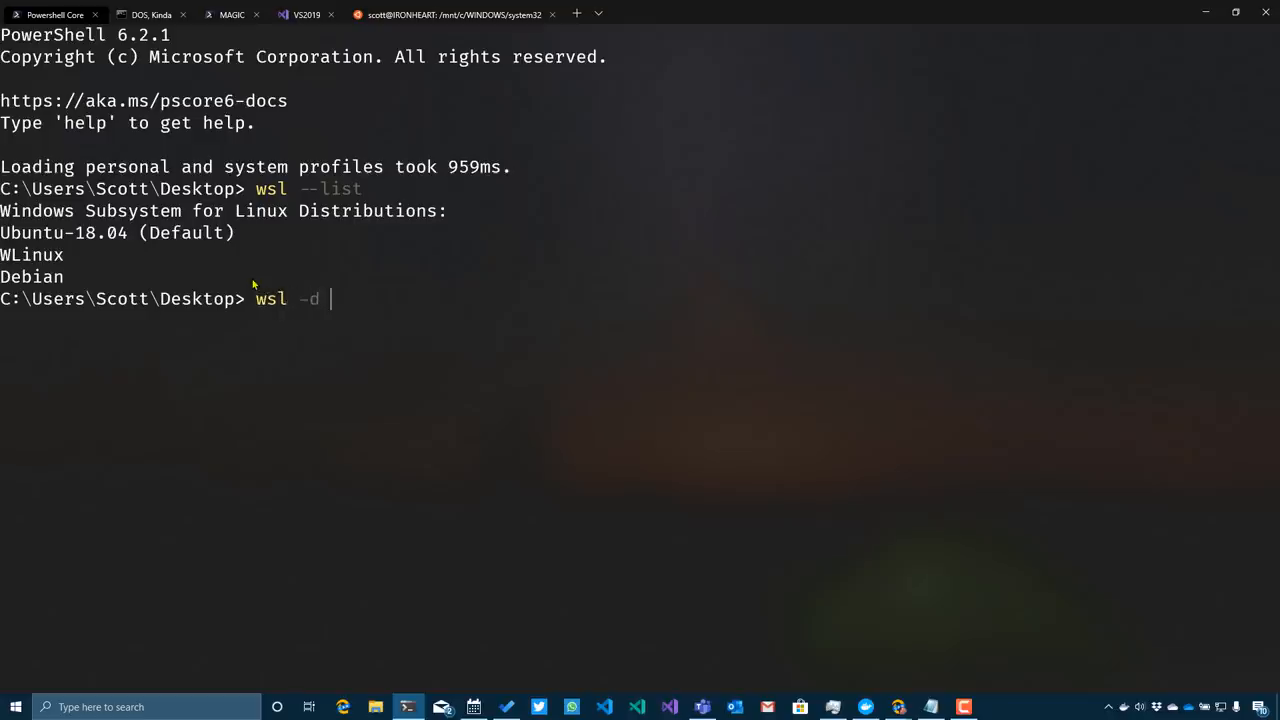
pyautogui.write('Wlinux')
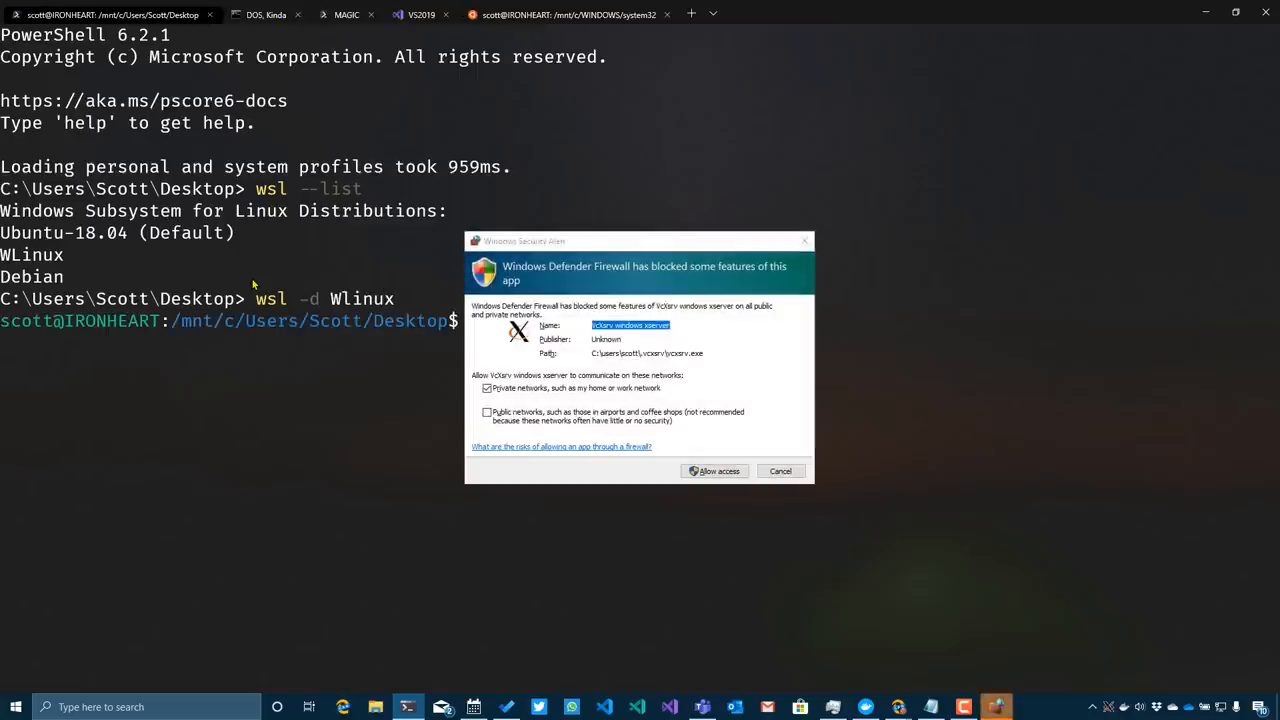
pyautogui.click(488, 412)
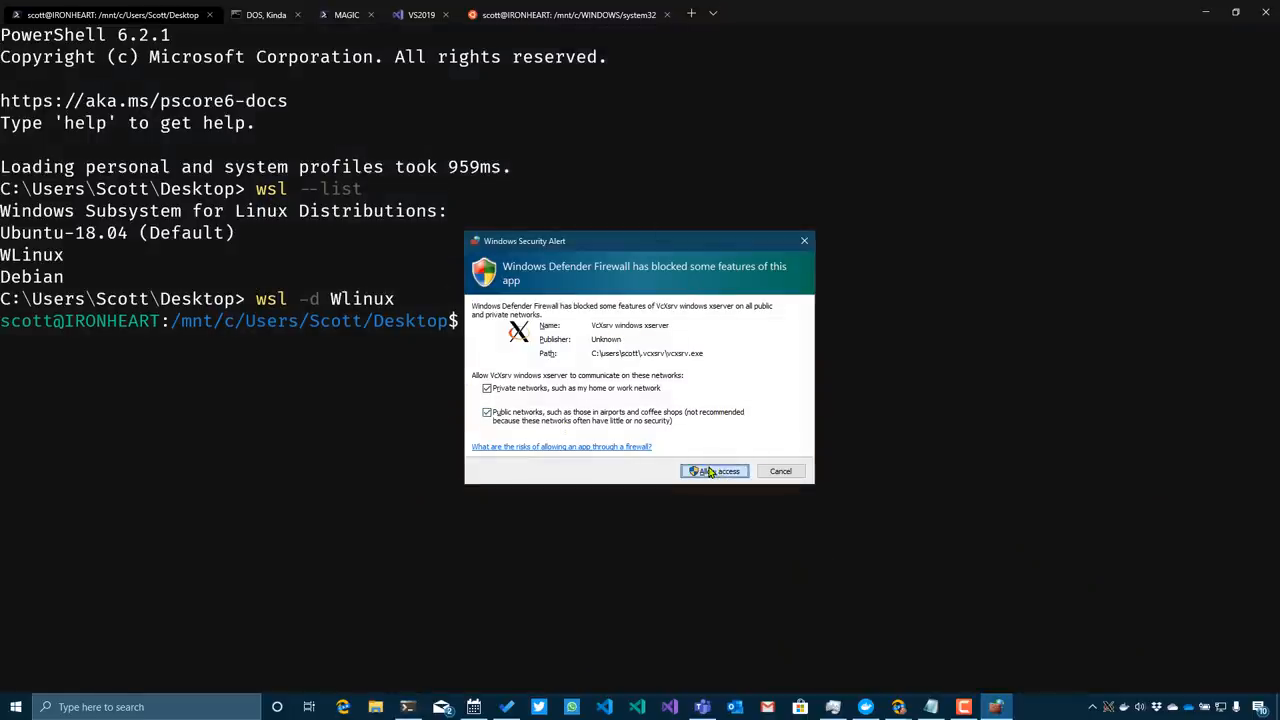
pyautogui.click(714, 472)
pyautogui.write('exi')
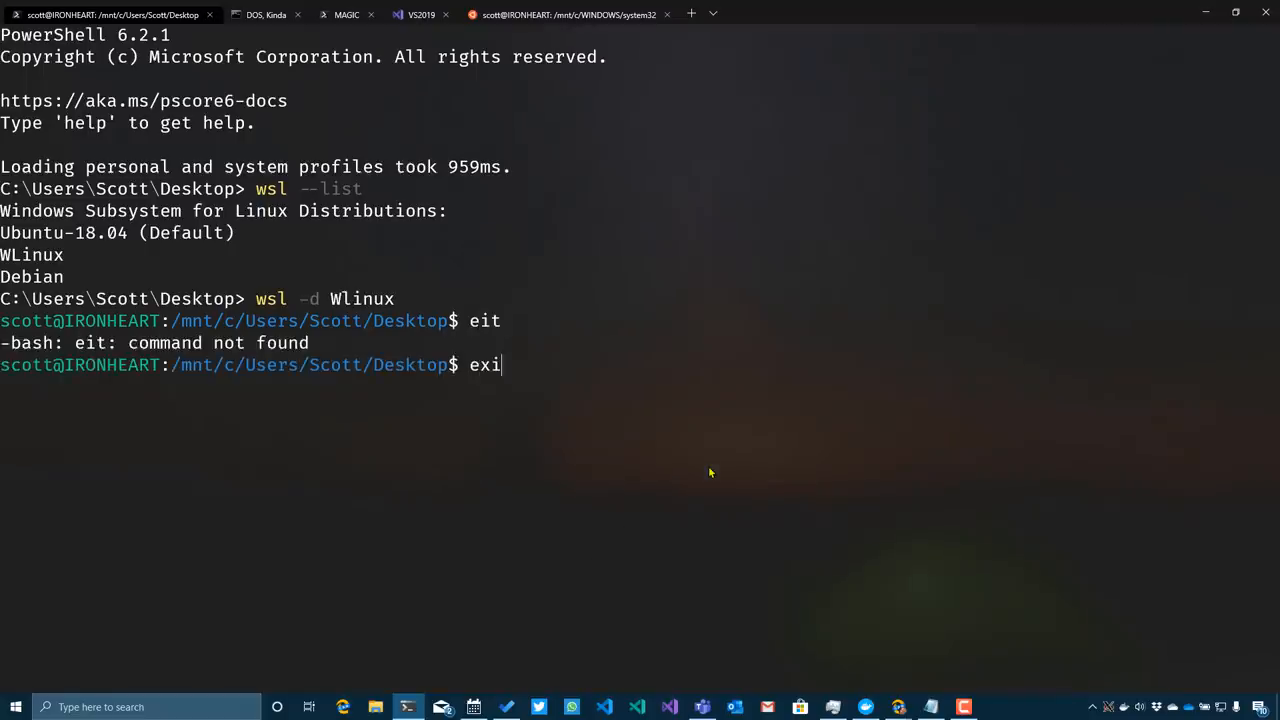
pyautogui.press('Enter')
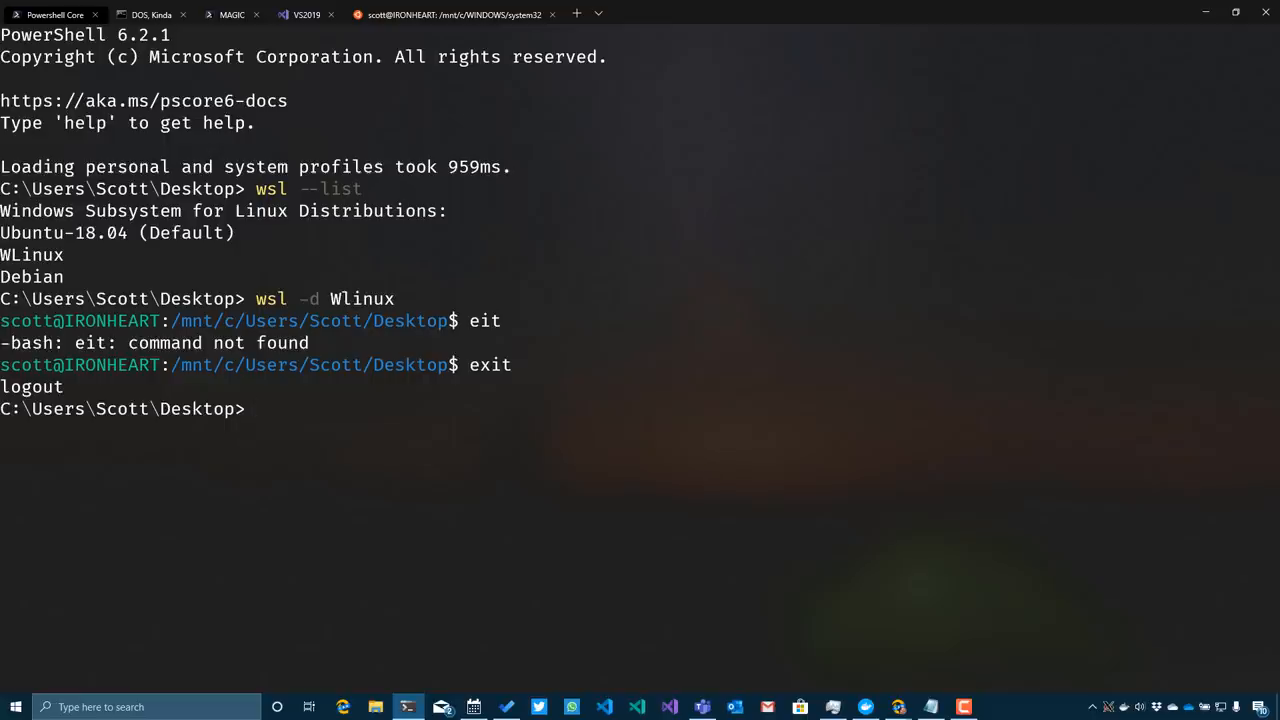
# Step: Start a Debian session with wsl -d Debian
pyautogui.write('wsl -d Wlinu')
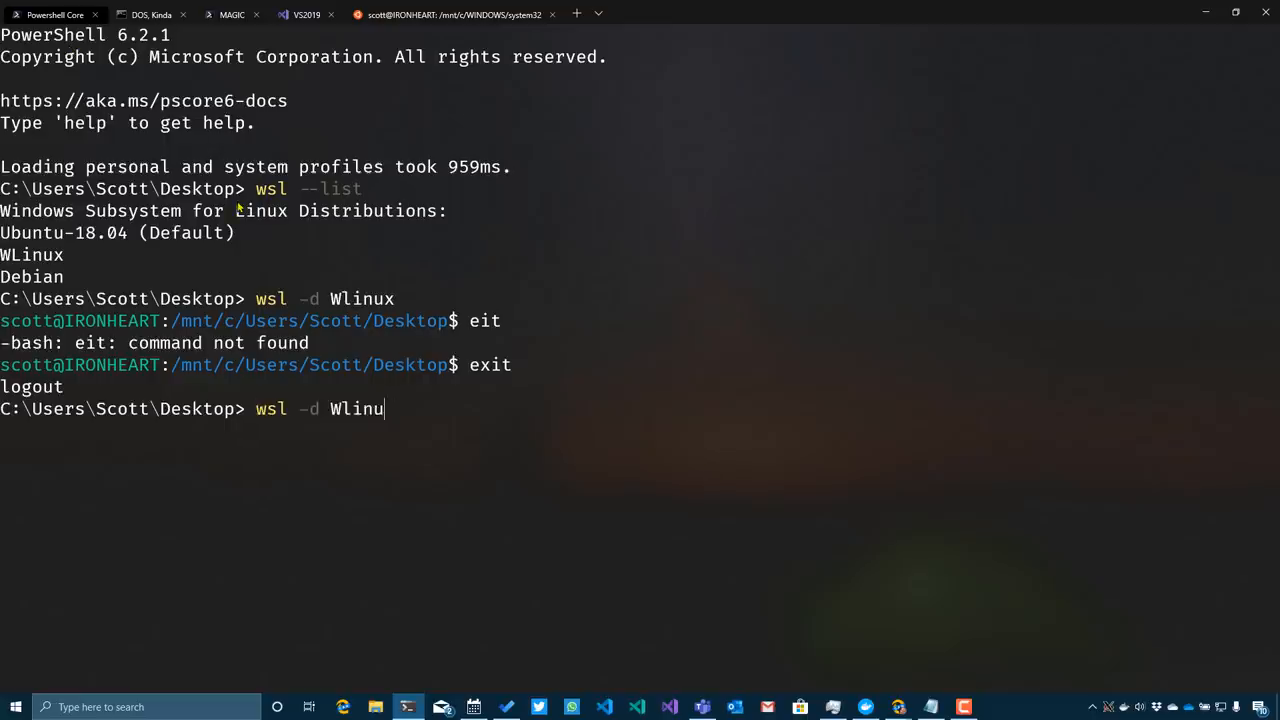
pyautogui.press('Backspace')
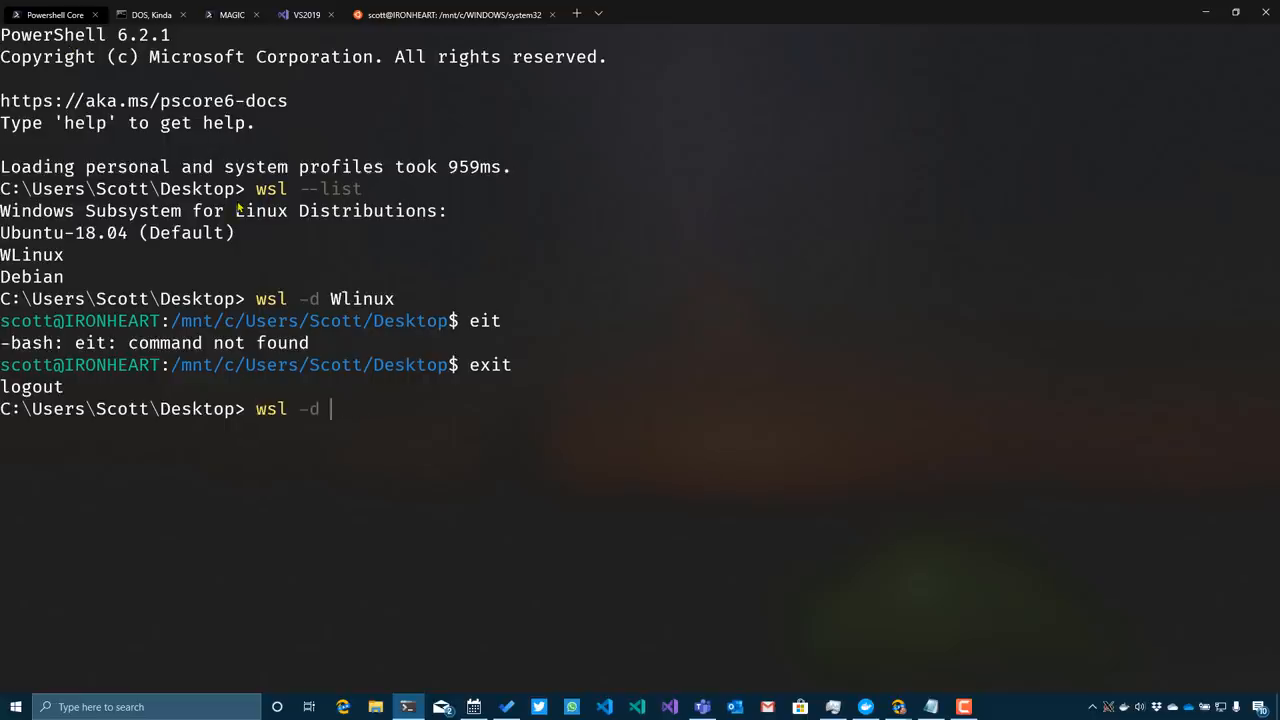
pyautogui.write('Debian')
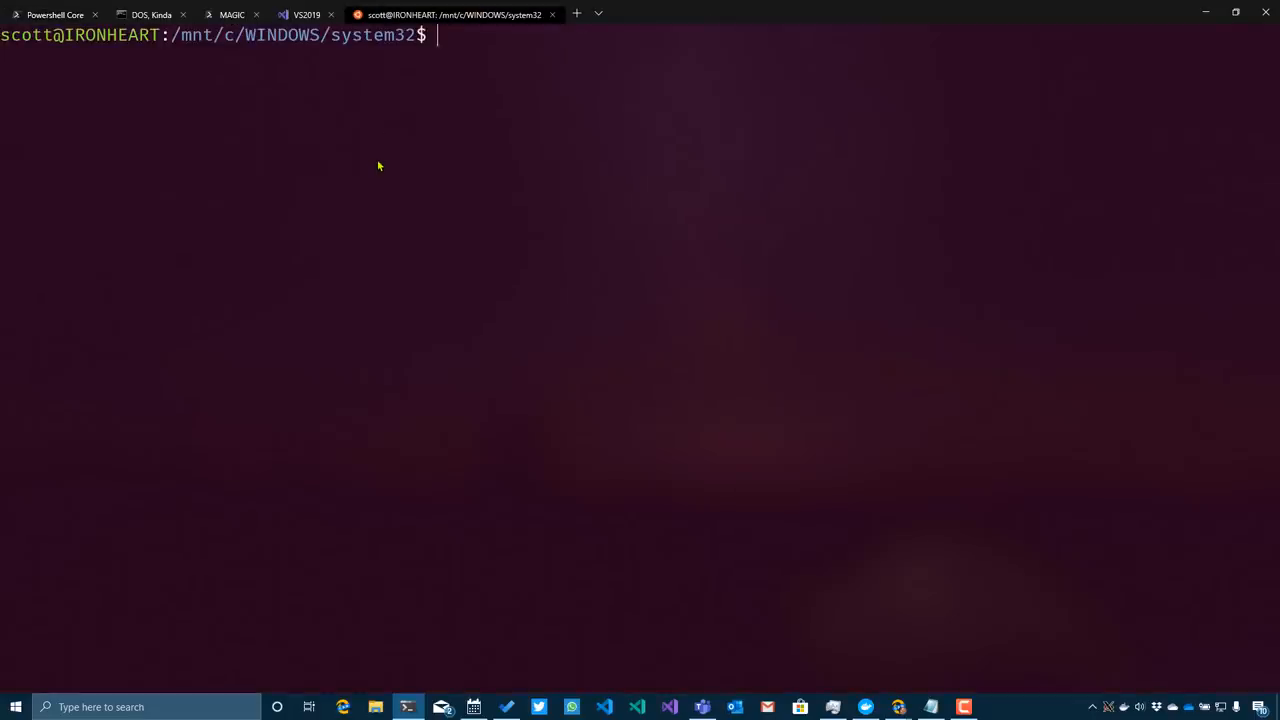
# Step: Run lsb-release -a in the Ubuntu shell and close Task Manager
pyautogui.write('lsb_')
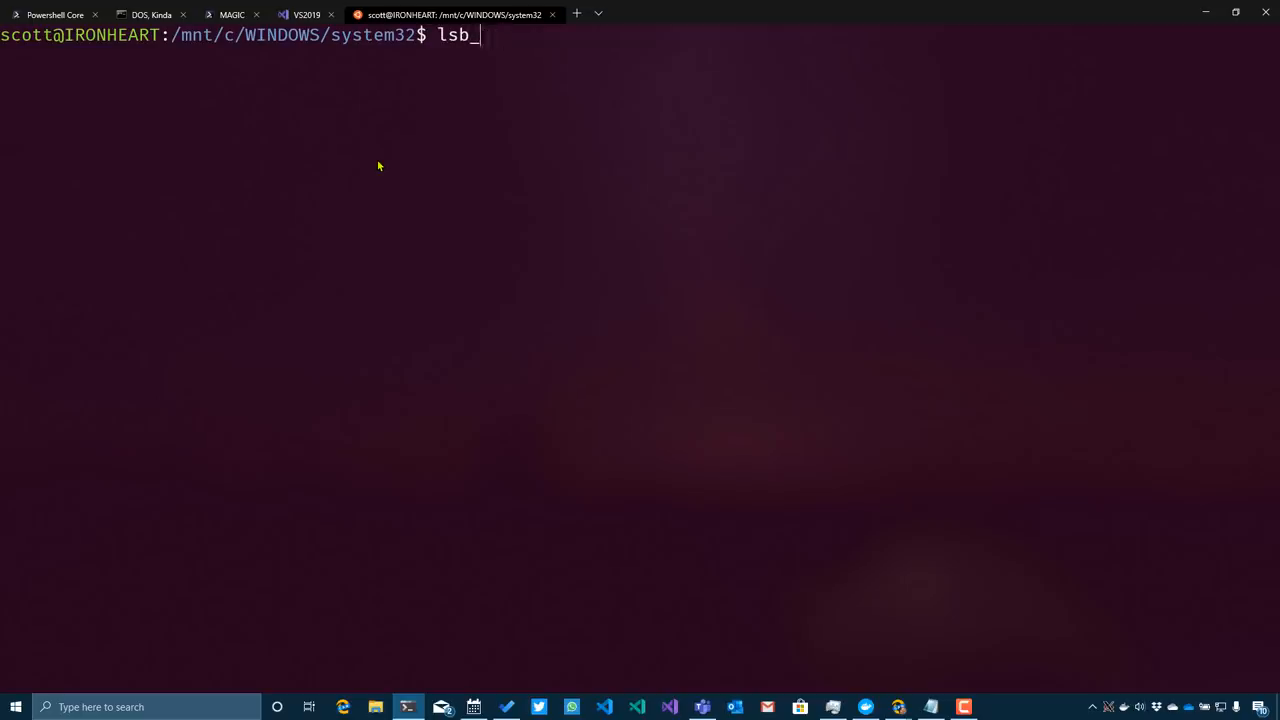
pyautogui.write('-release -a')
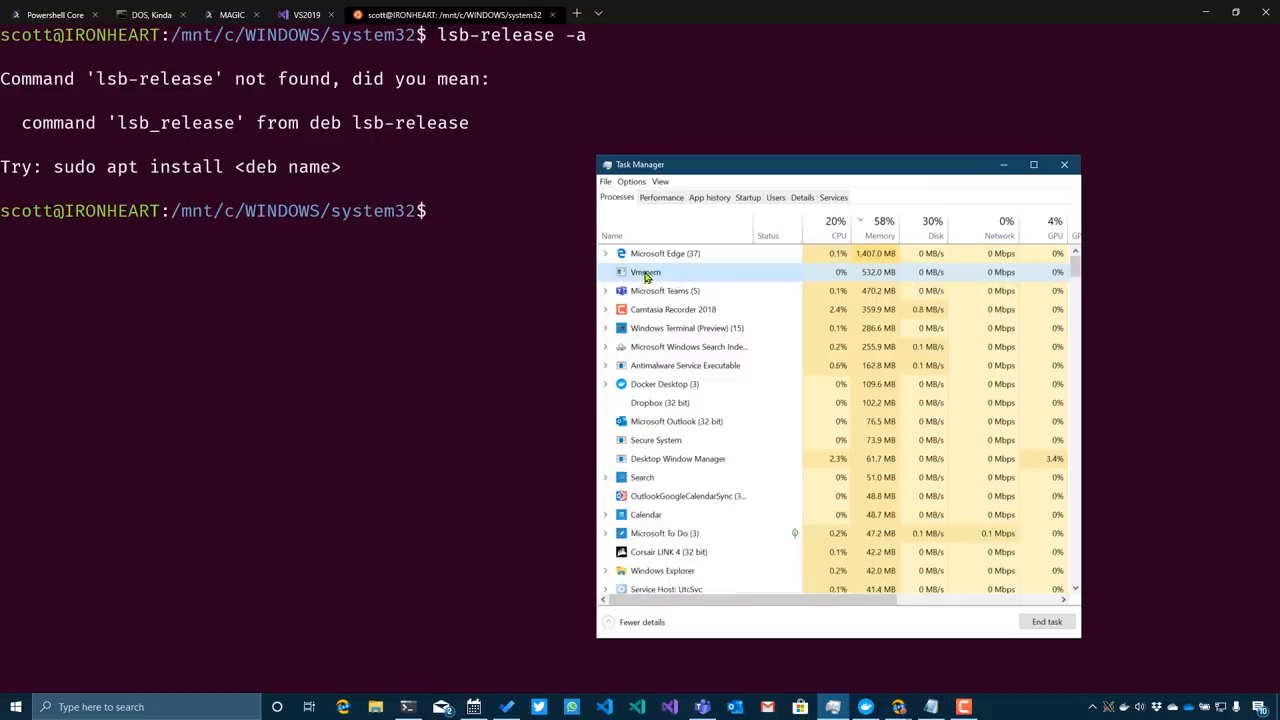
pyautogui.moveTo(912, 180)
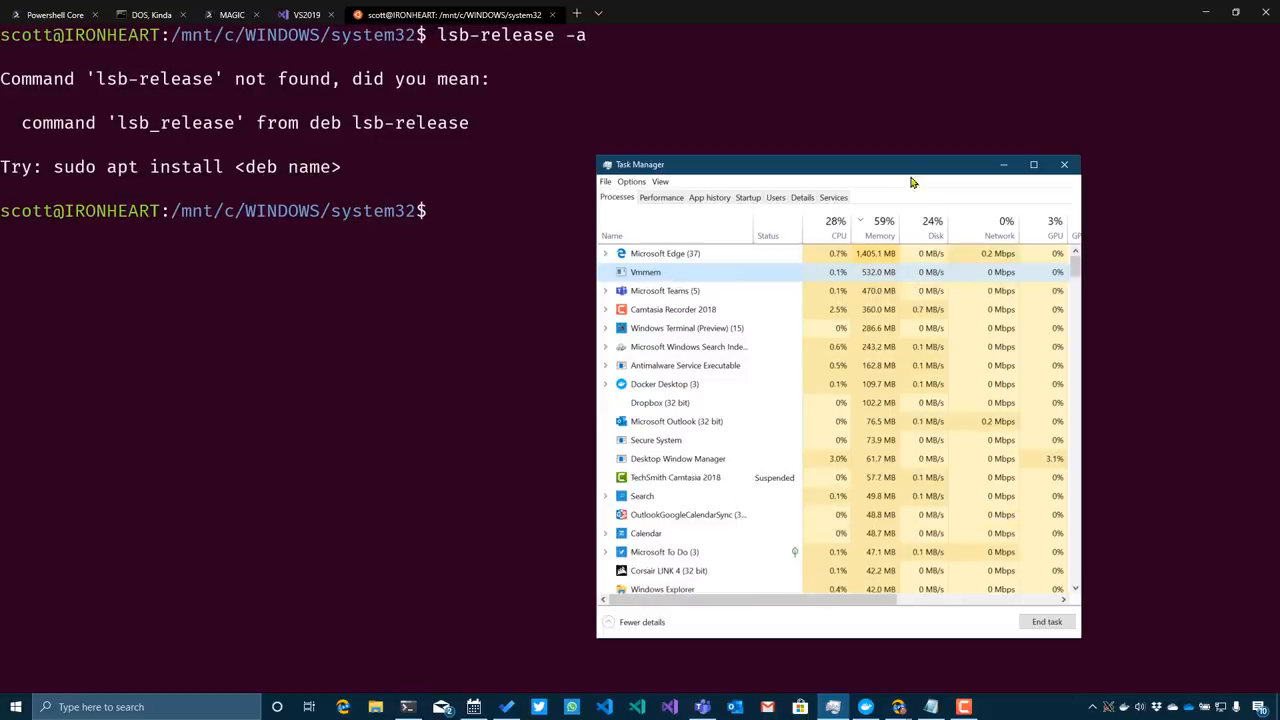
pyautogui.click(1064, 164)
pyautogui.write('pwd')
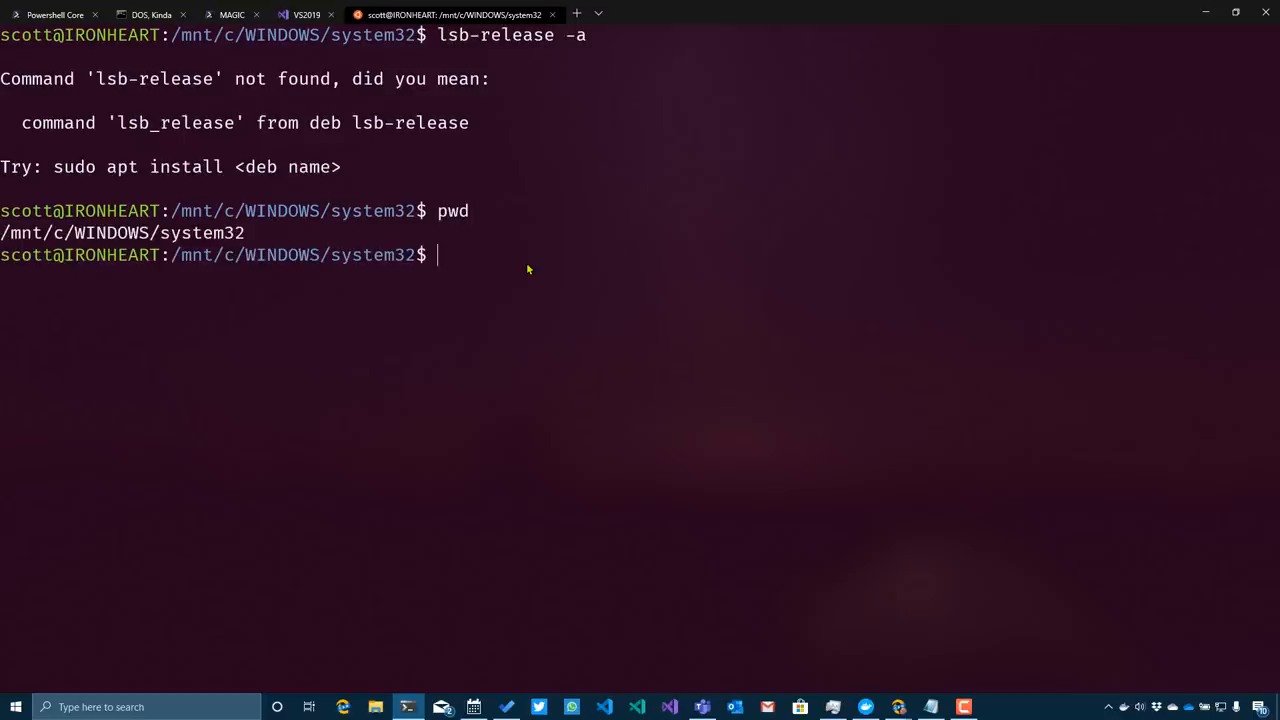
# Step: List the mounted drives under /mnt, return home with cd, and cancel an unfinished apt-get command
pyautogui.write('cd')
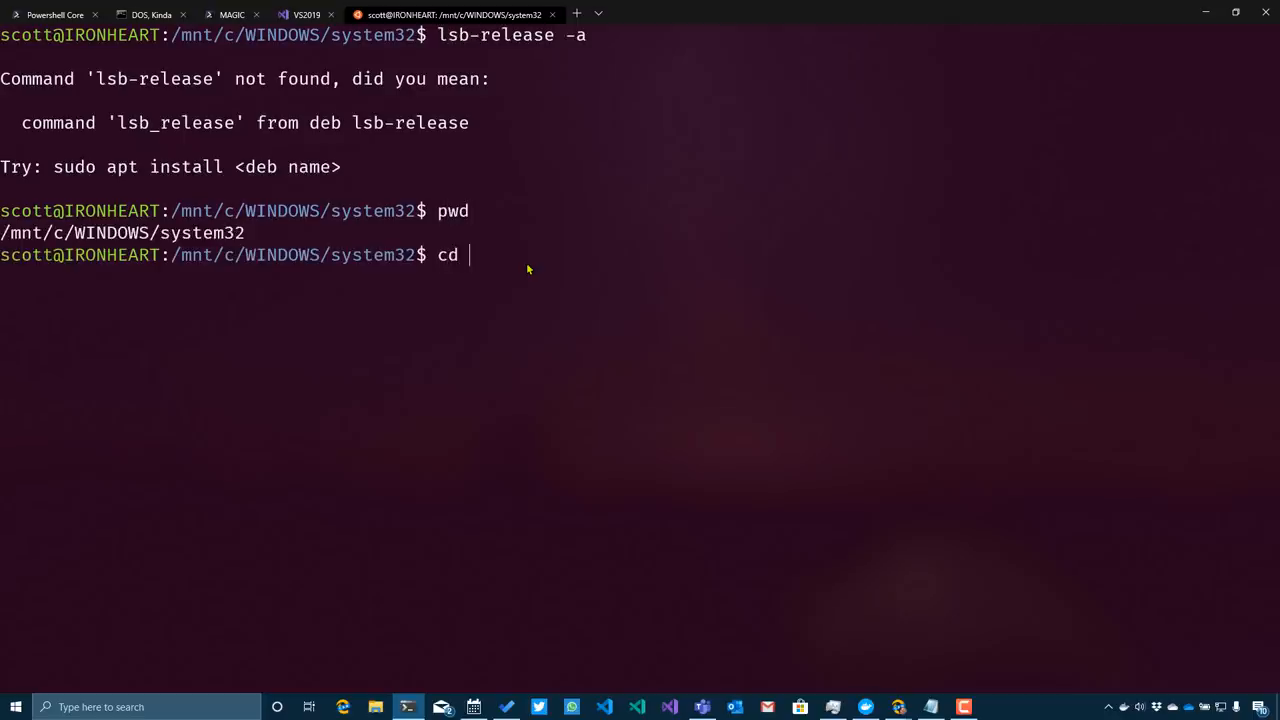
pyautogui.write('.m')
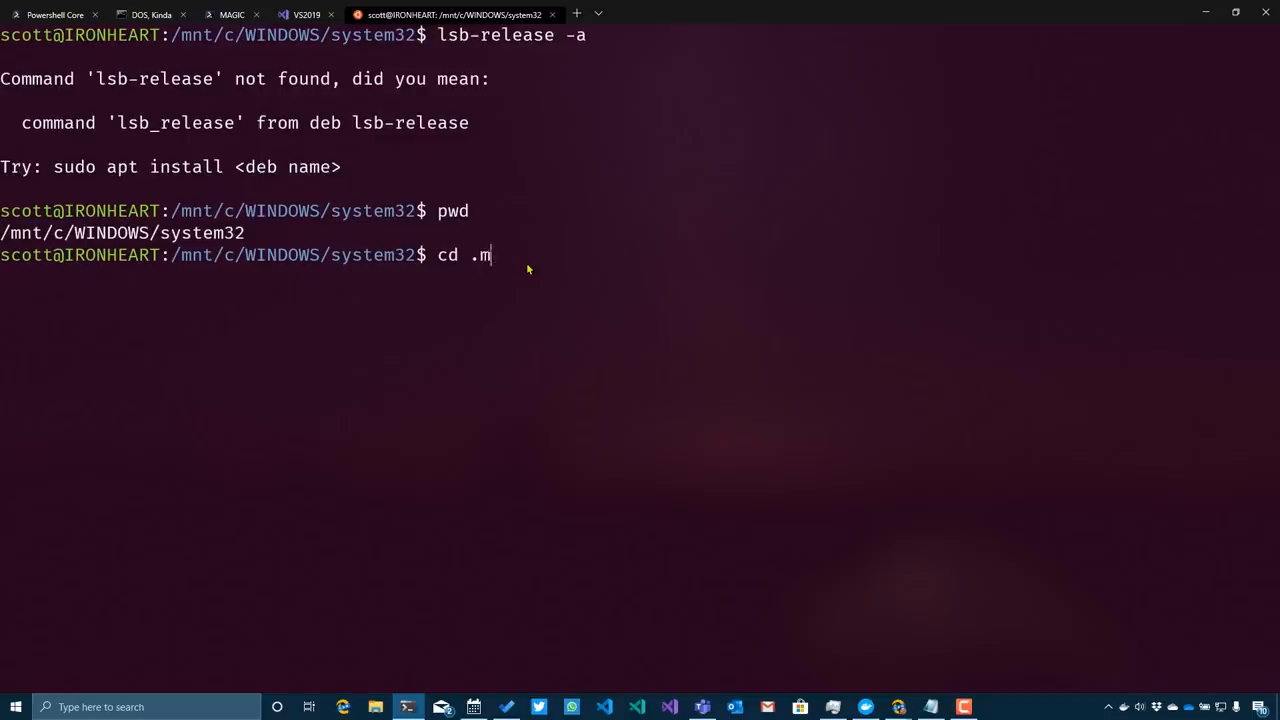
pyautogui.press('BackSpace')
pyautogui.write('/mnt')
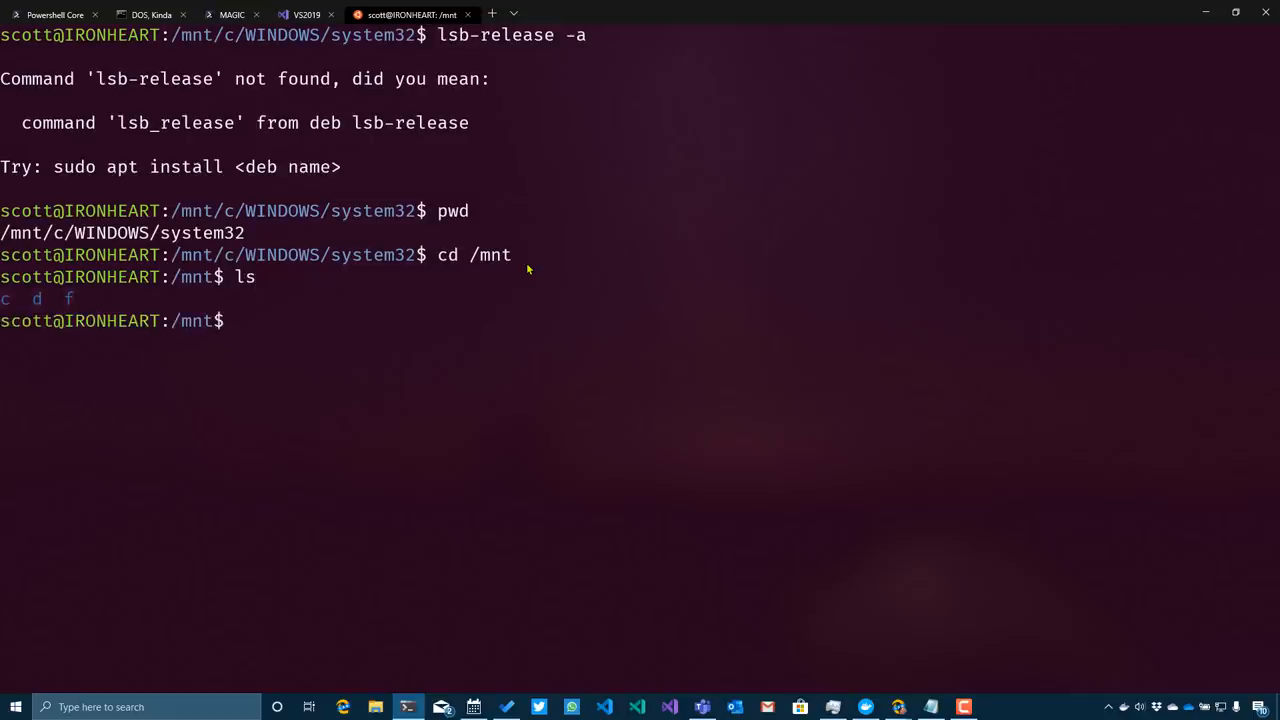
pyautogui.write('cd ~')
pyautogui.write('pwd')
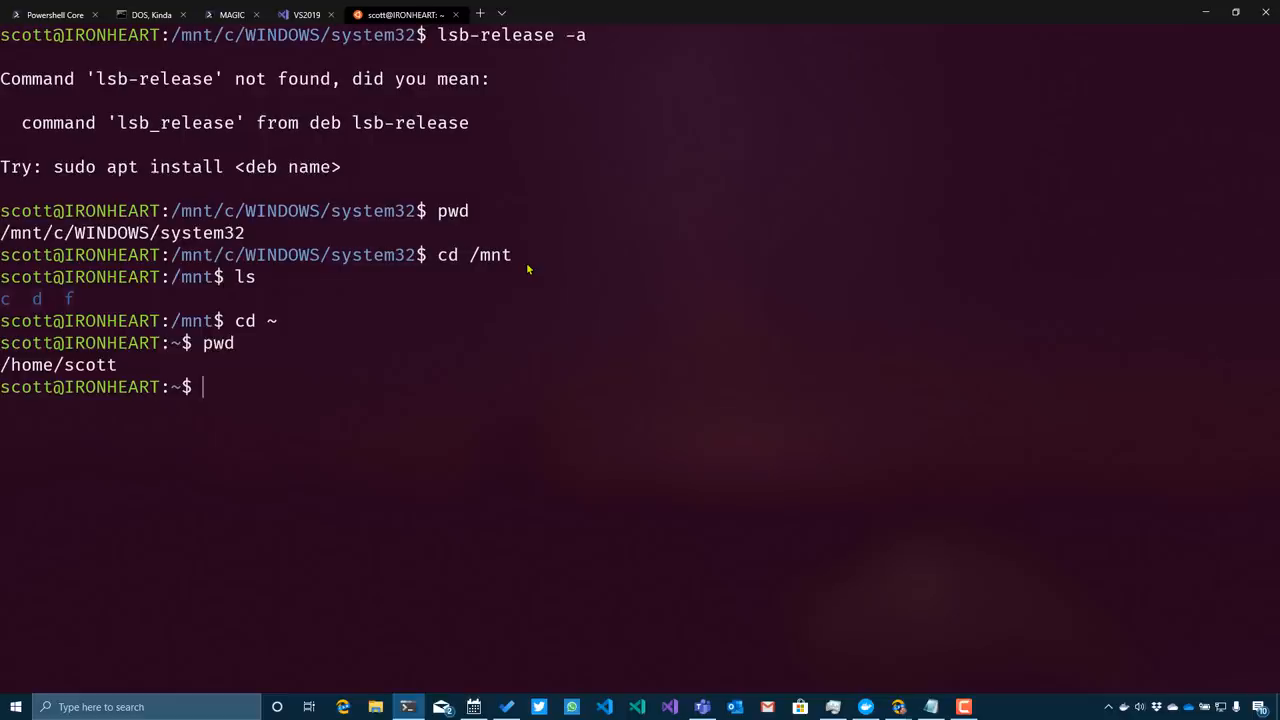
pyautogui.write('apt-et install')
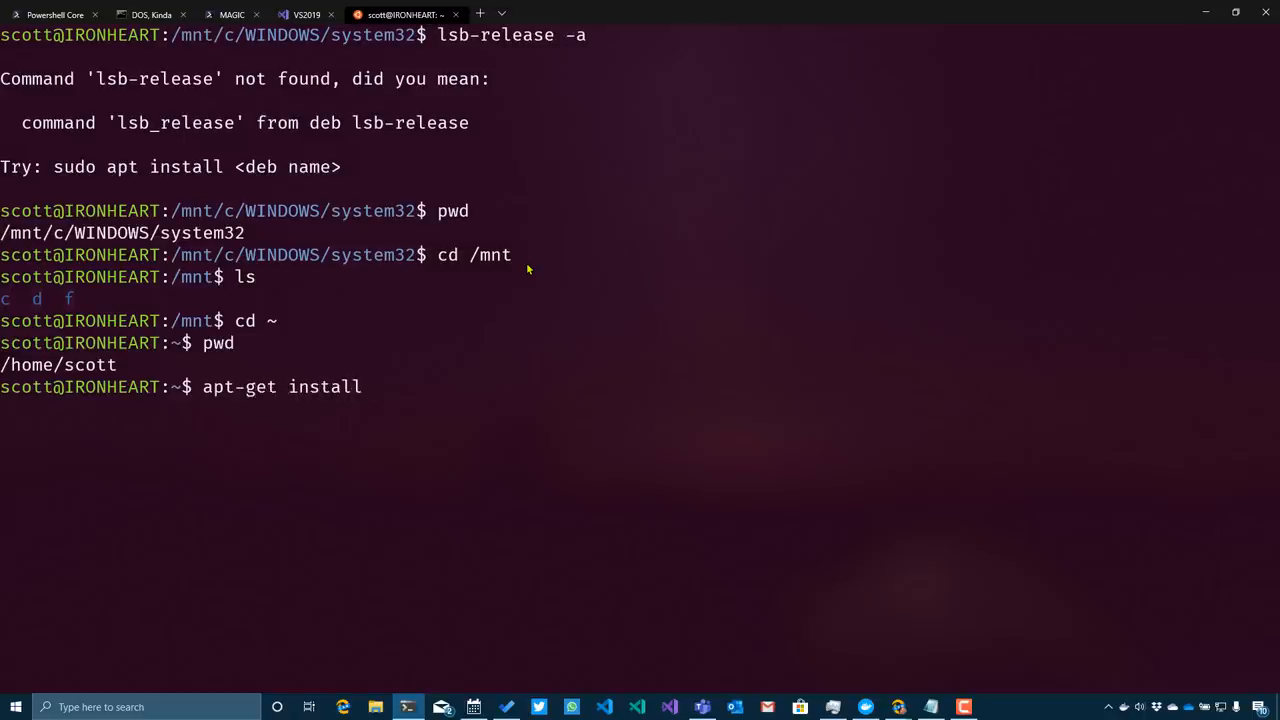
pyautogui.press('ctrl+c')
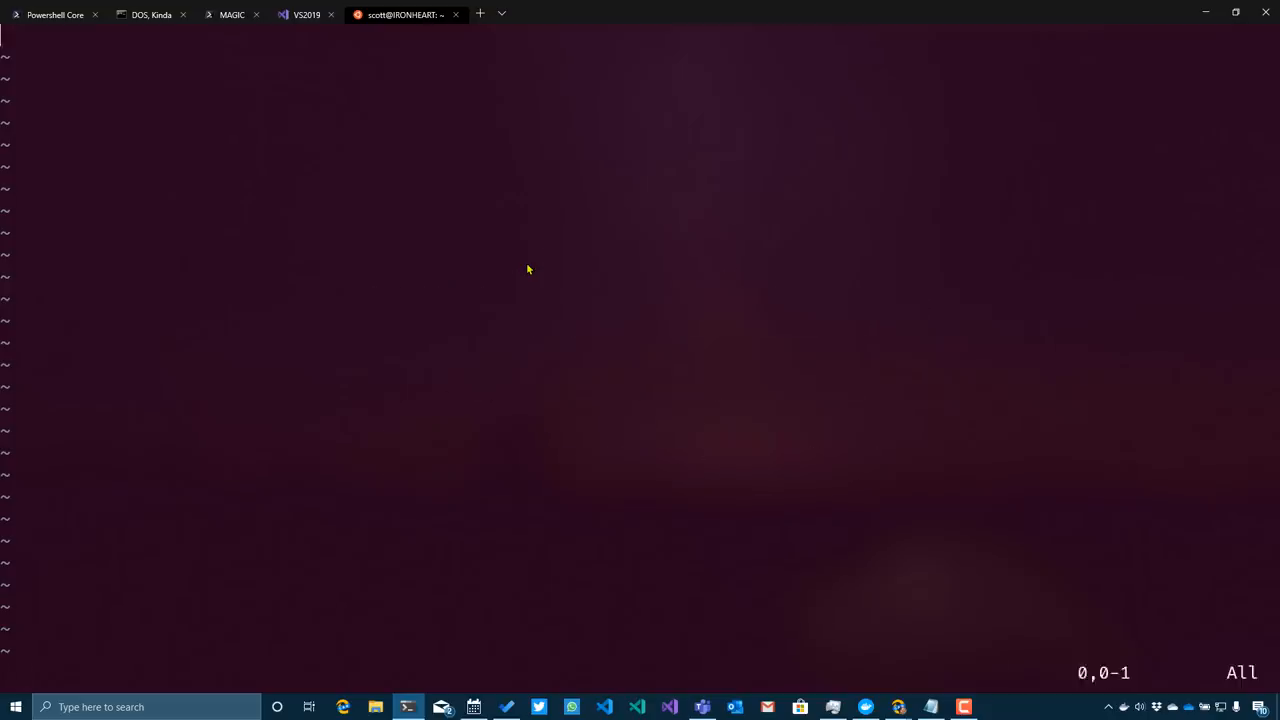
# Step: Quit vim with :q!, make a heynode folder and change into it
pyautogui.write(':q!')
pyautogui.write('m')
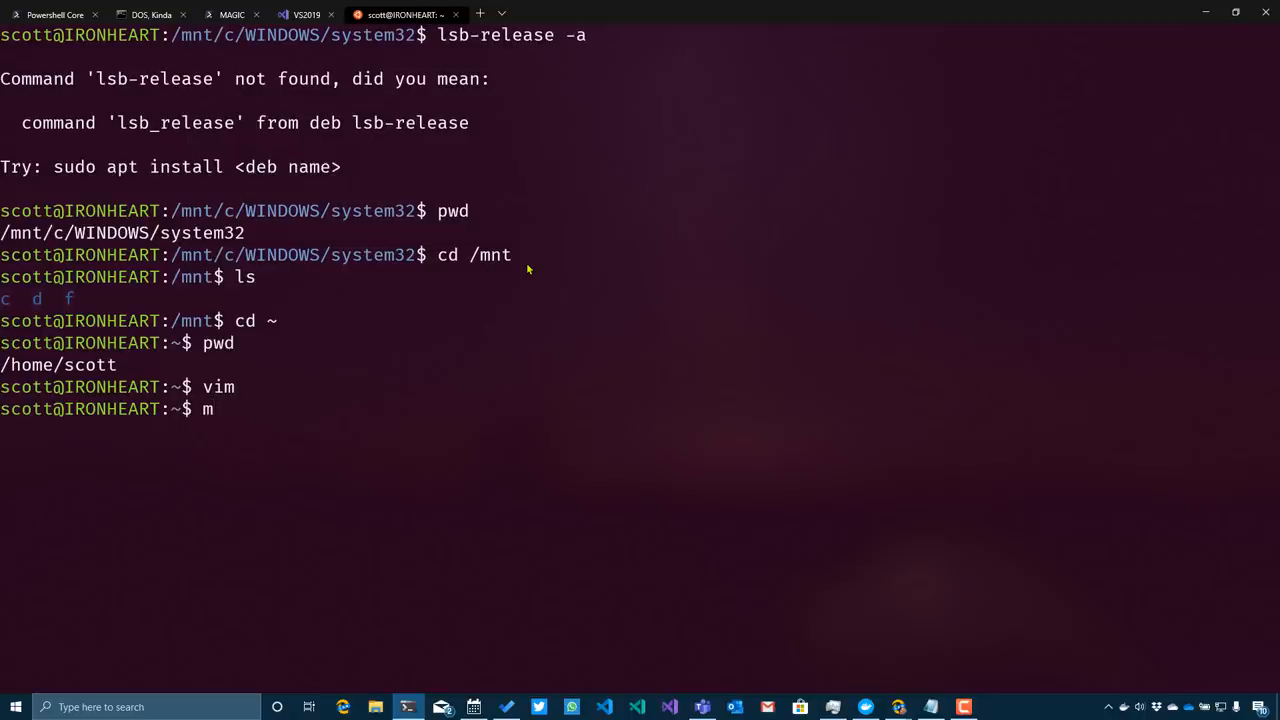
pyautogui.write('kdir heynode')
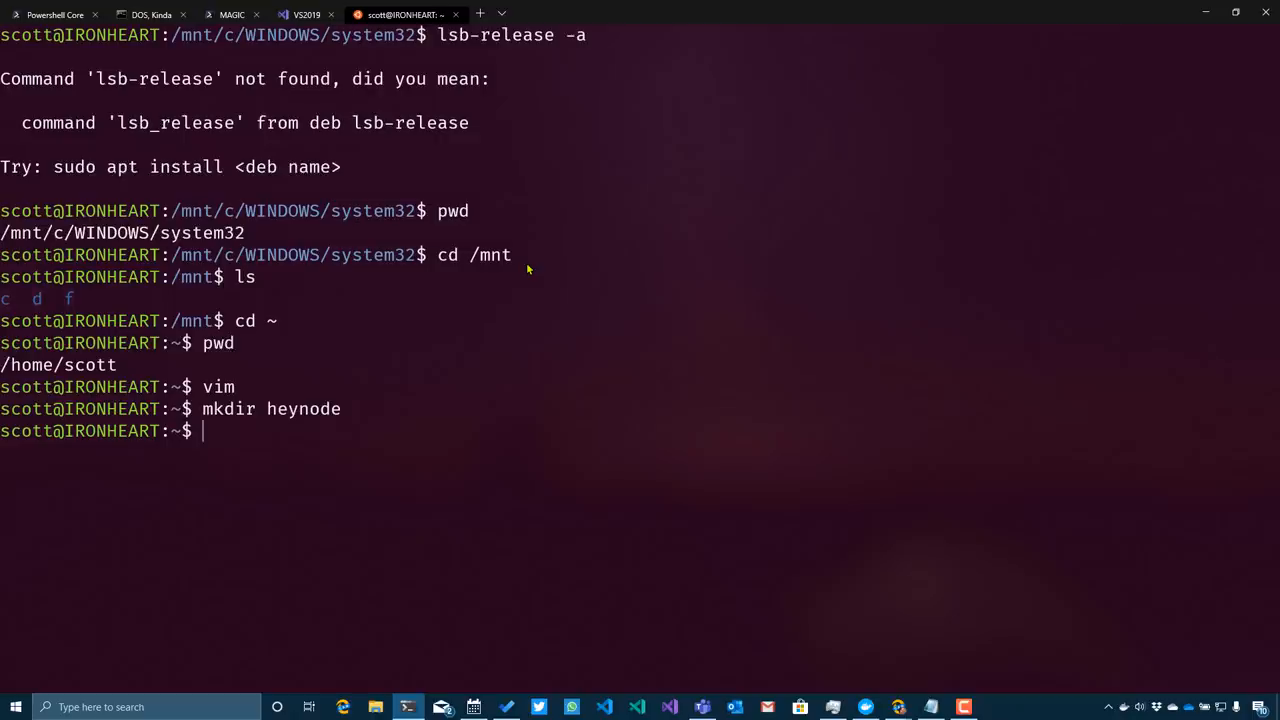
pyautogui.write('cd heynode/')
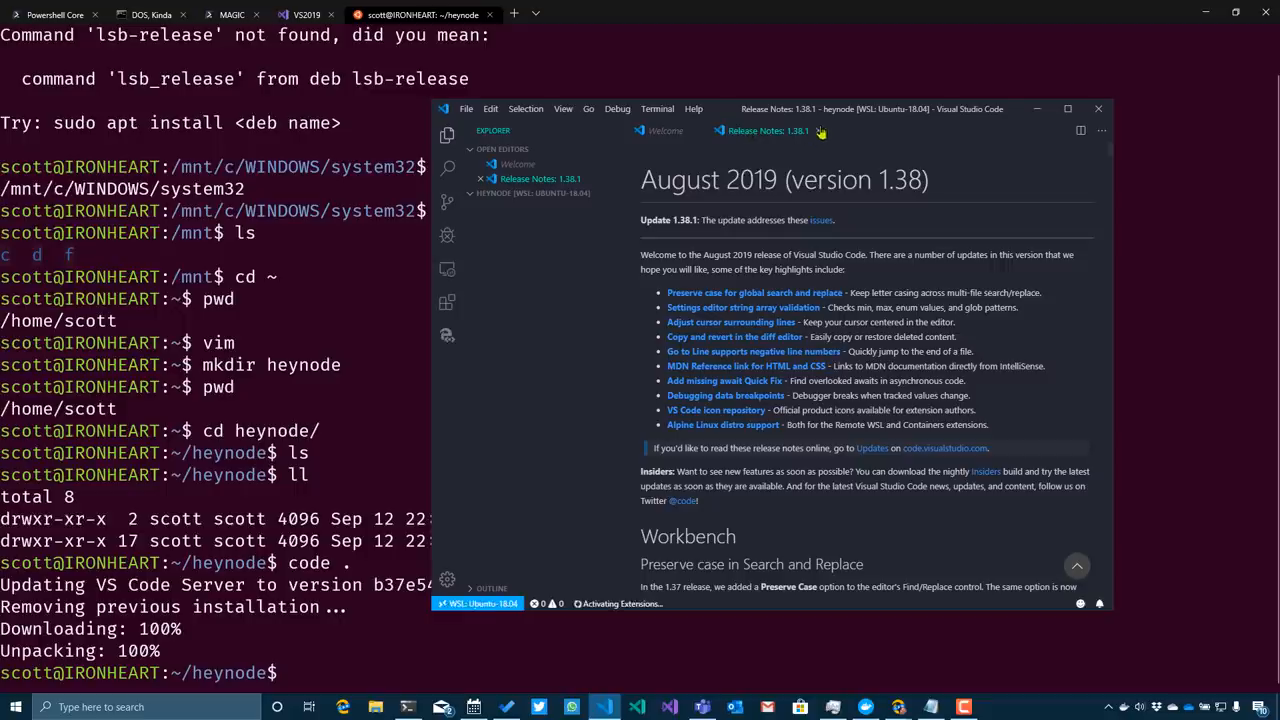
# Step: Close VS Code's release notes and start Open Folder, browsing to Network in the file dialog
pyautogui.click(820, 130)
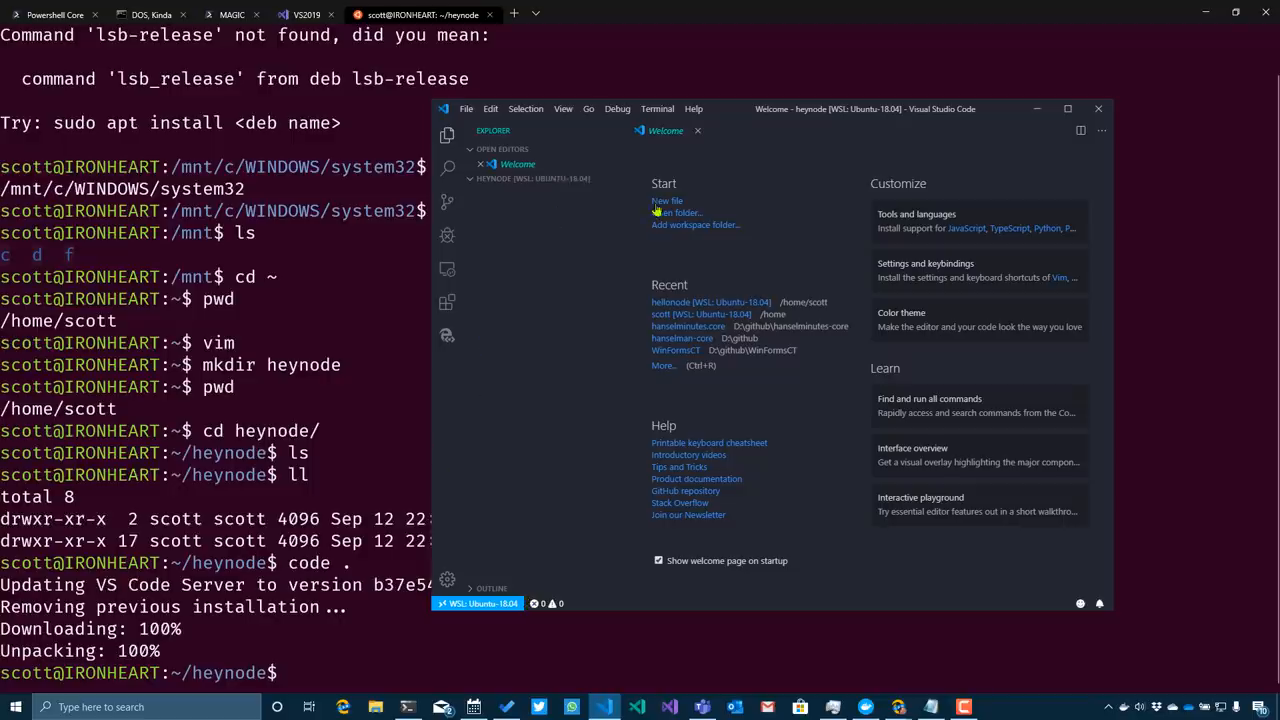
pyautogui.click(676, 212)
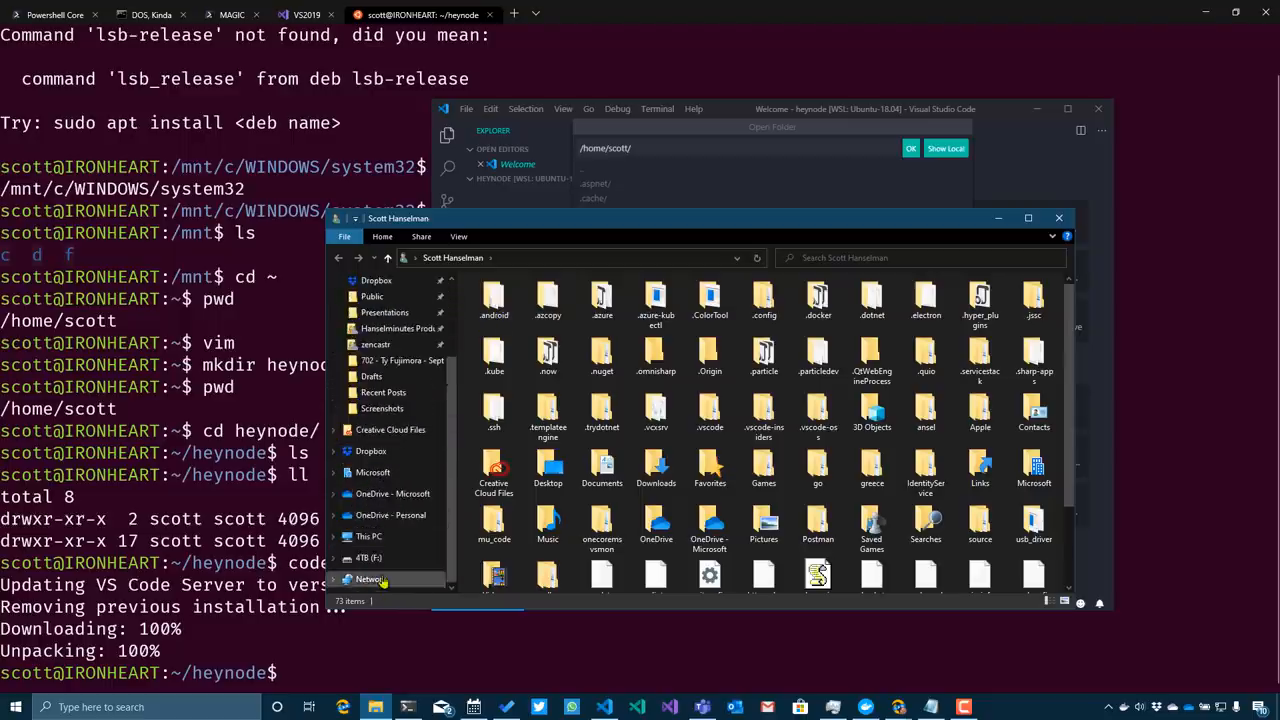
pyautogui.click(368, 580)
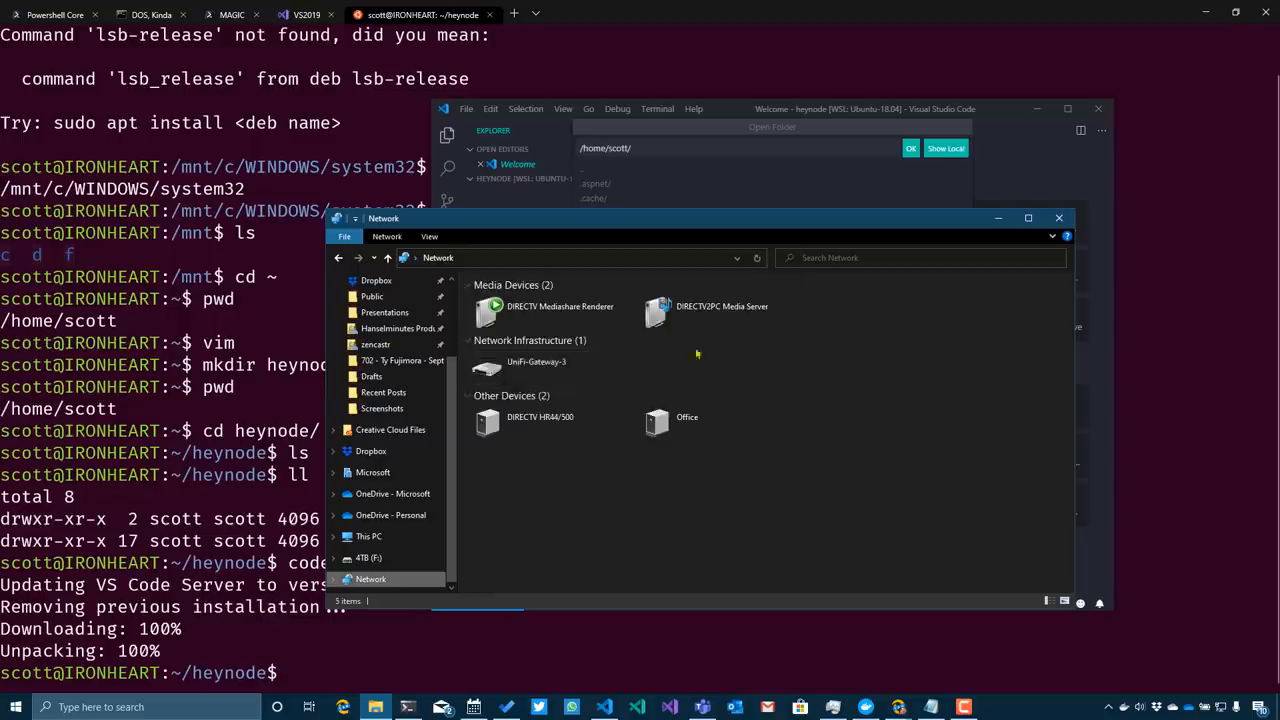
# Step: Run explorer.exe . from the heynode folder to show it in File Explorer
pyautogui.click(720, 310)
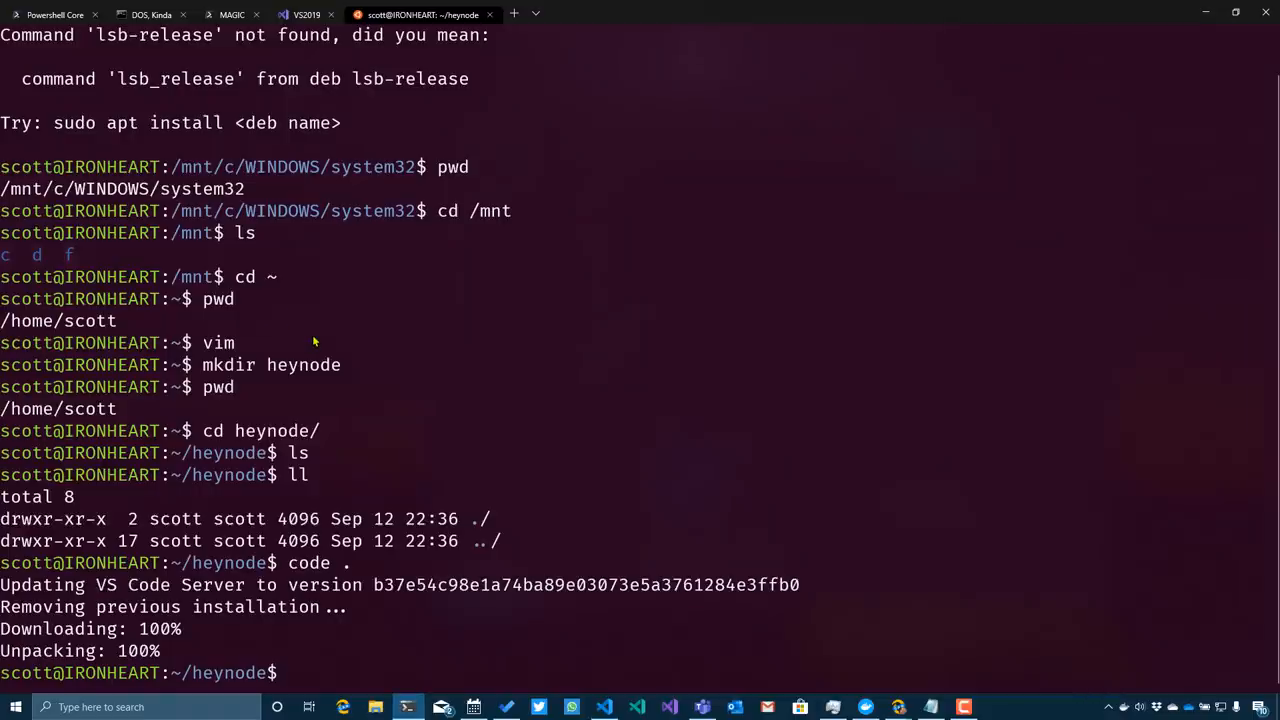
pyautogui.write('exeplorer.exe .')
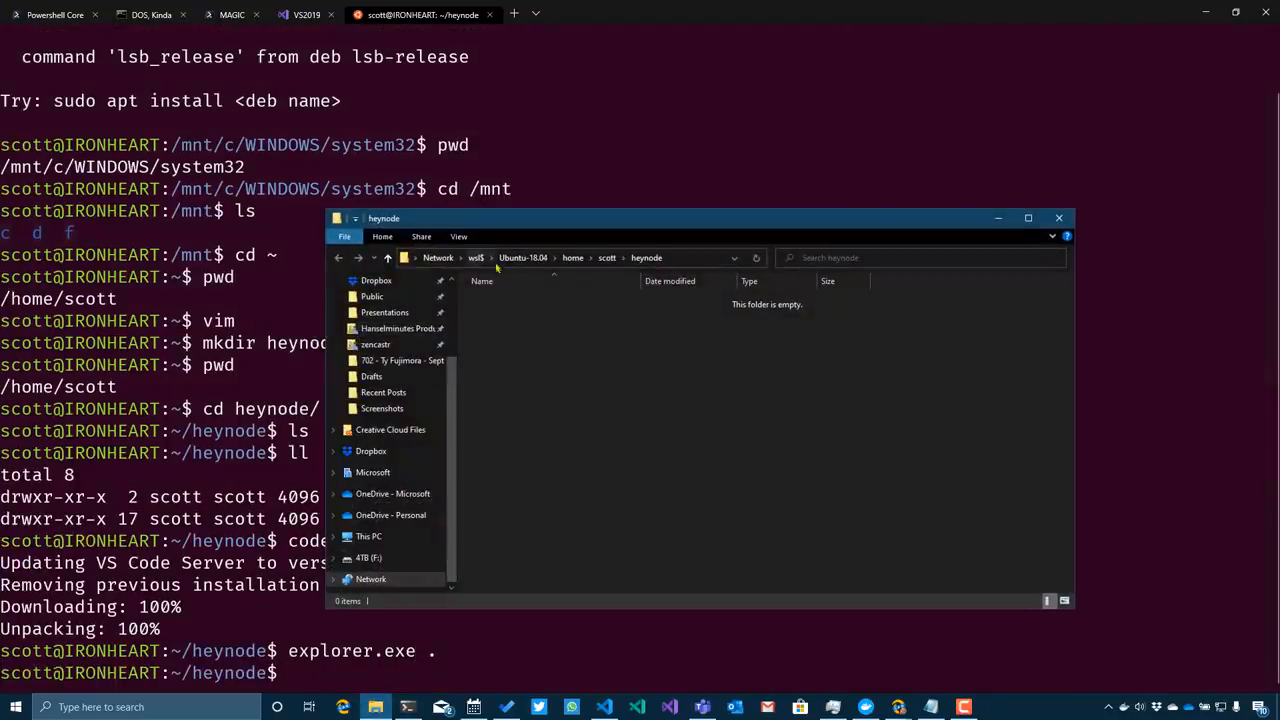
# Step: Browse the Ubuntu-18.04 file system through the wsl$ network share
pyautogui.click(476, 258)
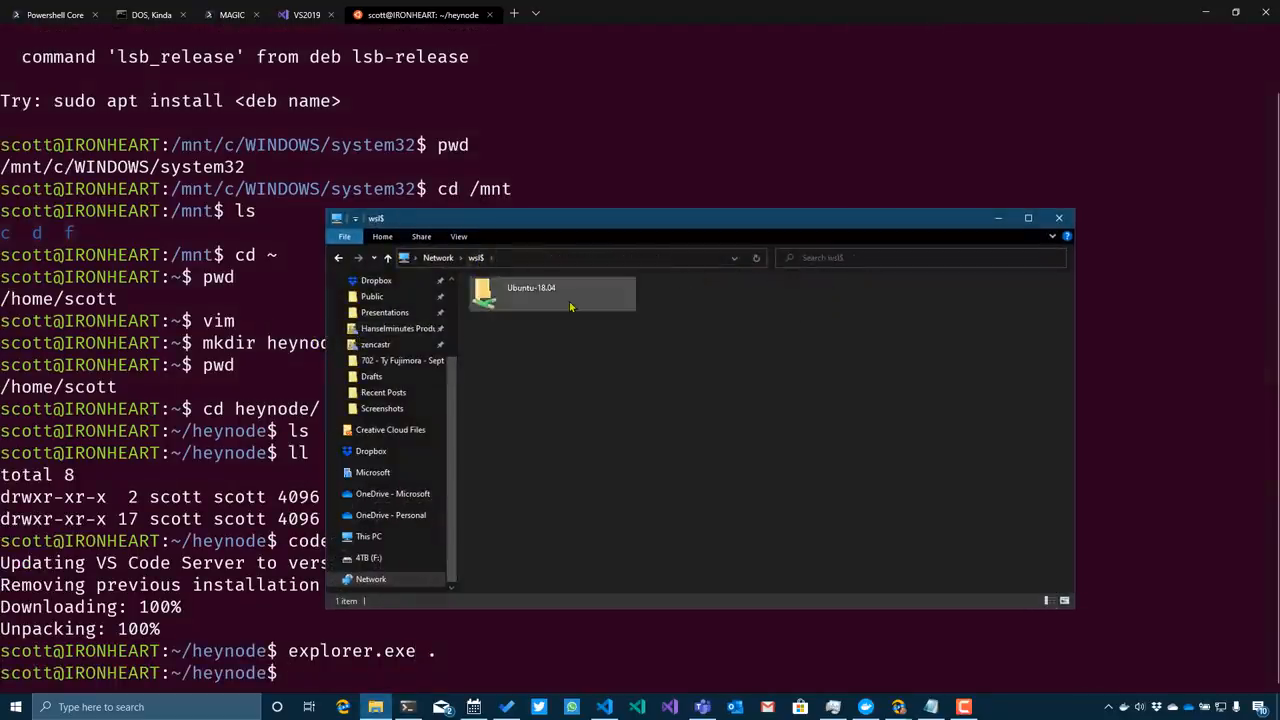
pyautogui.doubleClick(530, 292)
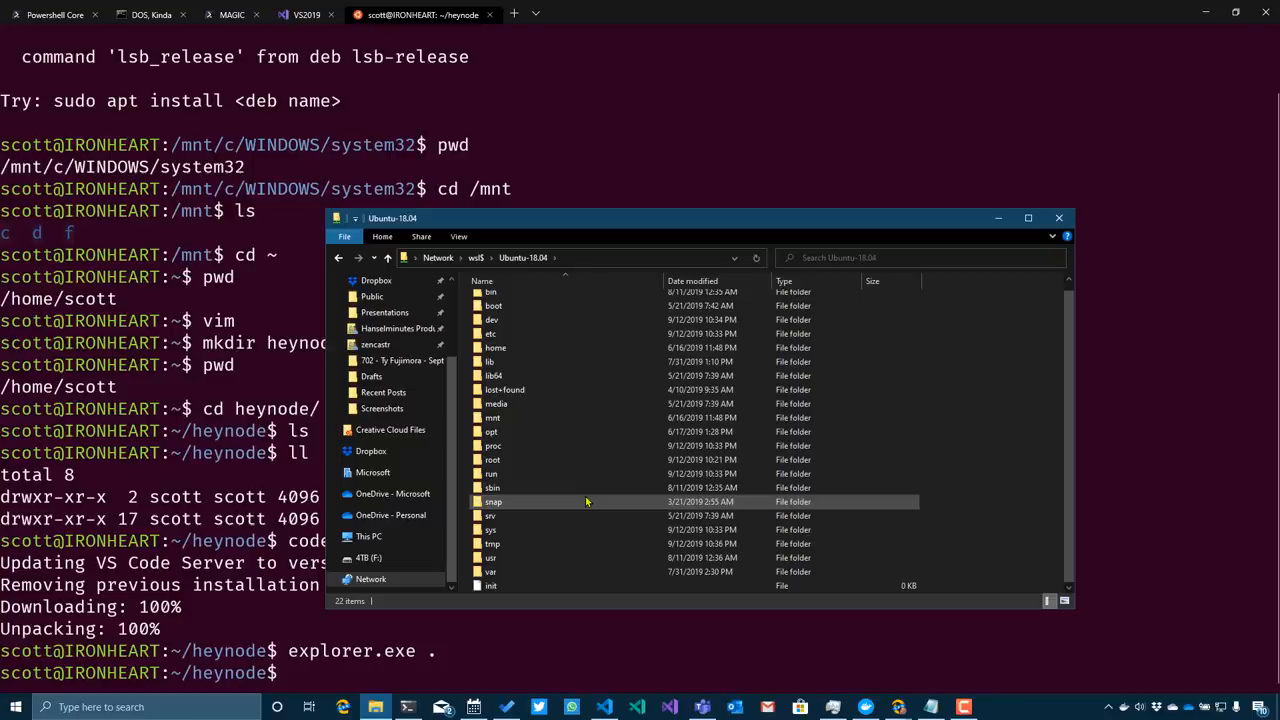
pyautogui.click(1058, 218)
pyautogui.write('explorer.exe .')
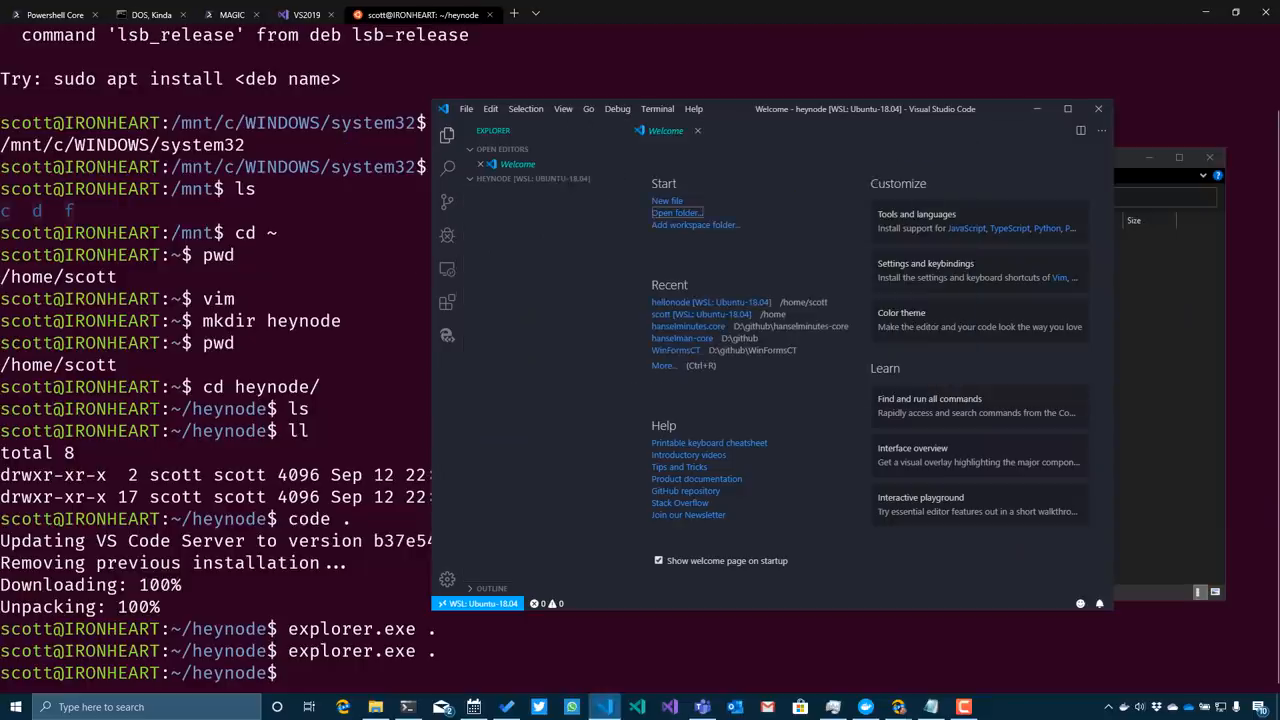
pyautogui.moveTo(386, 356)
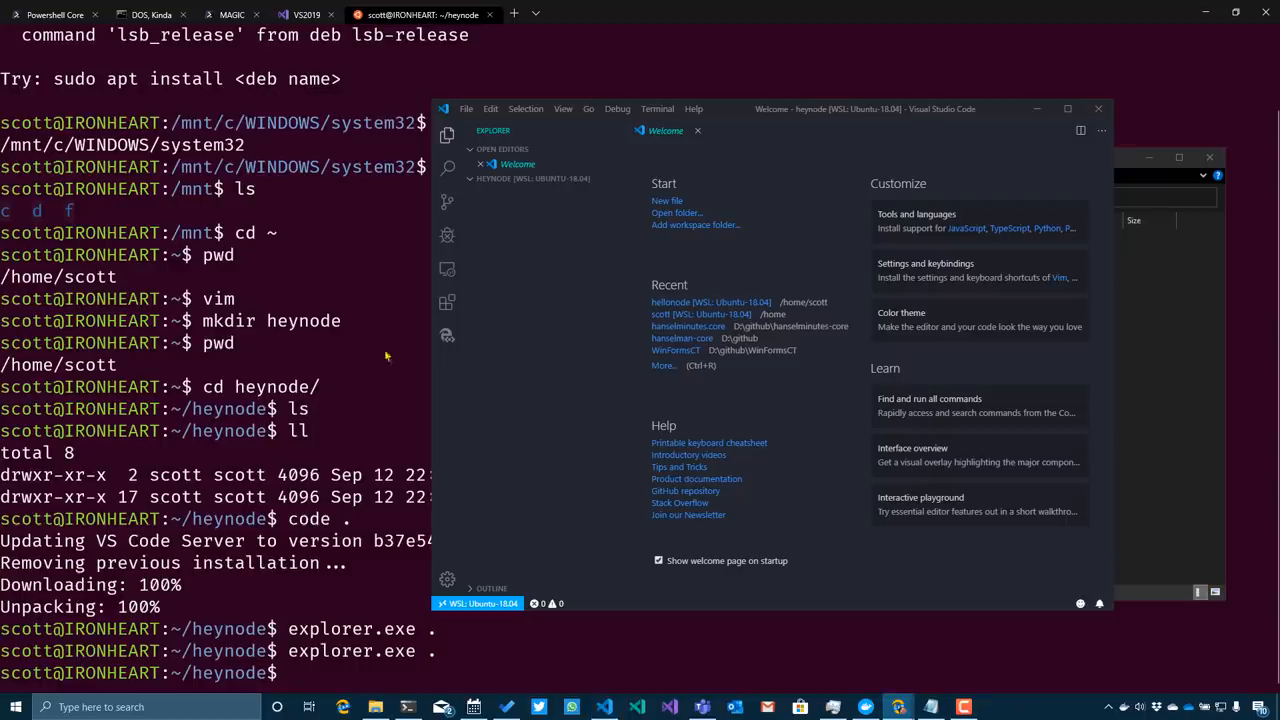
# Step: Create server.js, a Node HTTP server on port 8000, and refresh heynode in File Explorer
pyautogui.click(464, 108)
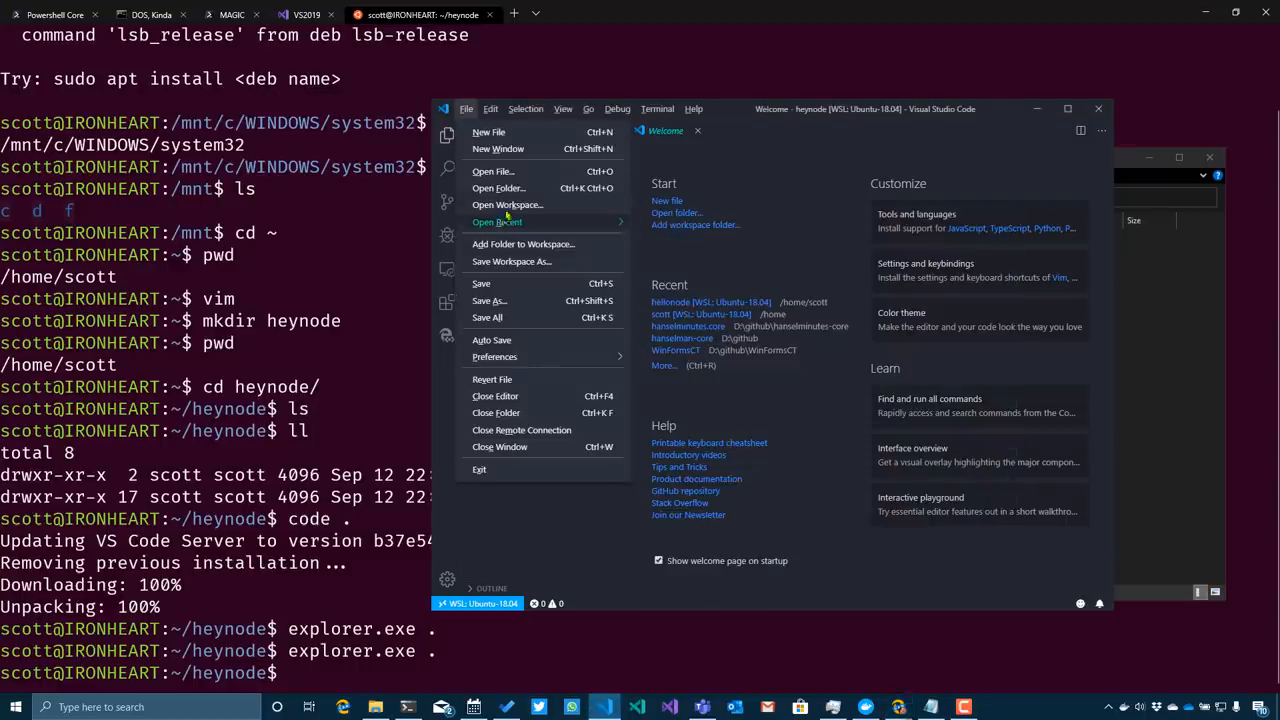
pyautogui.click(488, 132)
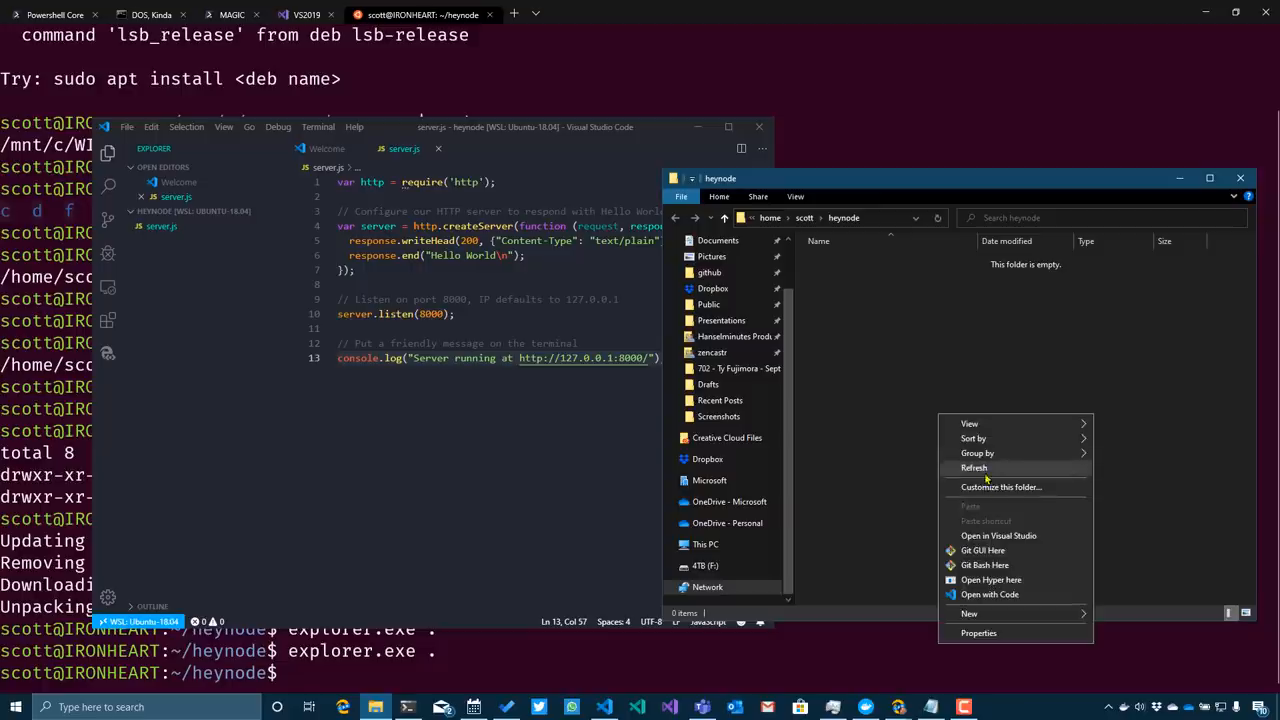
pyautogui.click(972, 468)
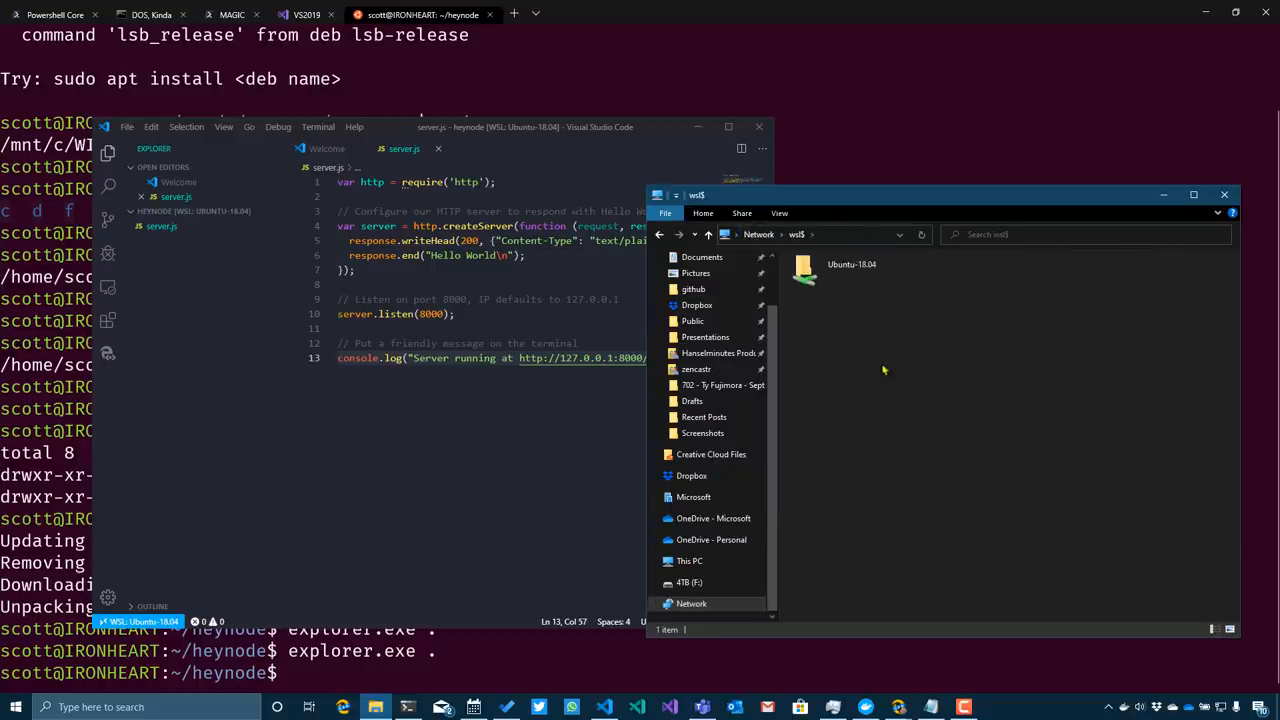
pyautogui.moveTo(848, 326)
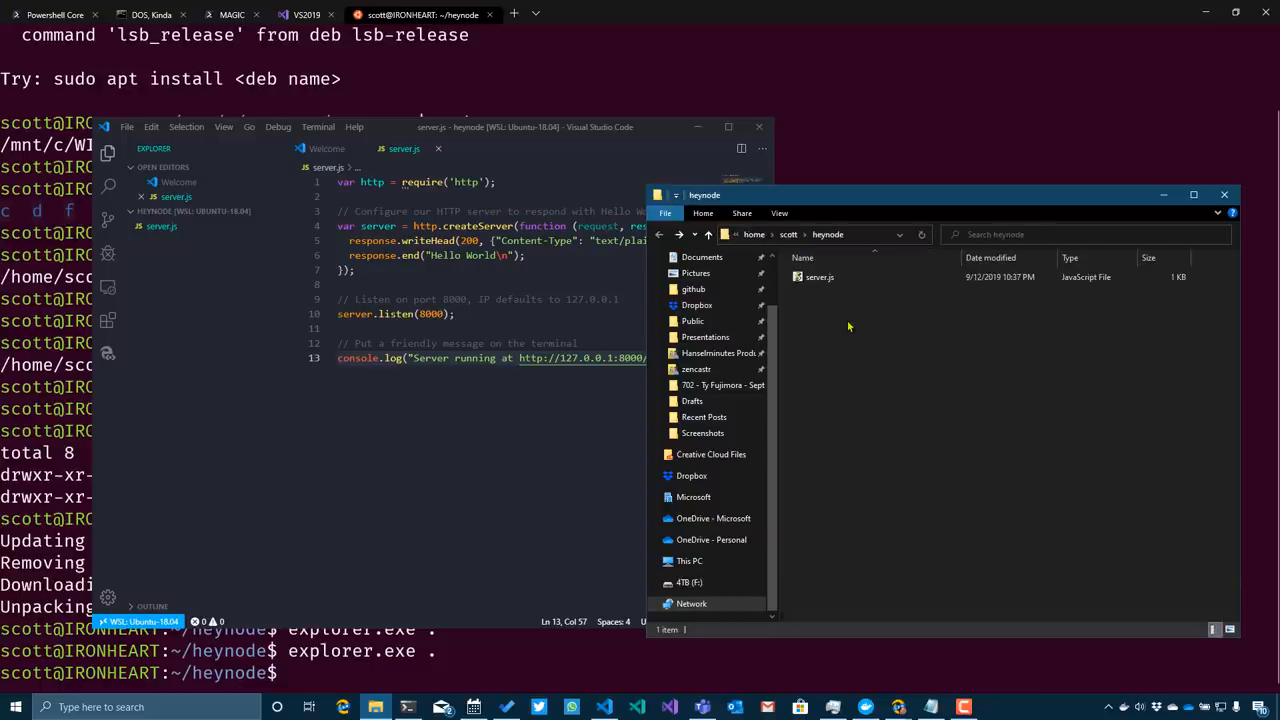
pyautogui.moveTo(100, 622)
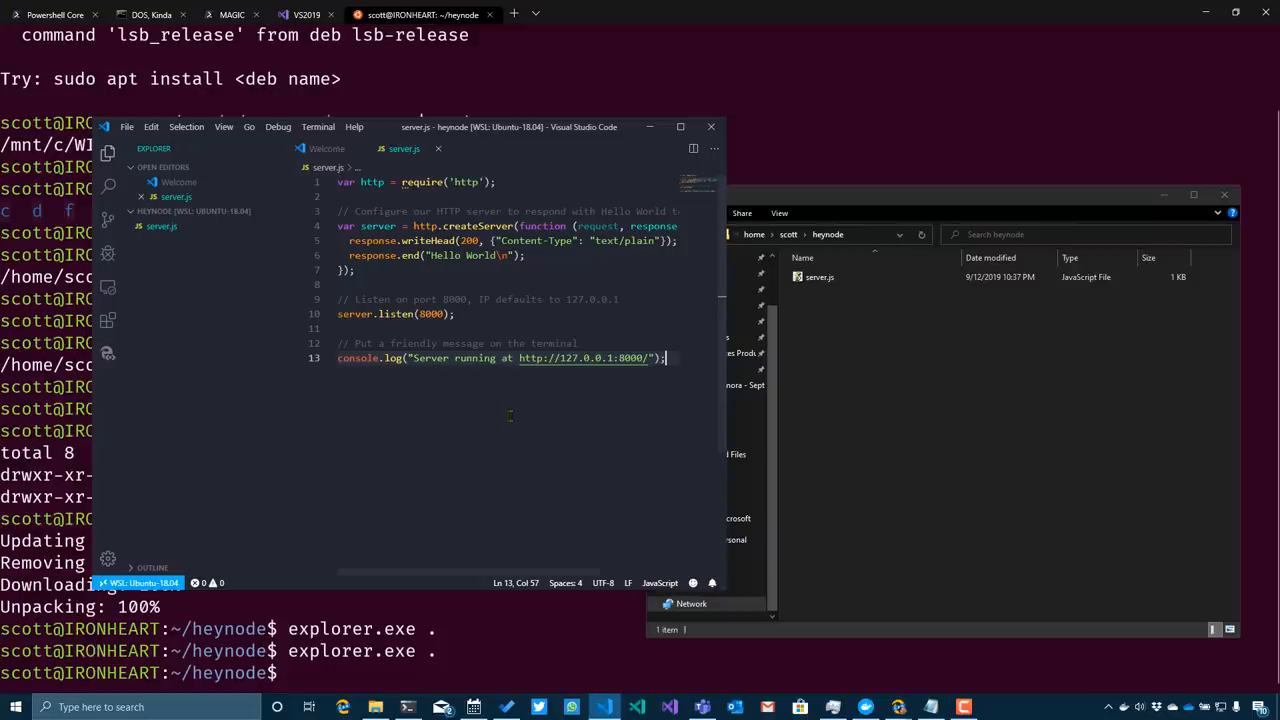
pyautogui.moveTo(446, 404)
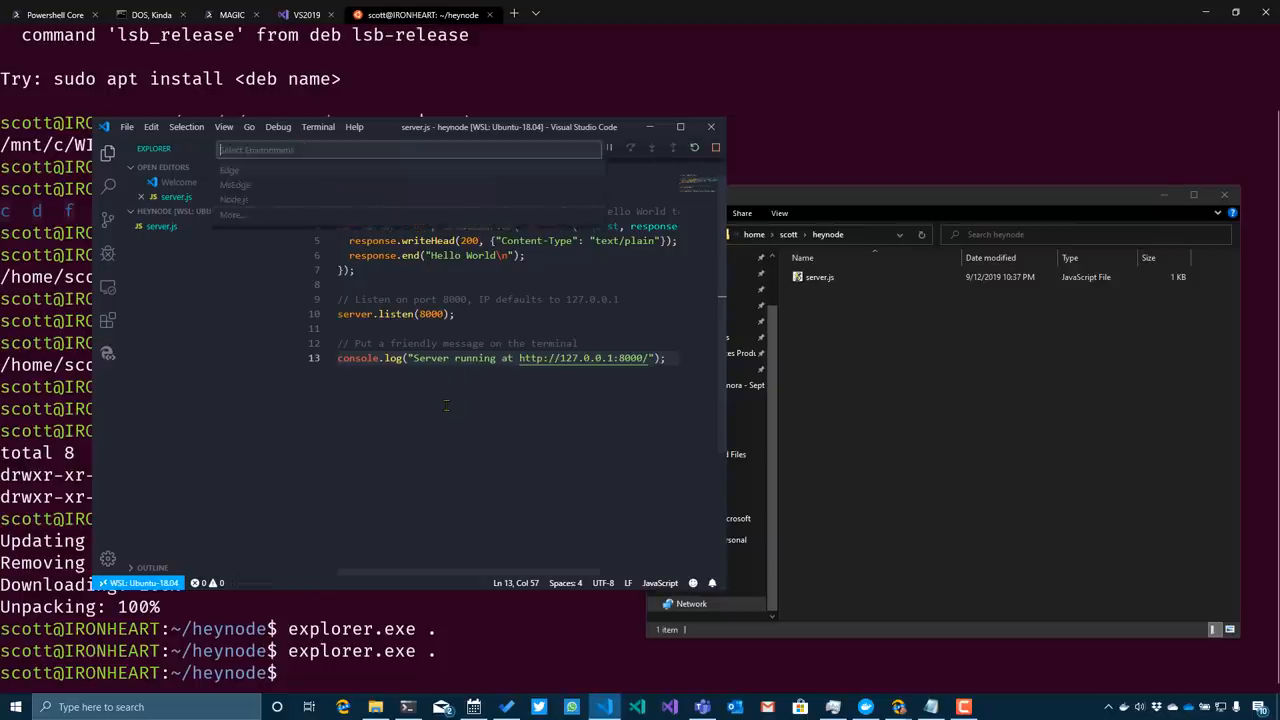
pyautogui.moveTo(336, 204)
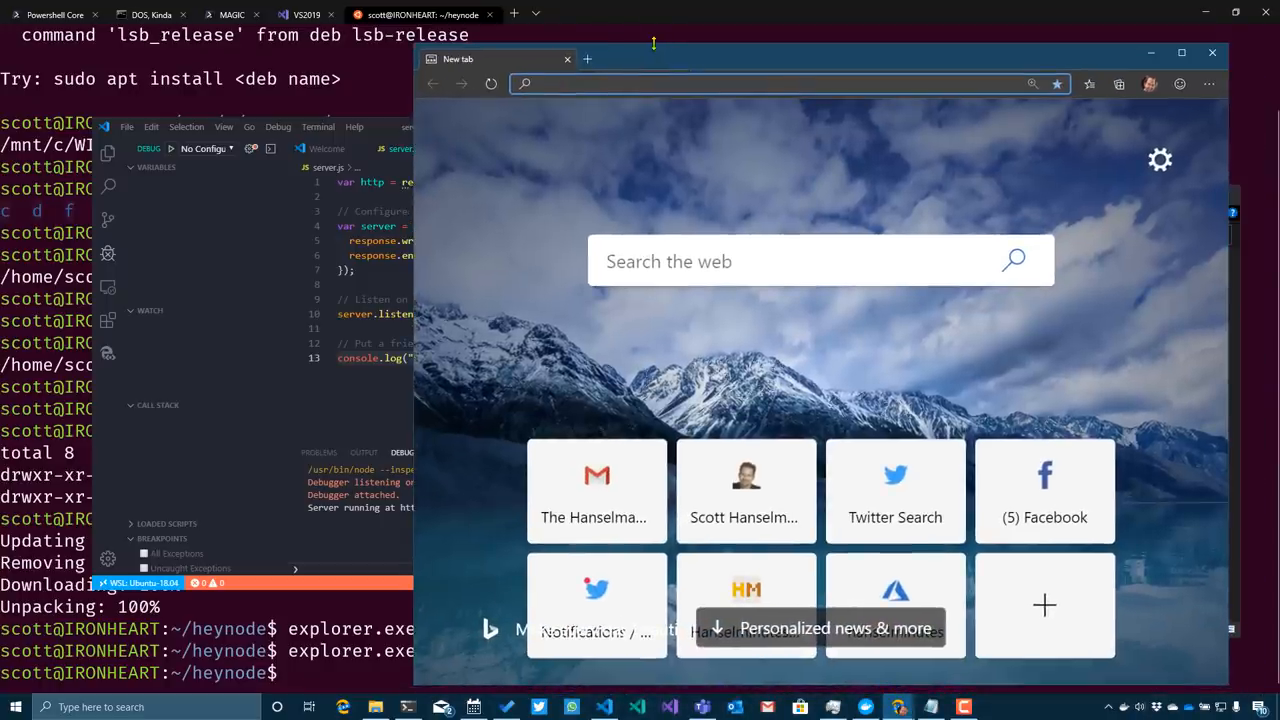
# Step: Check in About Microsoft Edge that the browser version is up to date
pyautogui.click(1208, 84)
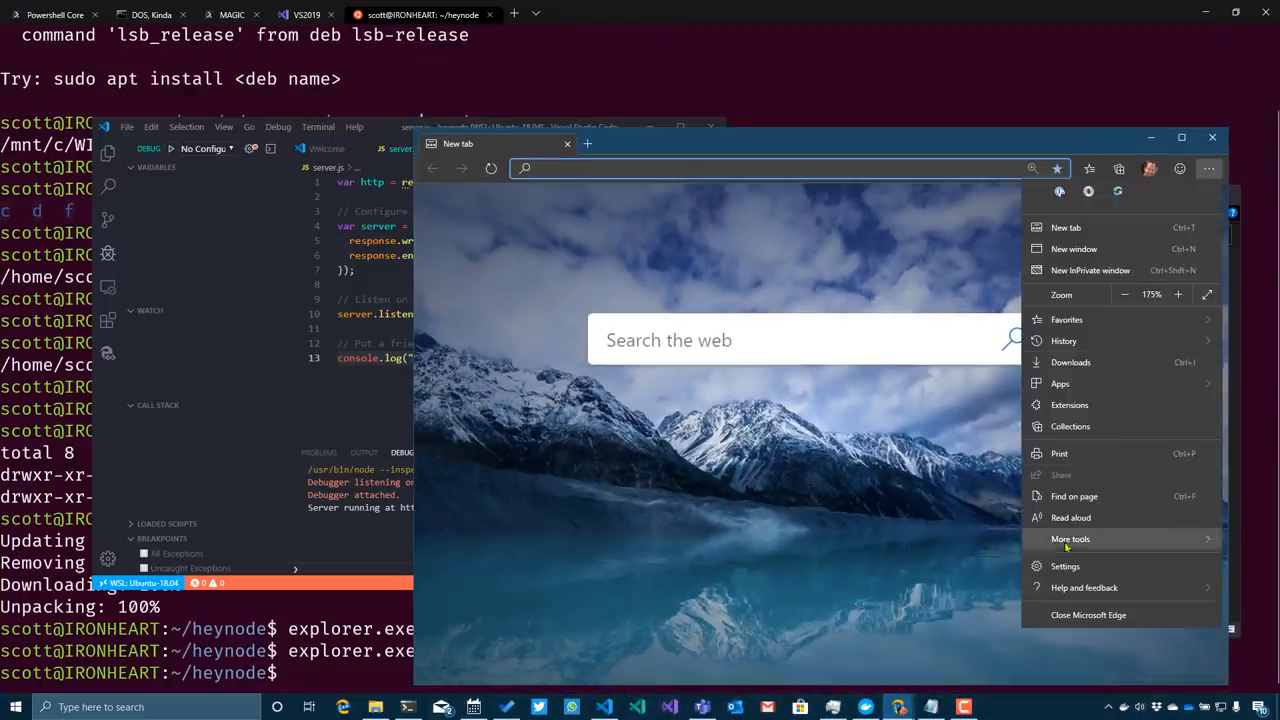
pyautogui.click(1060, 566)
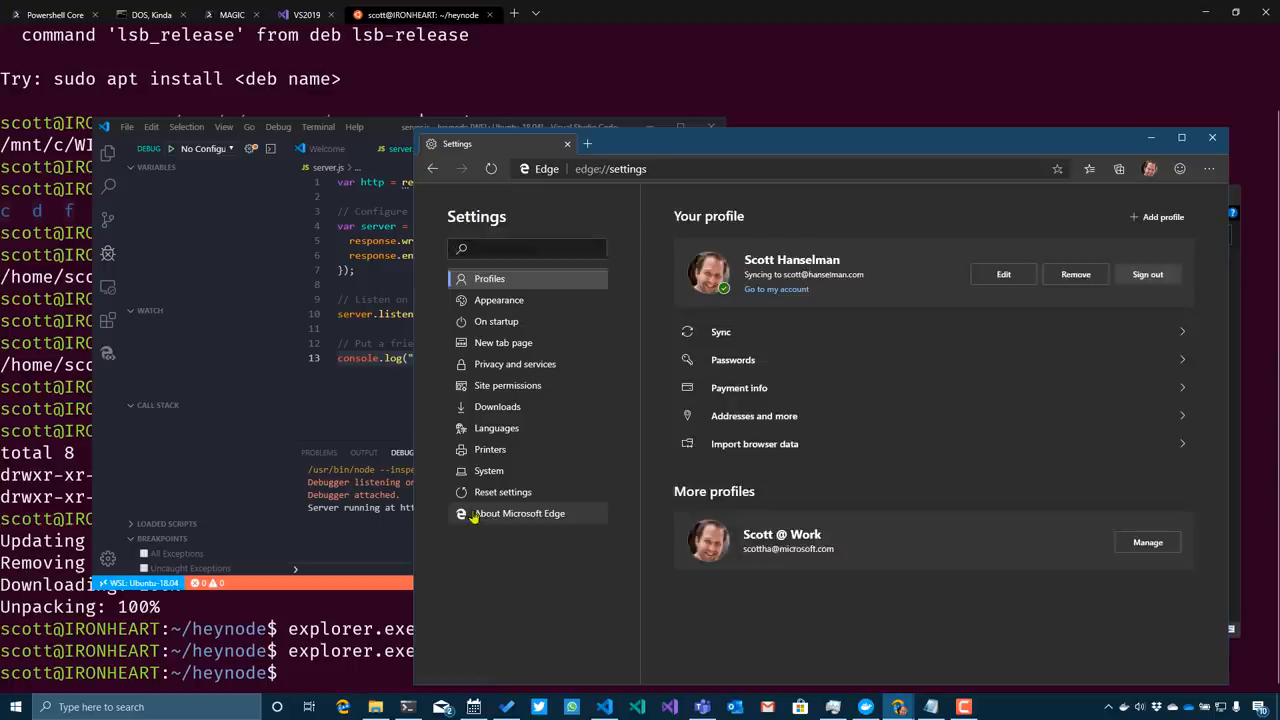
pyautogui.click(528, 512)
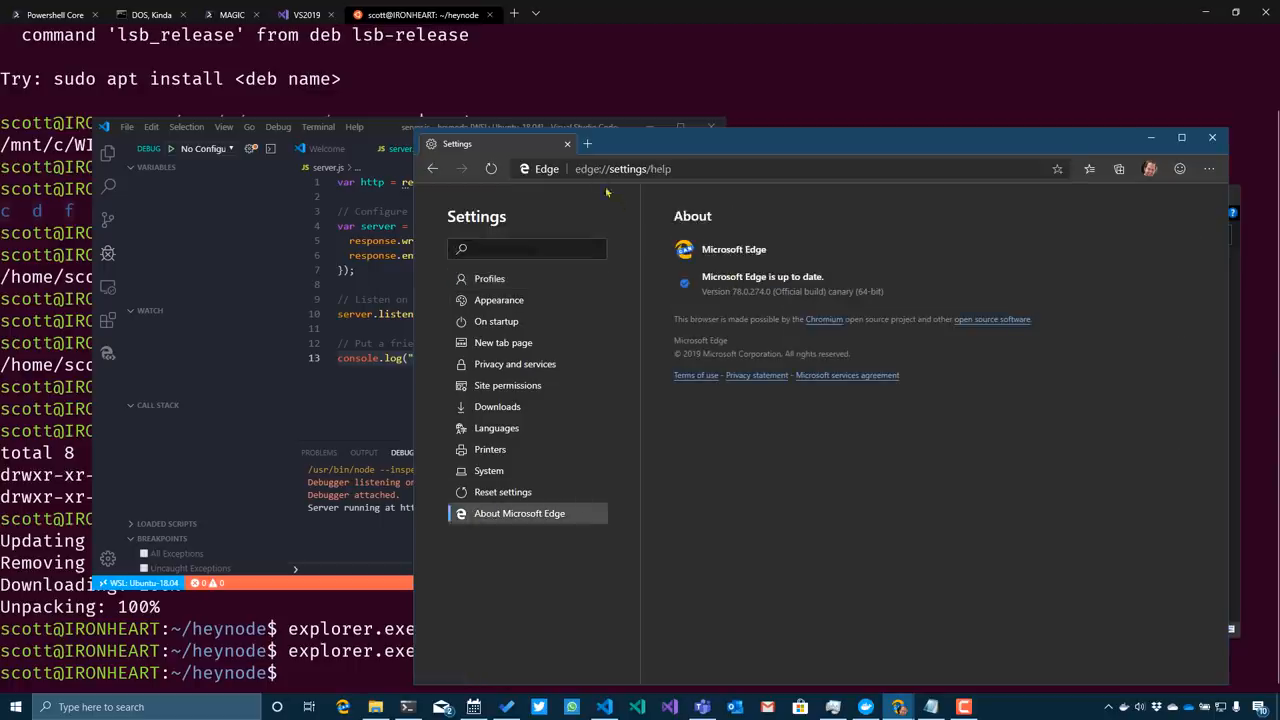
pyautogui.click(640, 168)
pyautogui.write('http://localhost:8000')
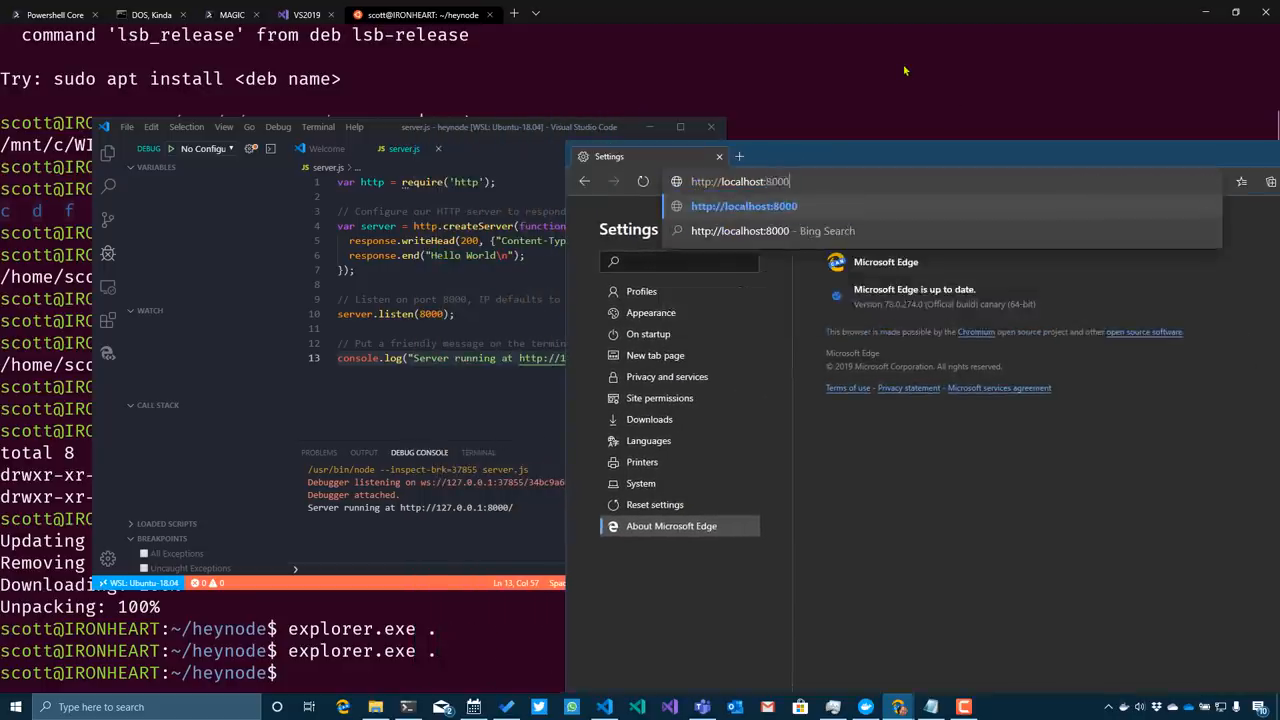
pyautogui.press('Enter')
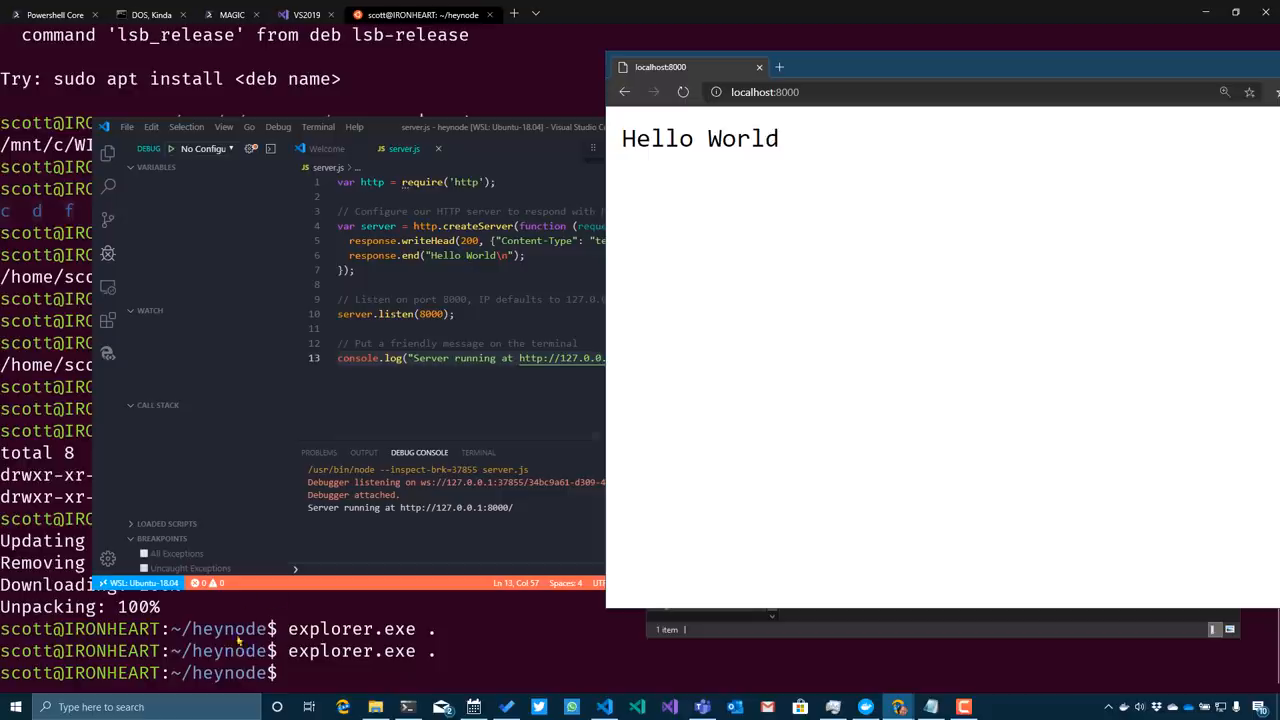
pyautogui.moveTo(204, 642)
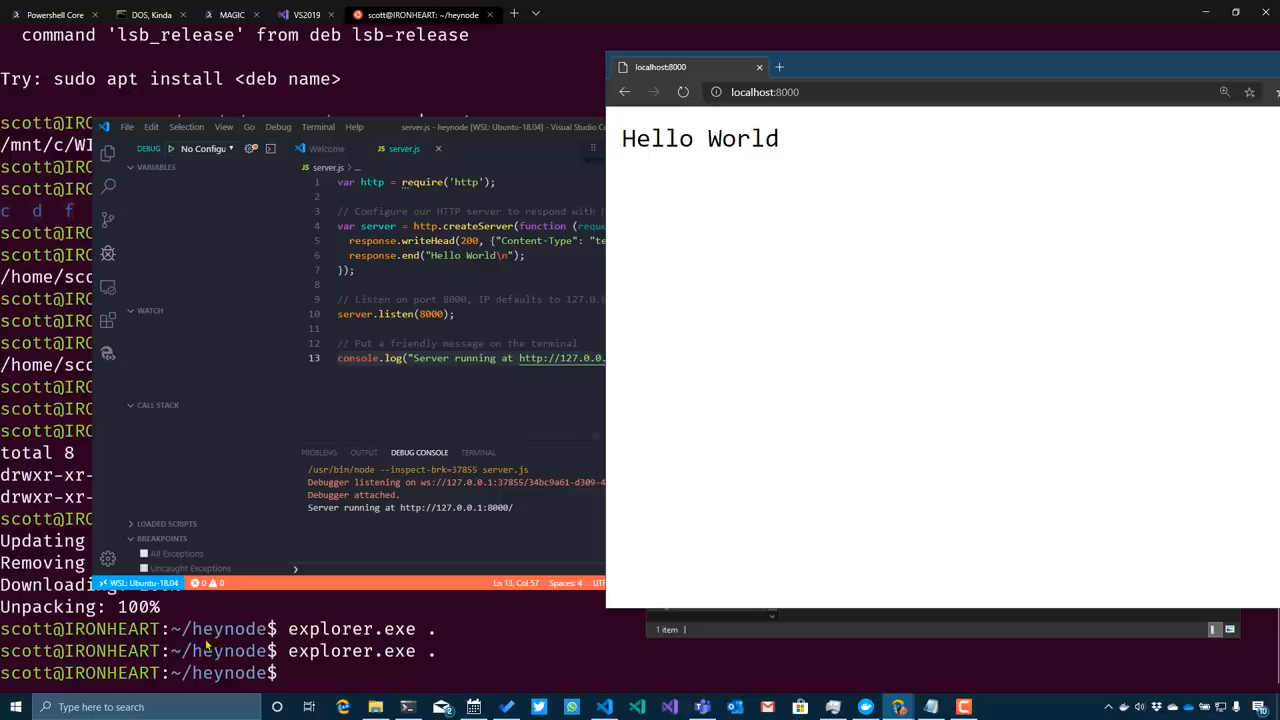
pyautogui.moveTo(512, 388)
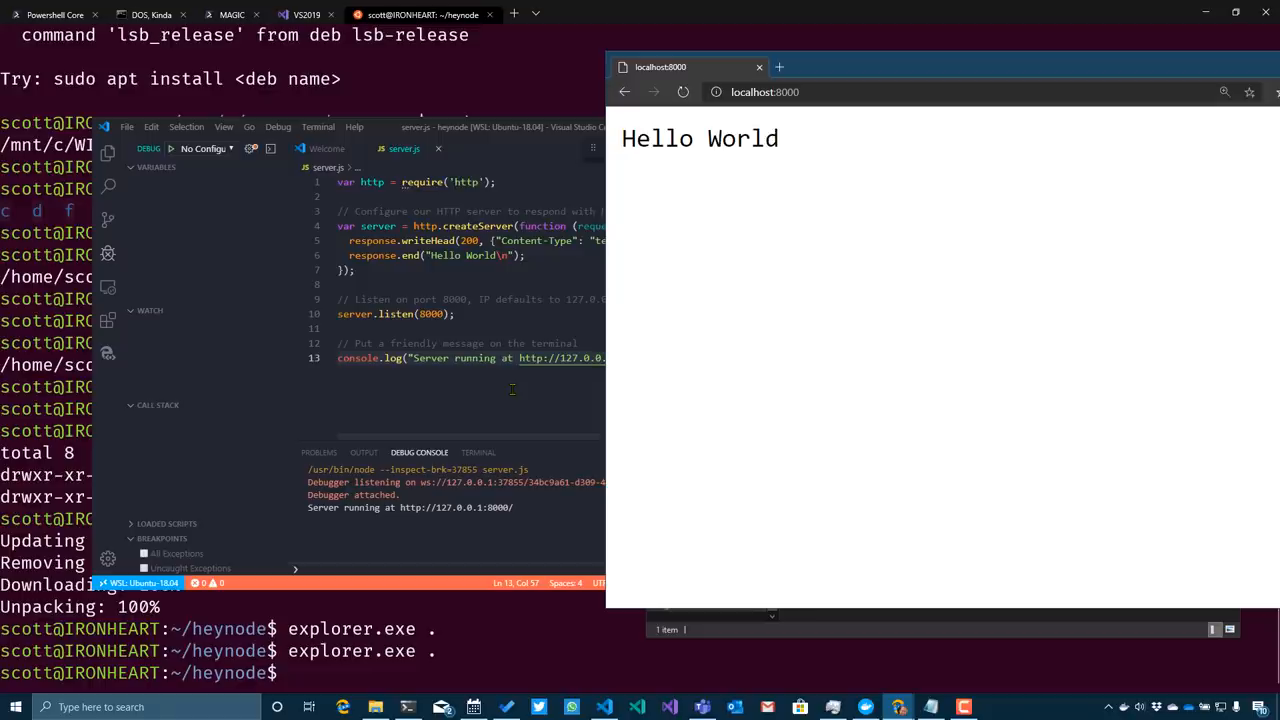
pyautogui.moveTo(836, 128)
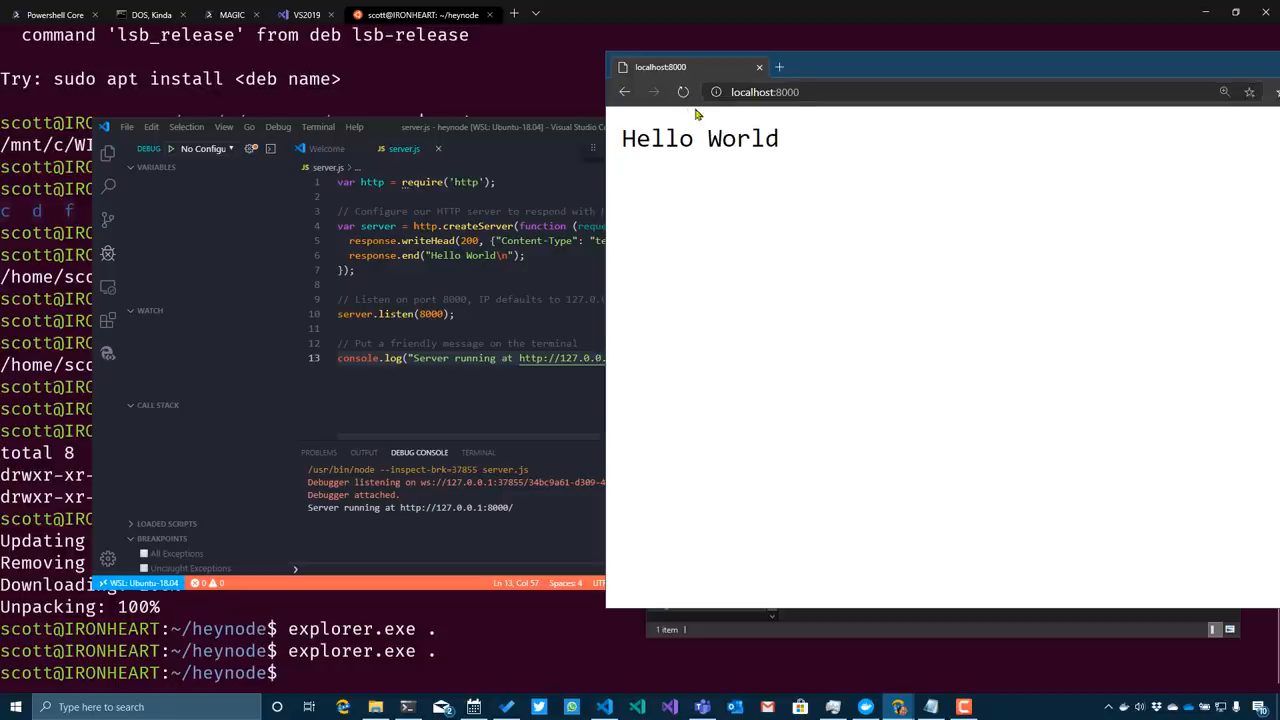
pyautogui.moveTo(704, 232)
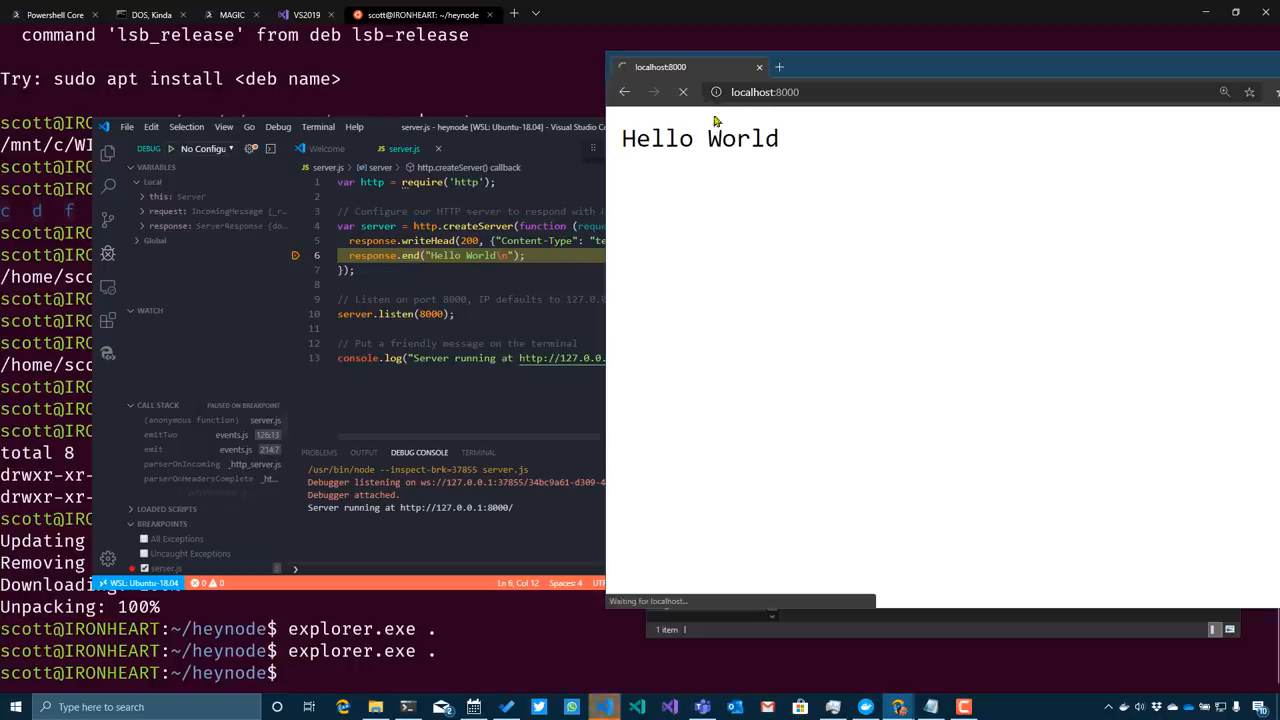
pyautogui.moveTo(622, 188)
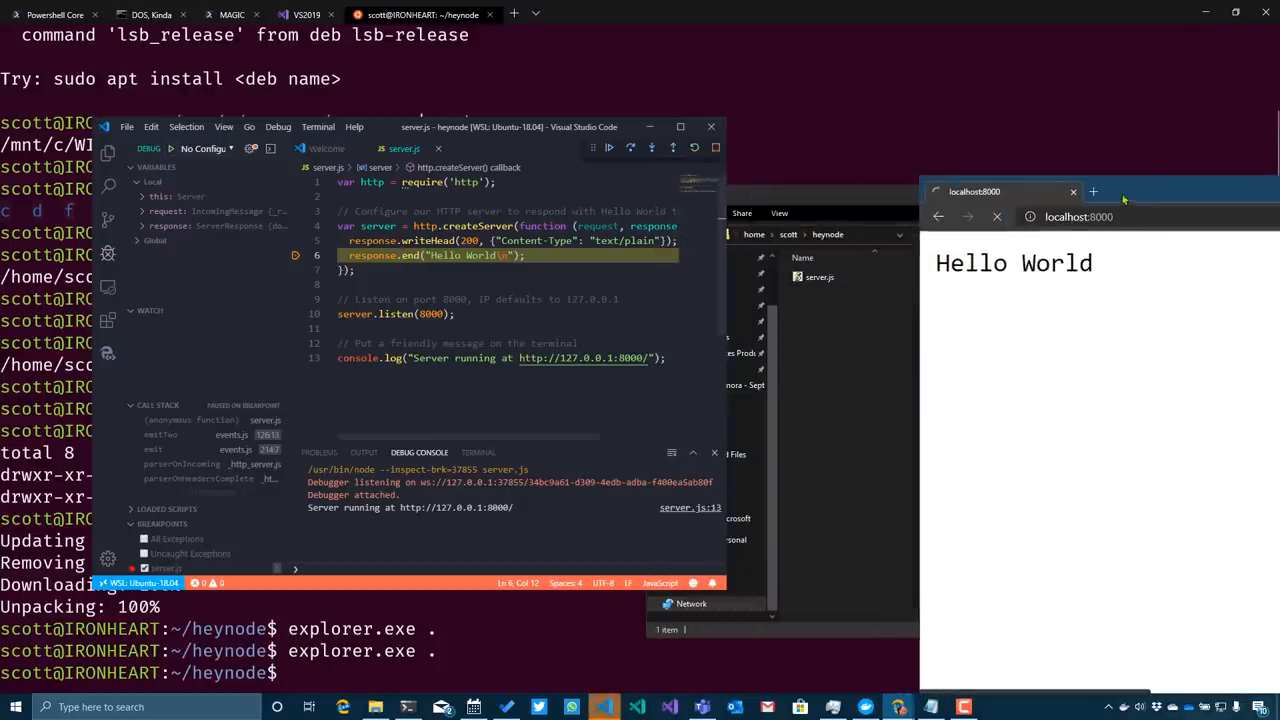
pyautogui.moveTo(864, 342)
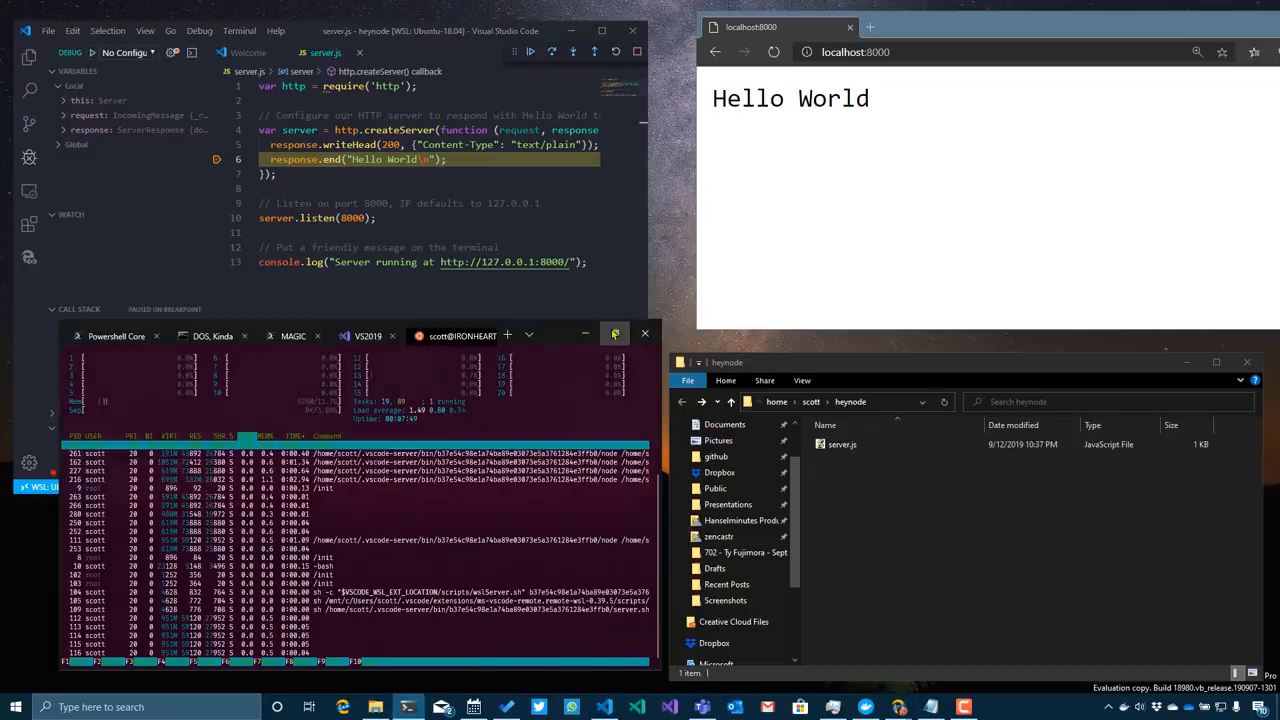
# Step: Run docker images in a fresh Ubuntu shell, which fails to reach the daemon
pyautogui.click(614, 332)
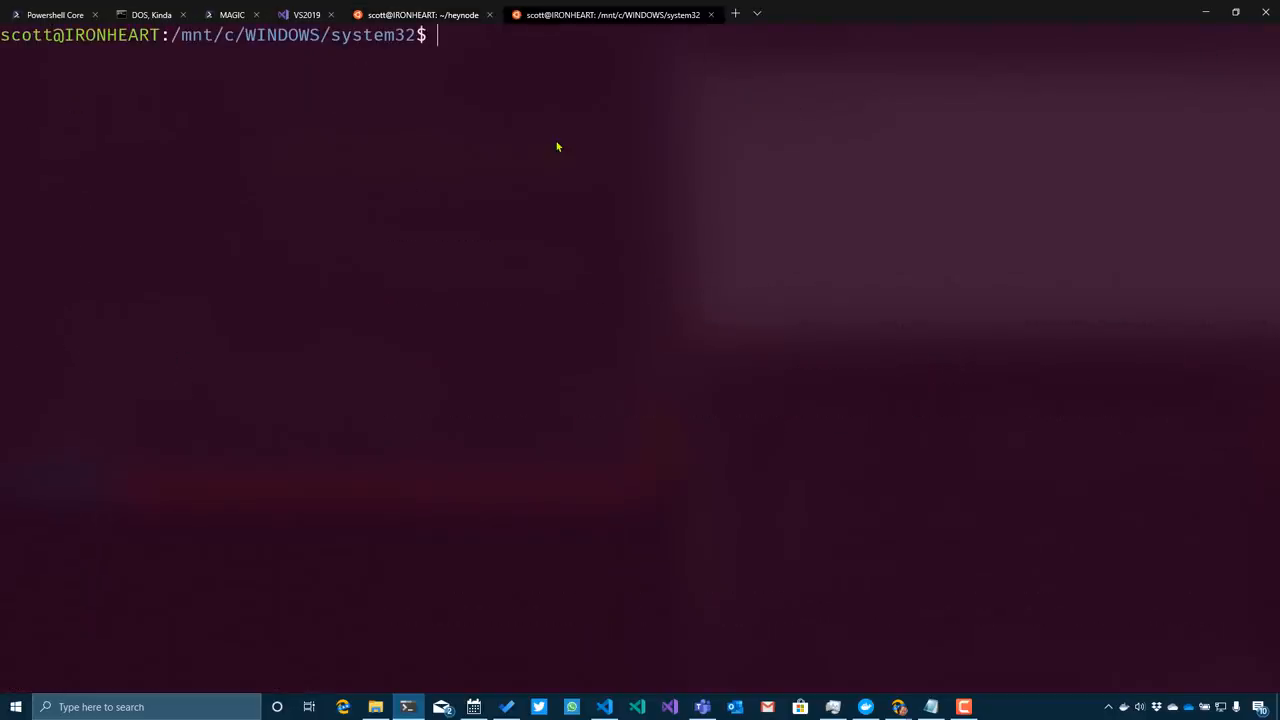
pyautogui.write('docker')
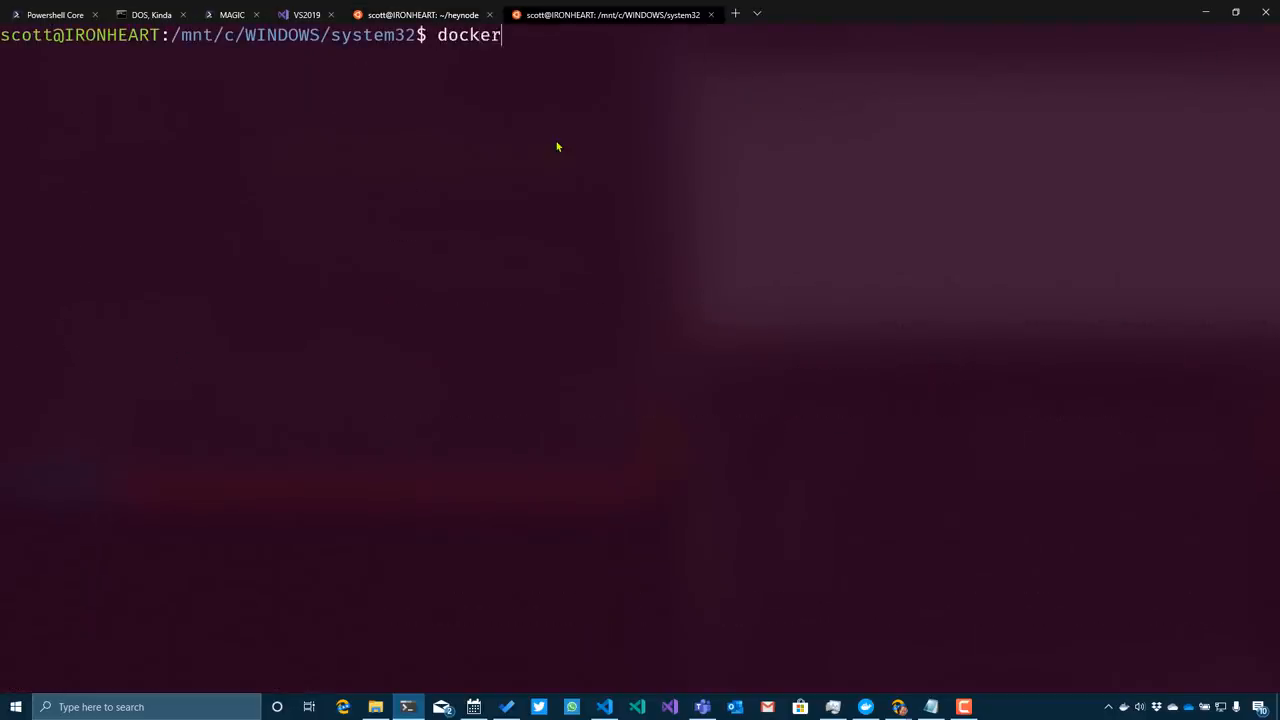
pyautogui.write('images')
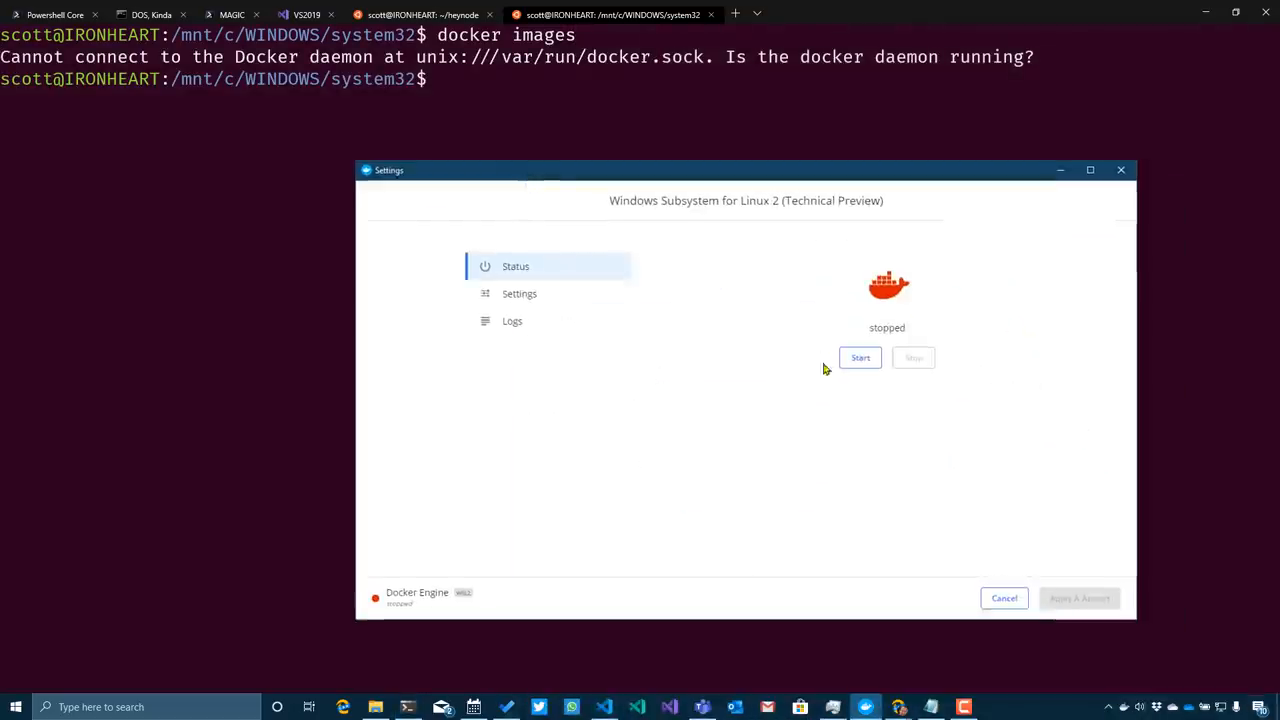
# Step: Start the Docker Desktop WSL 2 engine and close its settings window
pyautogui.click(860, 356)
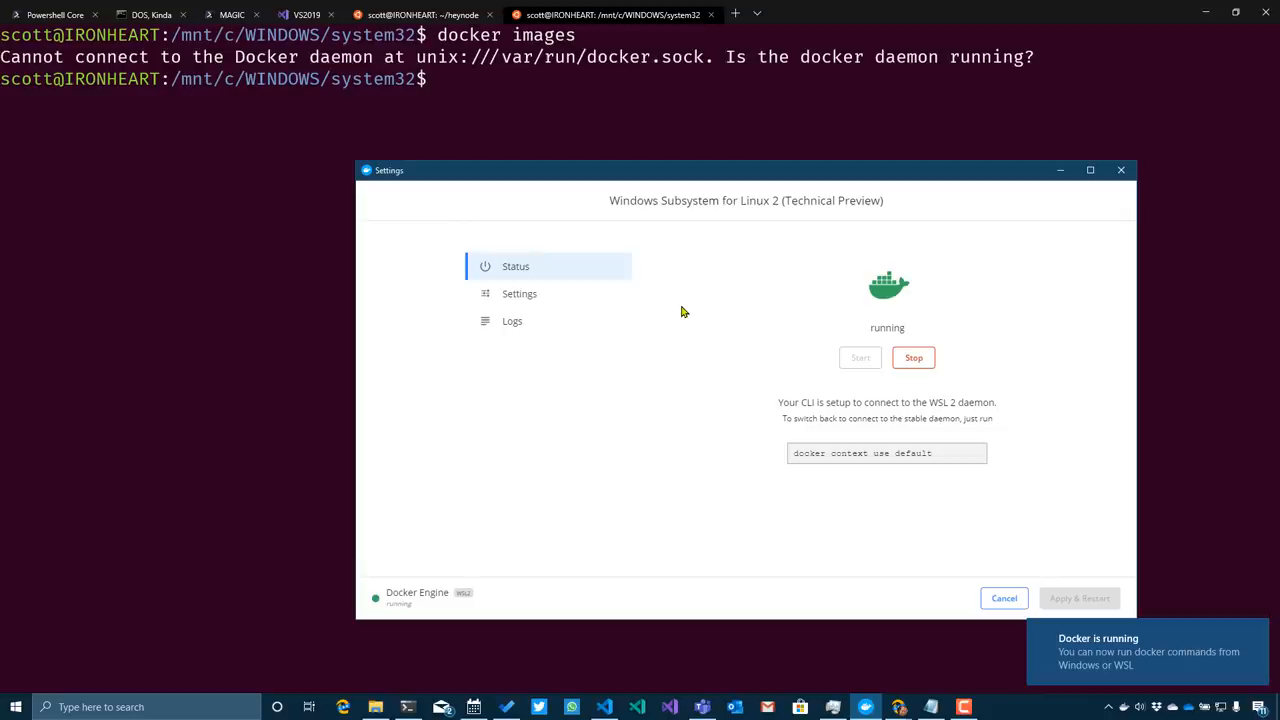
pyautogui.moveTo(748, 158)
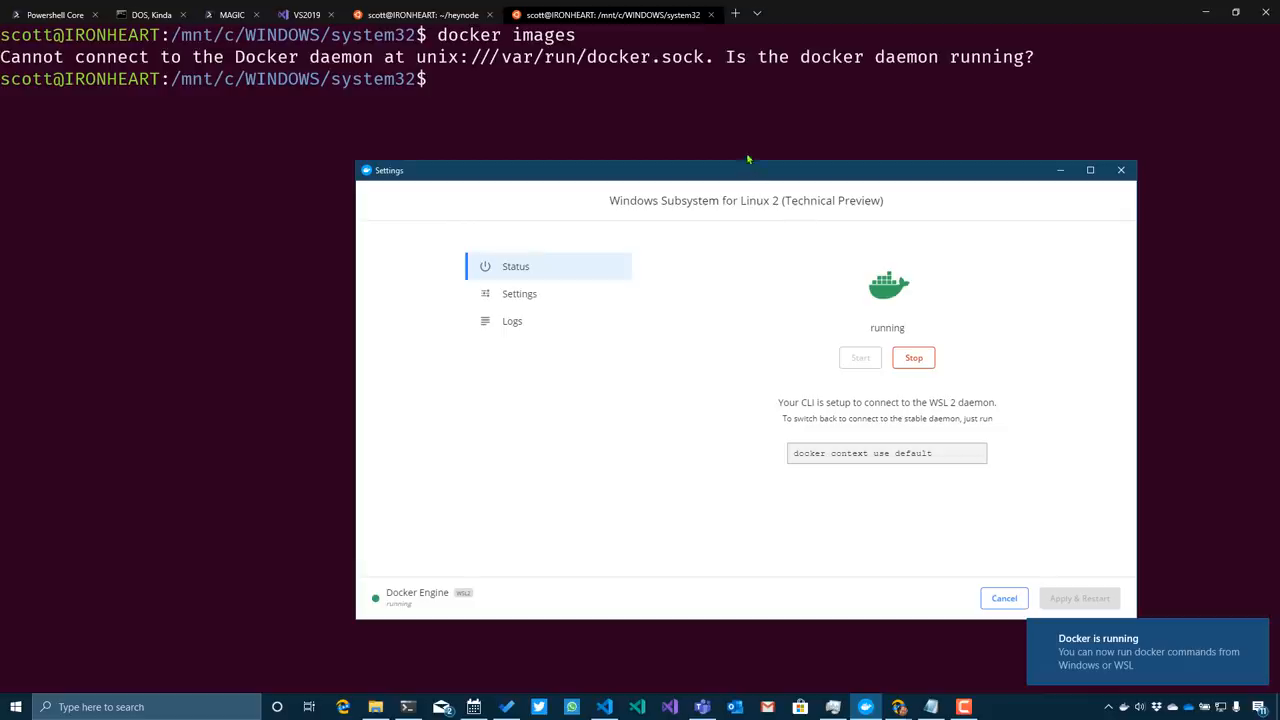
pyautogui.click(1120, 168)
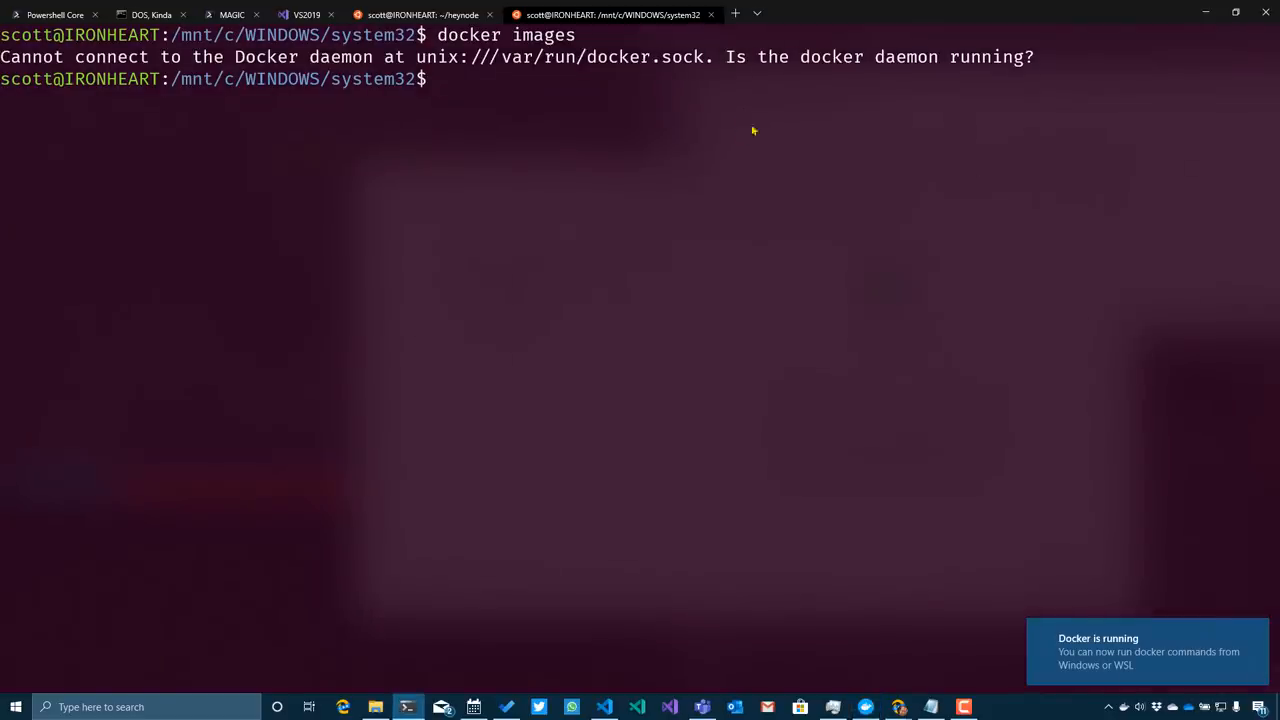
# Step: List images (podcast, dotnet, hello-world) and run hello-world to print Hello from Docker
pyautogui.write('docker images')
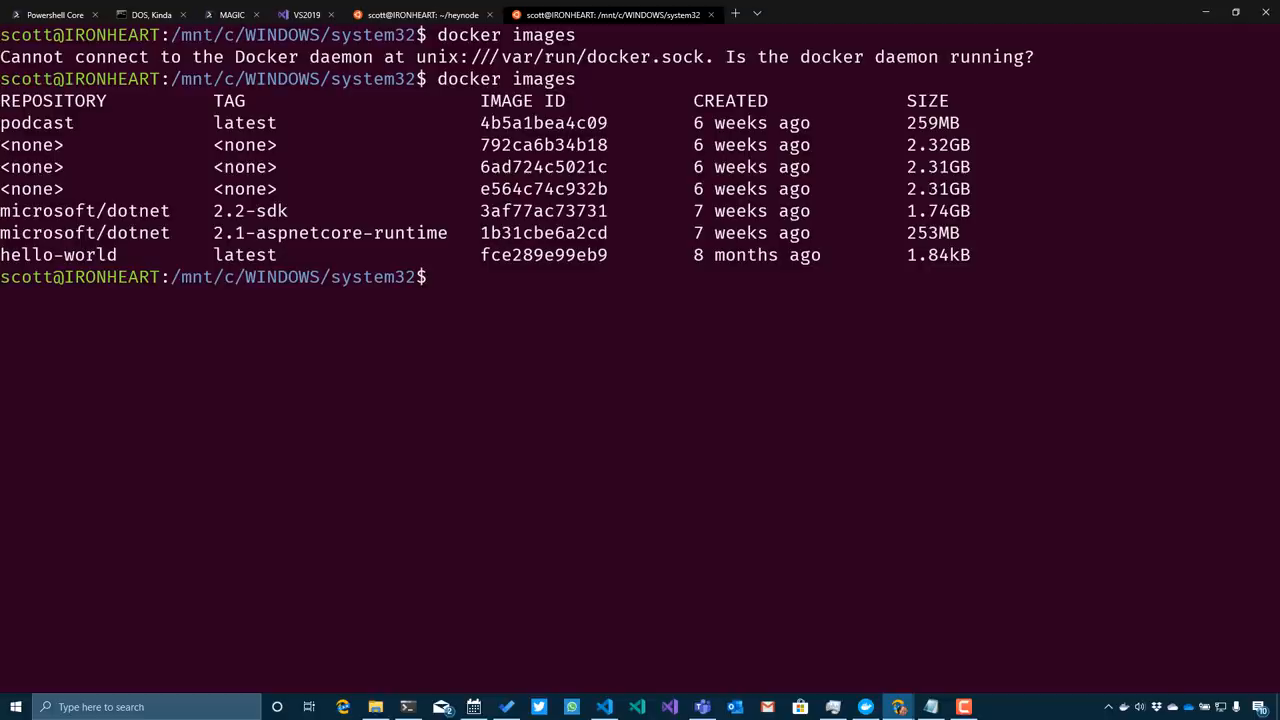
pyautogui.write('docker run hello-world')
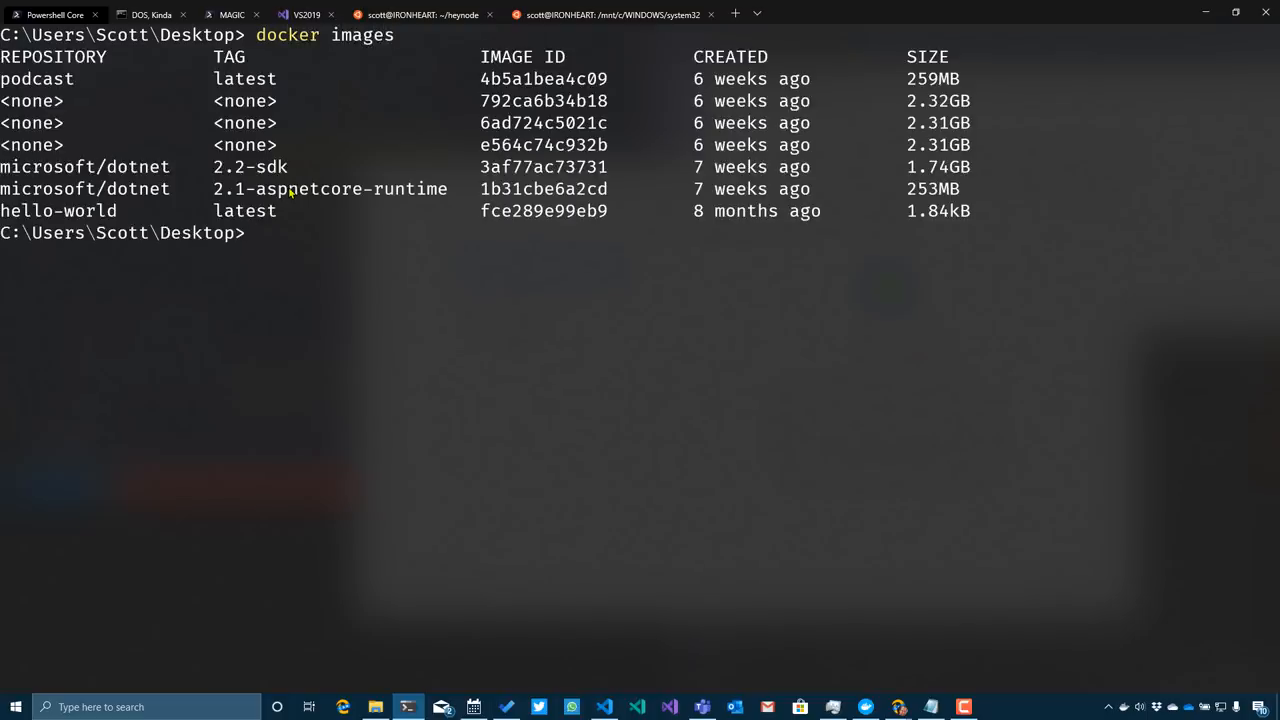
pyautogui.write('docker run hello-world')
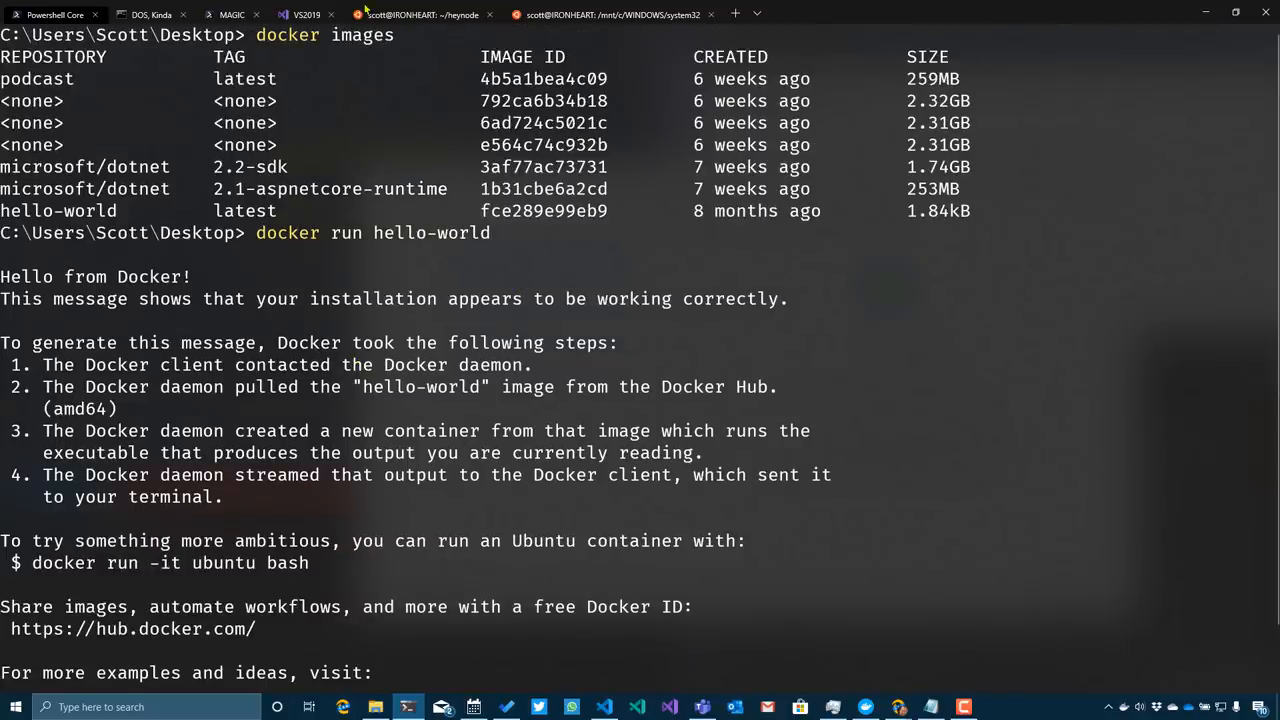
pyautogui.moveTo(1112, 200)
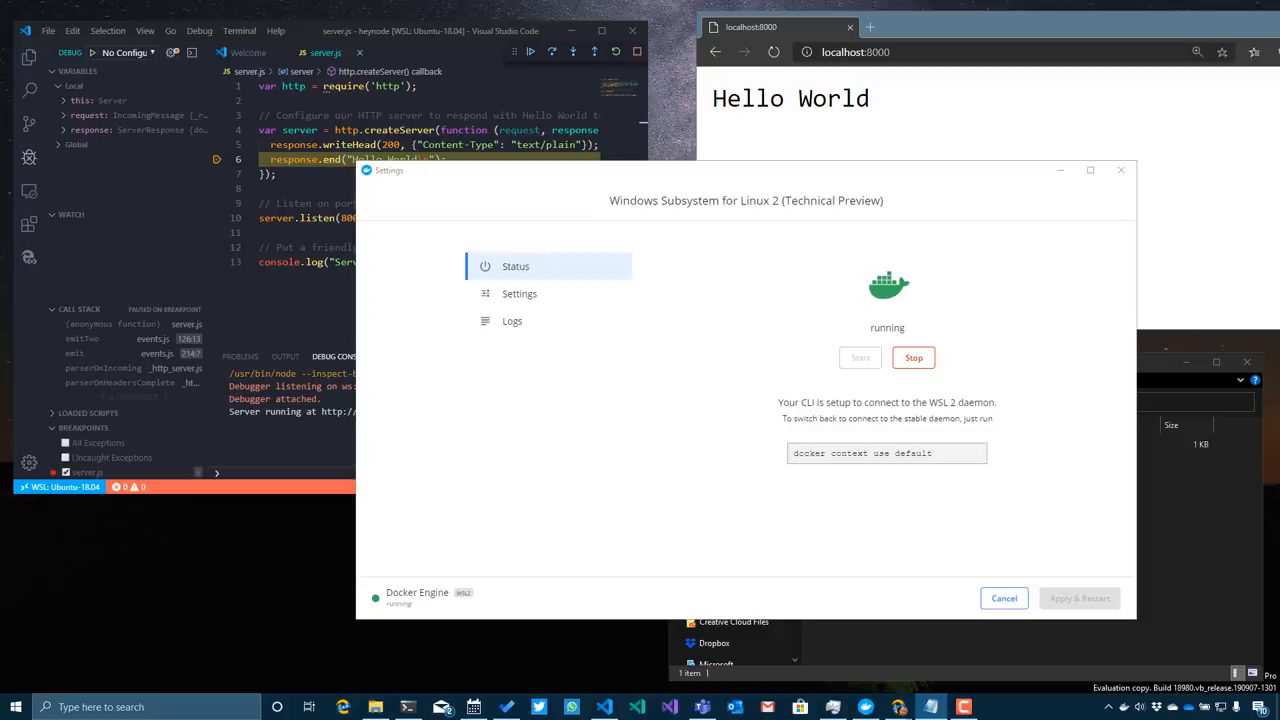
pyautogui.click(1004, 598)
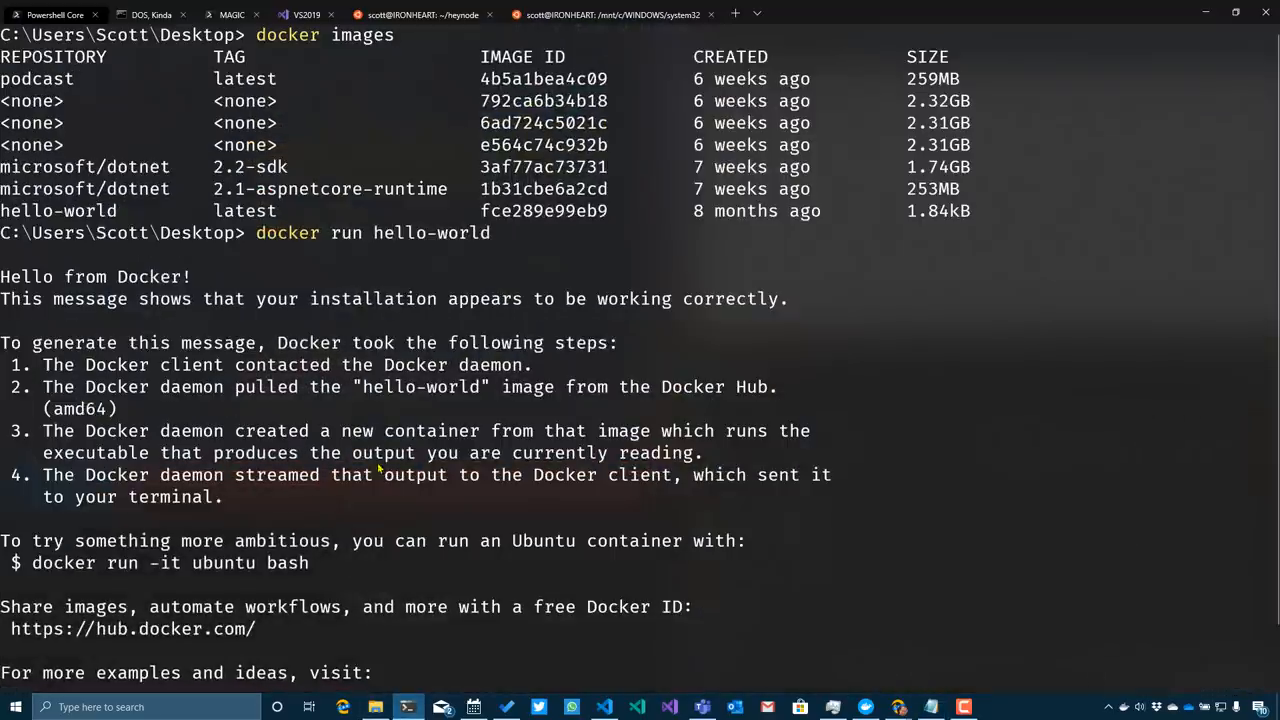
pyautogui.click(760, 12)
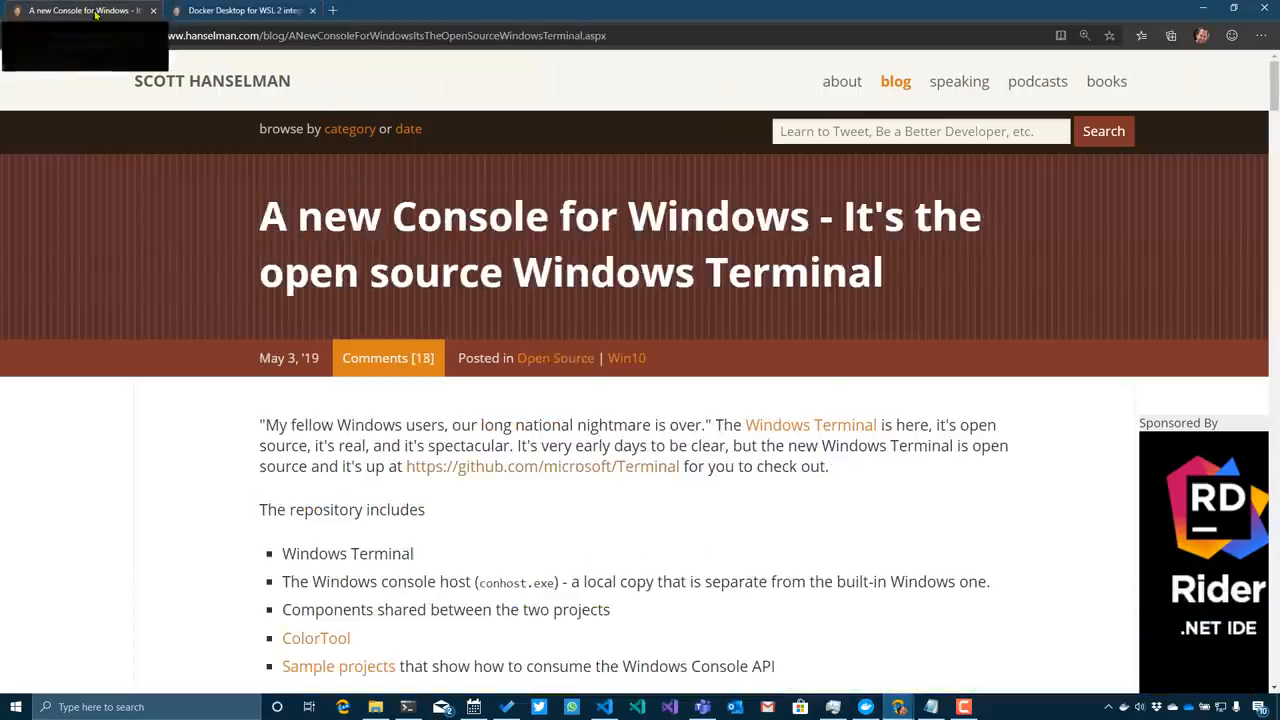
# Step: Switch to Scott Hanselman's Docker Desktop for WSL 2 blog post
pyautogui.click(244, 12)
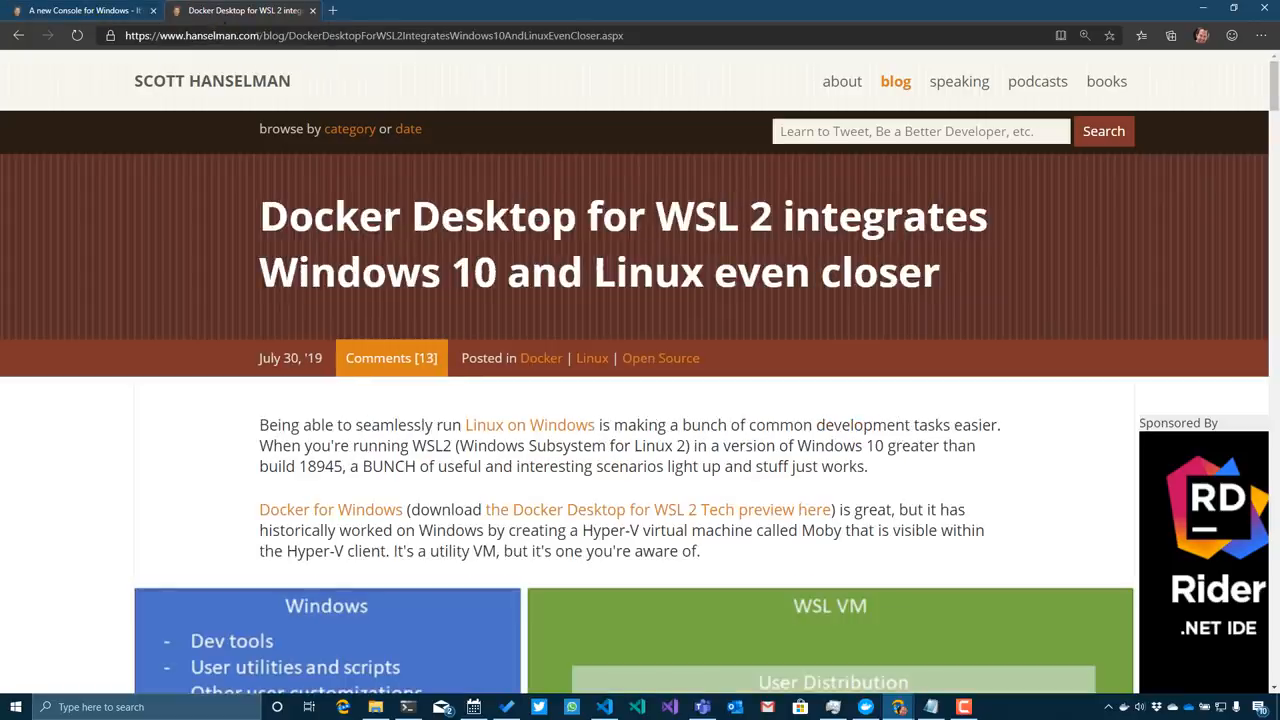